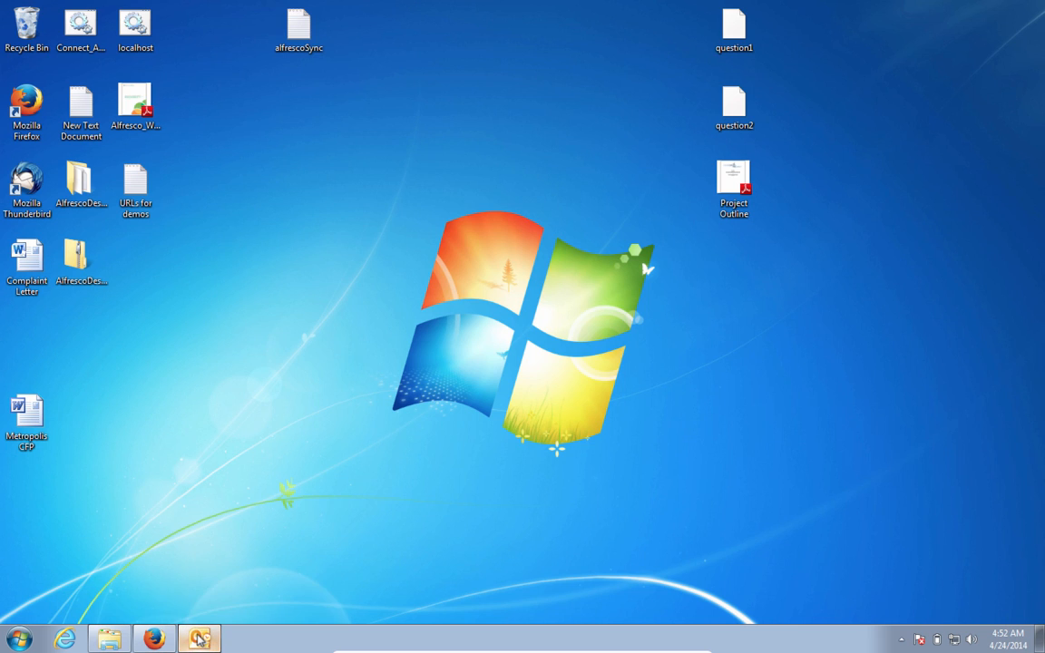
- Launch Microsoft Outlook from the taskbar with the Alfresco client pane
left_click(200, 639)
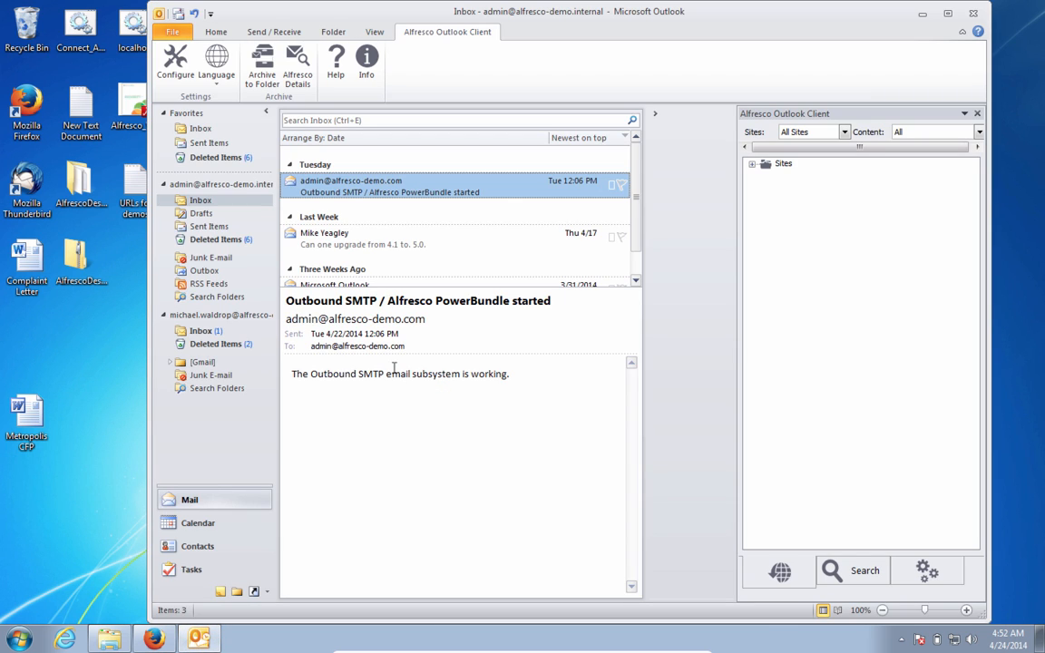
mouse_move(707, 141)
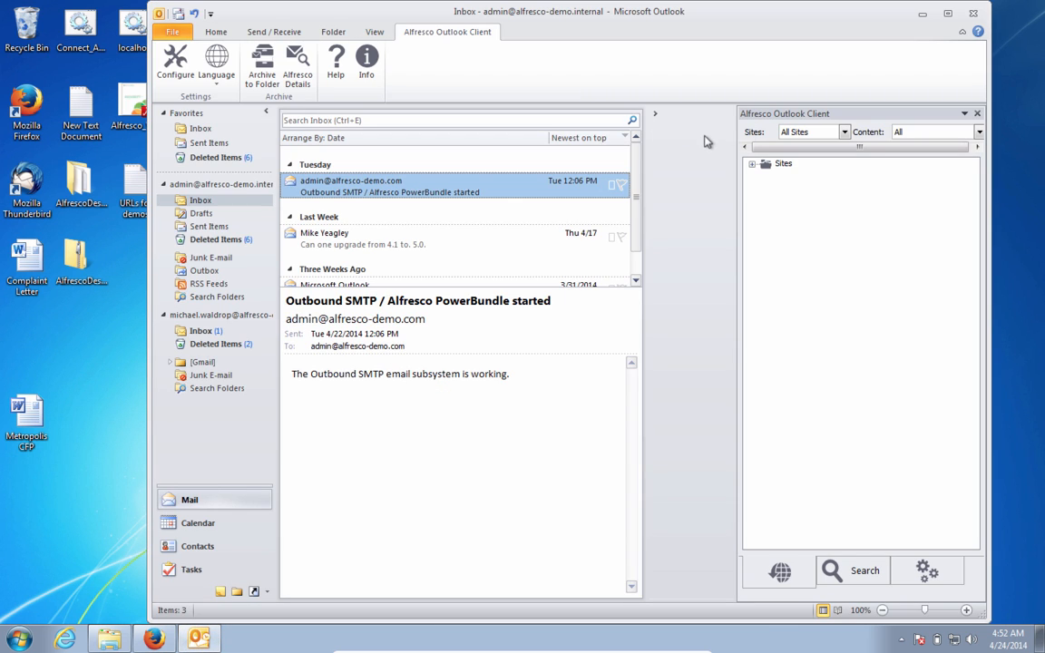
mouse_move(751, 124)
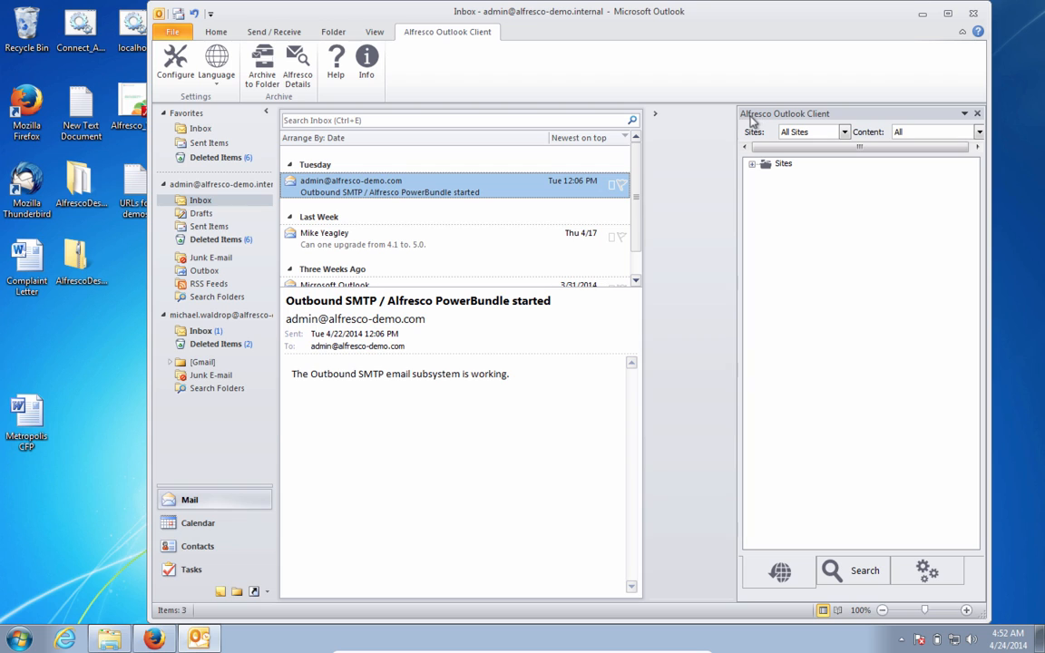
mouse_move(722, 138)
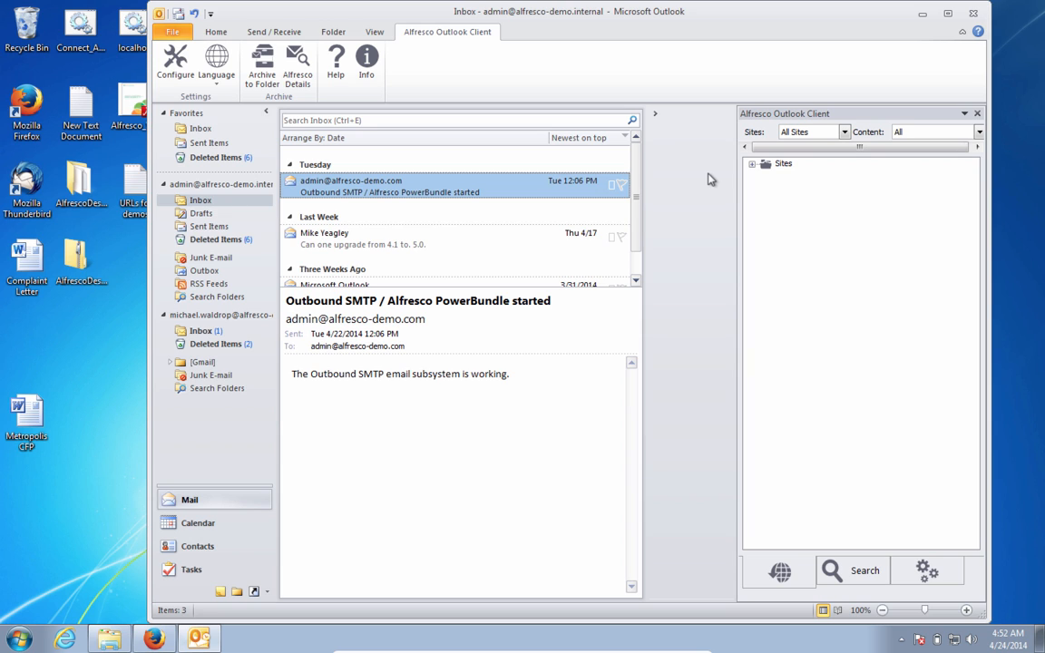
mouse_move(721, 174)
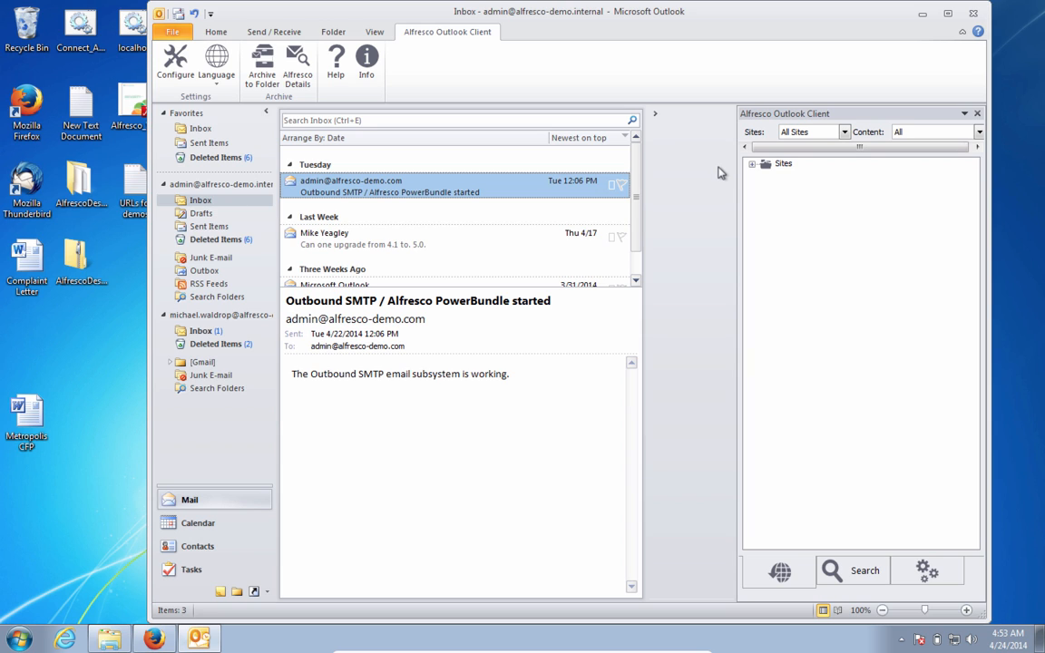
mouse_move(700, 169)
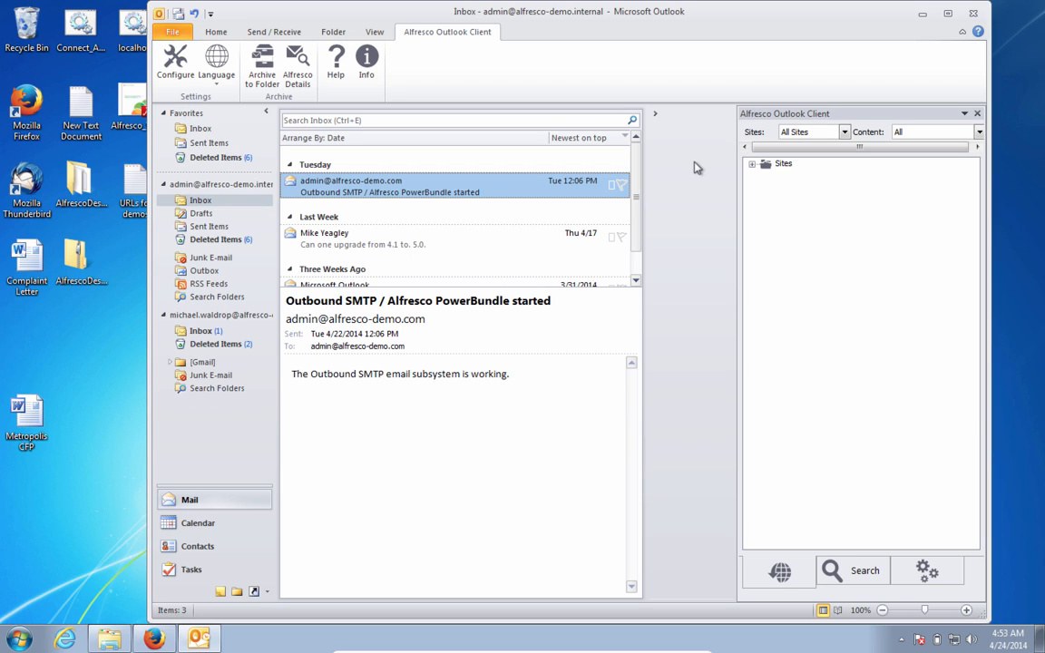
- Expand Sites and the Green Energy site to list its Contracts and Document Templates folders
left_click(765, 163)
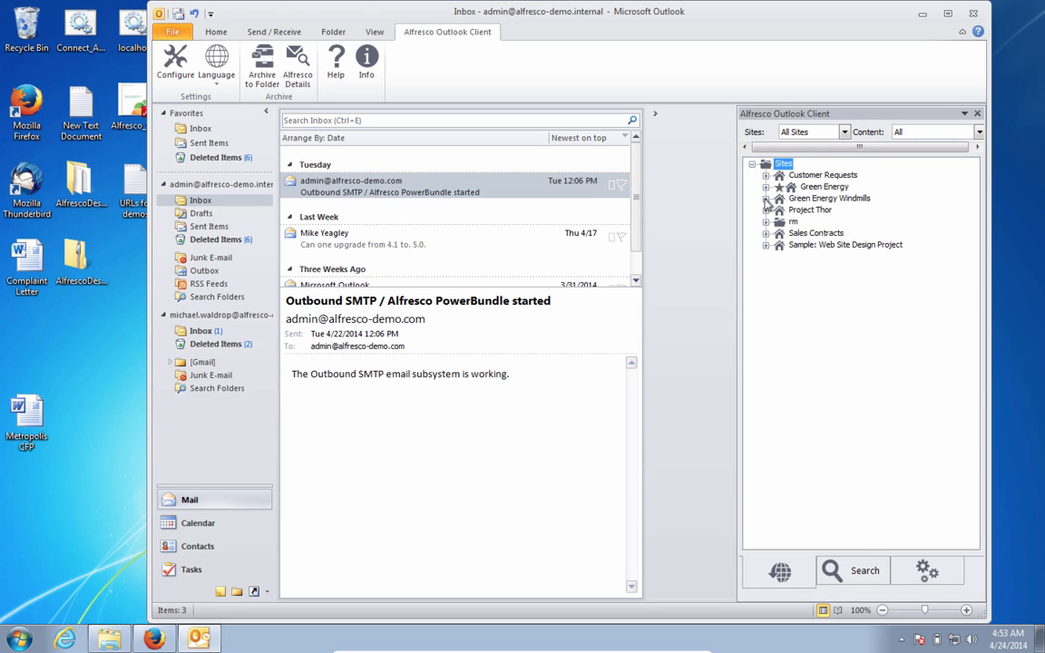
mouse_move(767, 197)
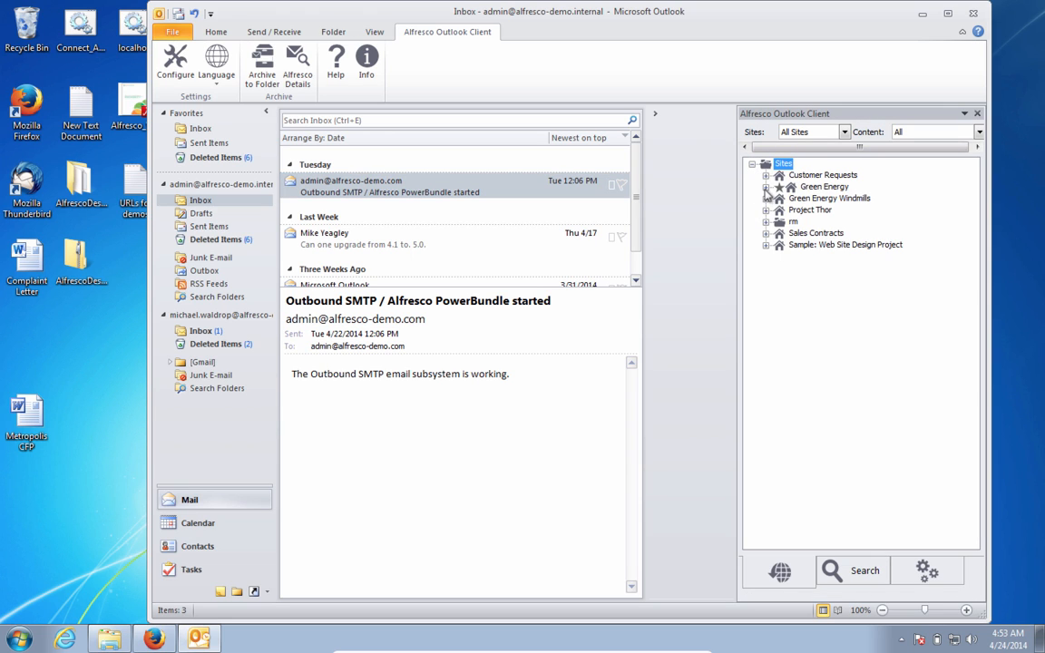
left_click(765, 187)
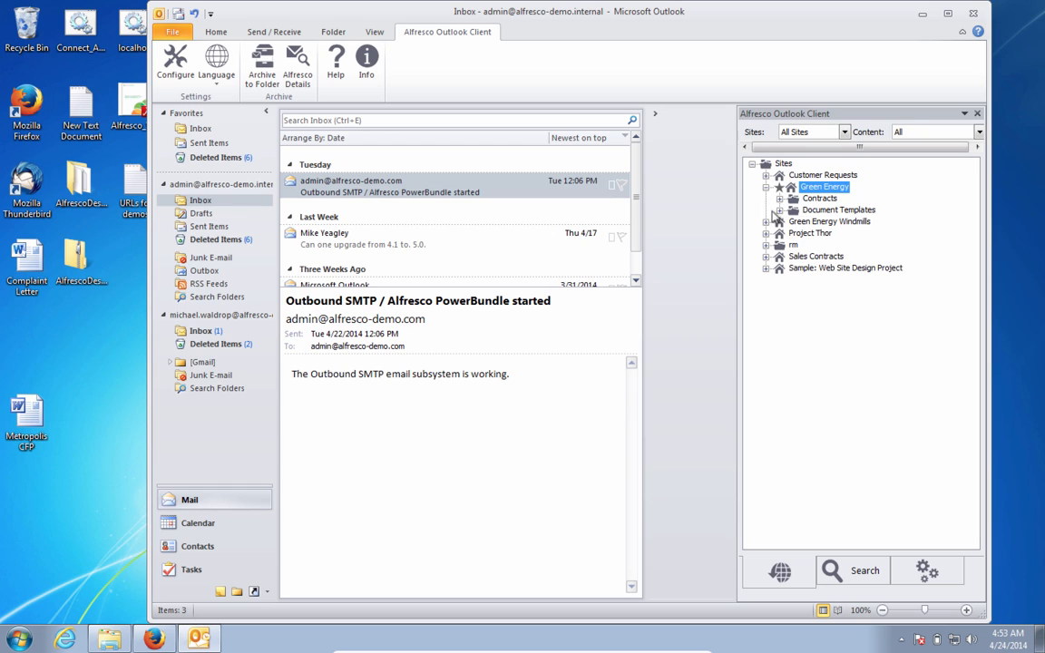
mouse_move(776, 217)
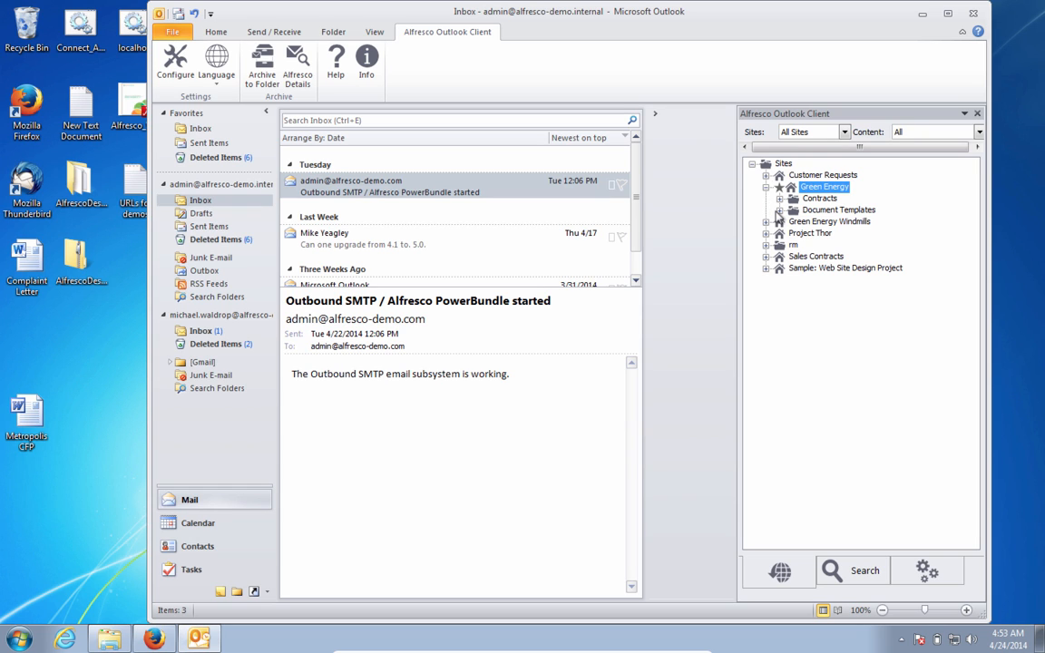
mouse_move(851, 570)
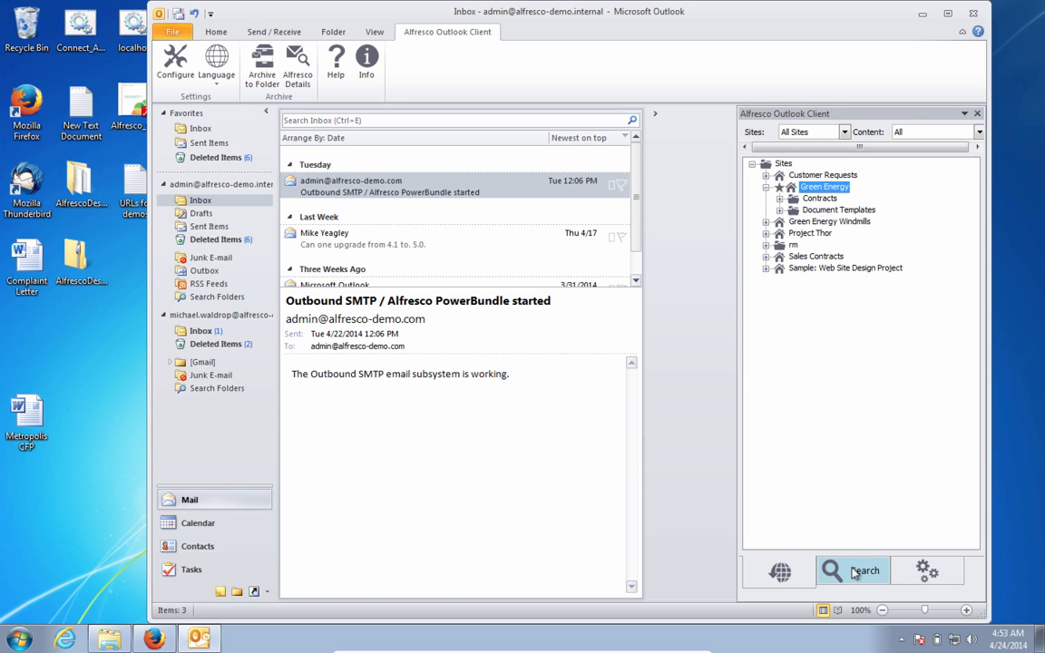
- Search the Alfresco repository for 'cfp' to find Metropolis CFP.doc
left_click(852, 569)
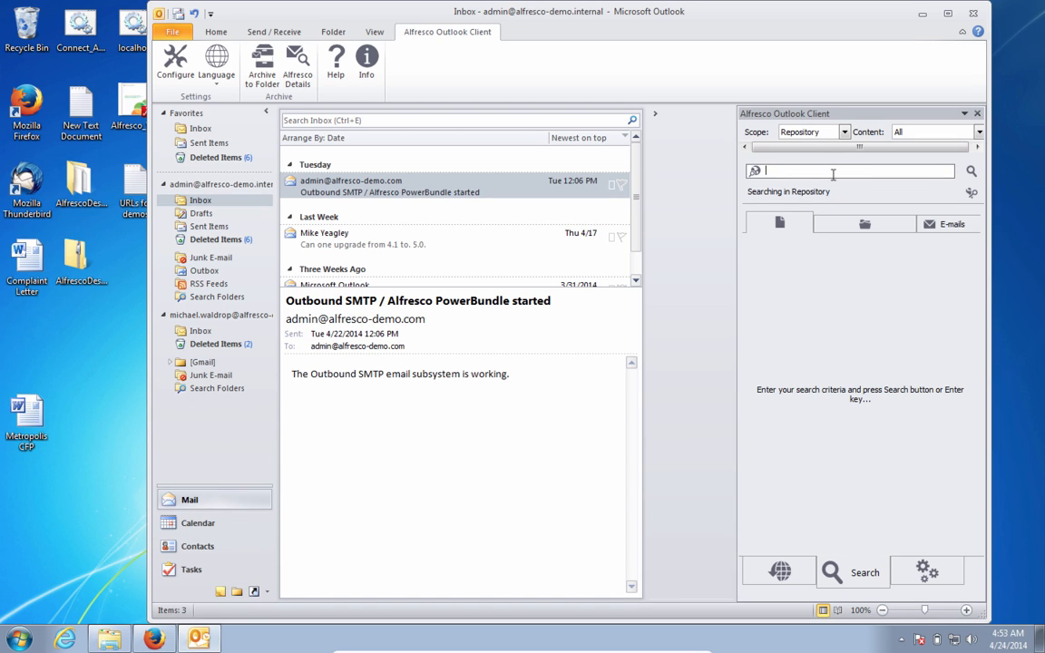
type("cfp")
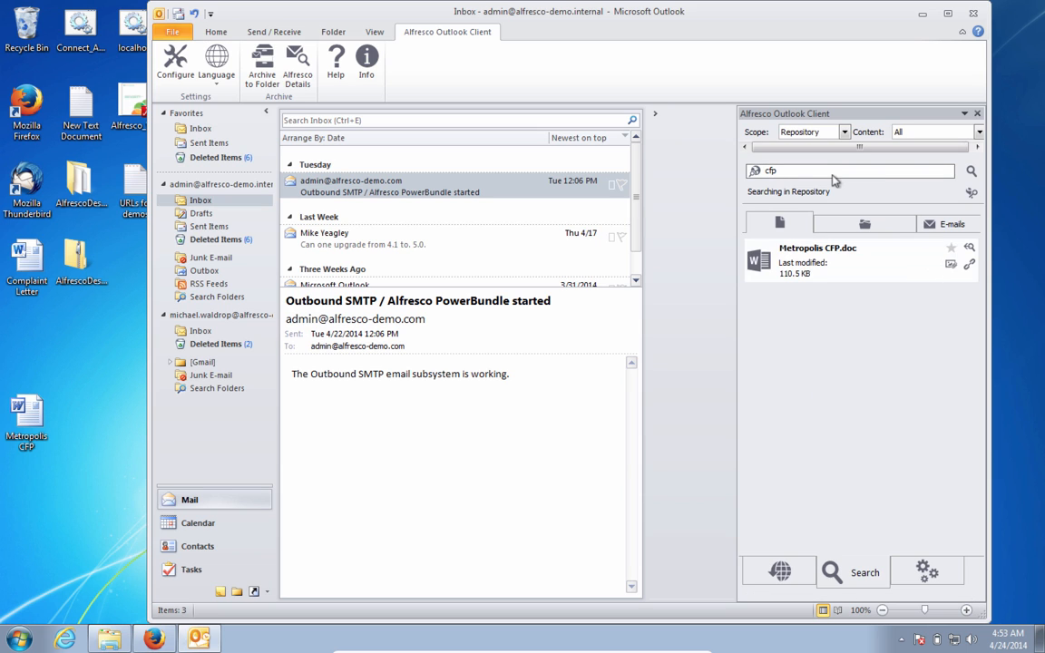
mouse_move(833, 185)
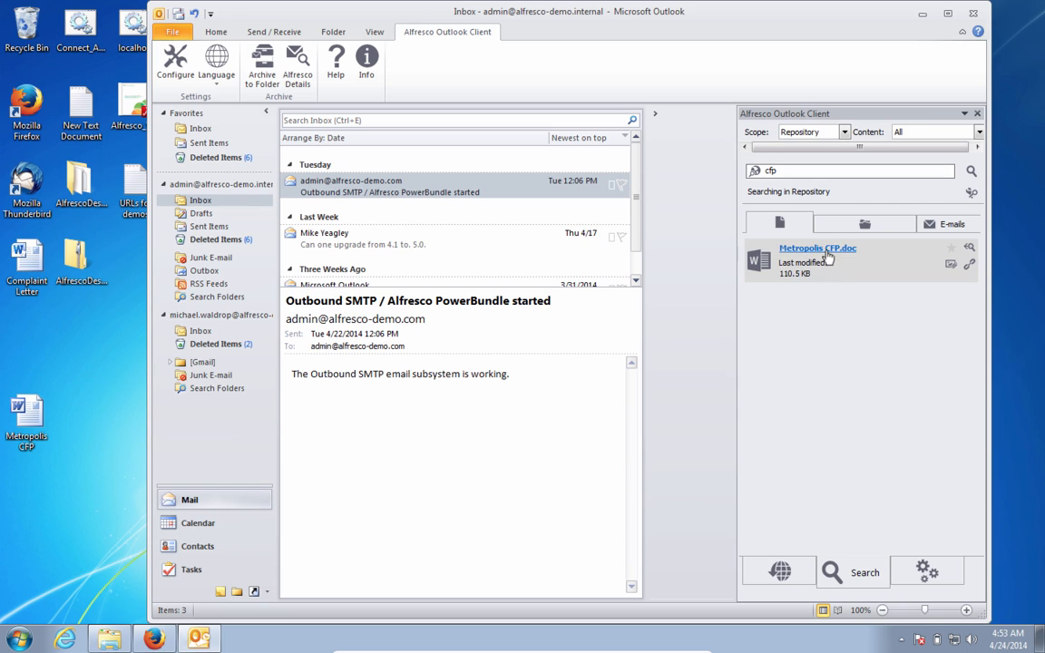
left_click(816, 246)
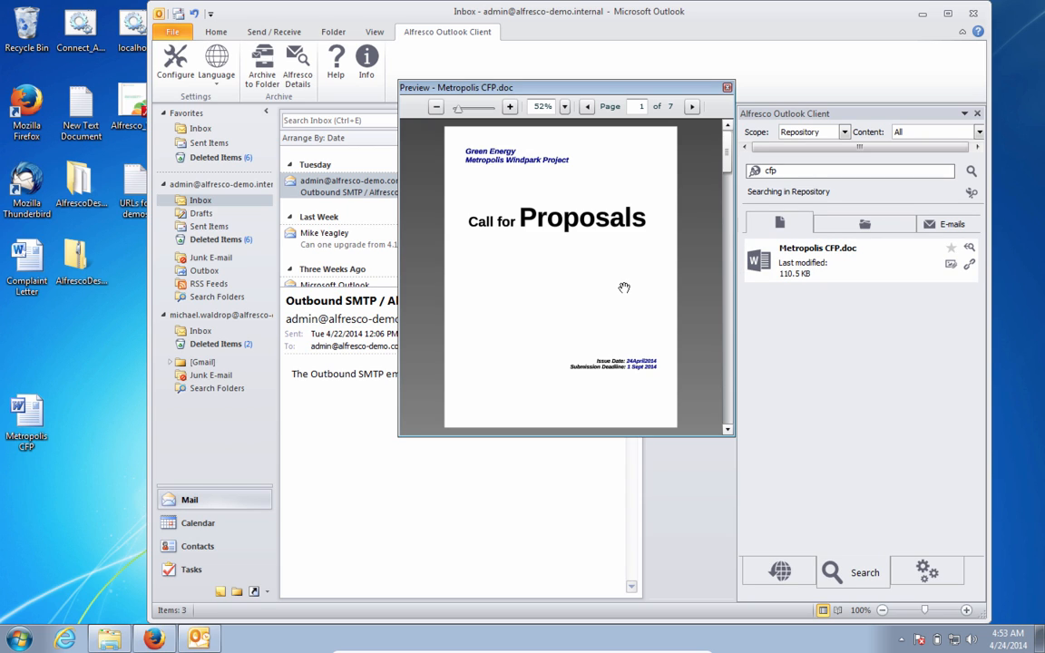
mouse_move(947, 305)
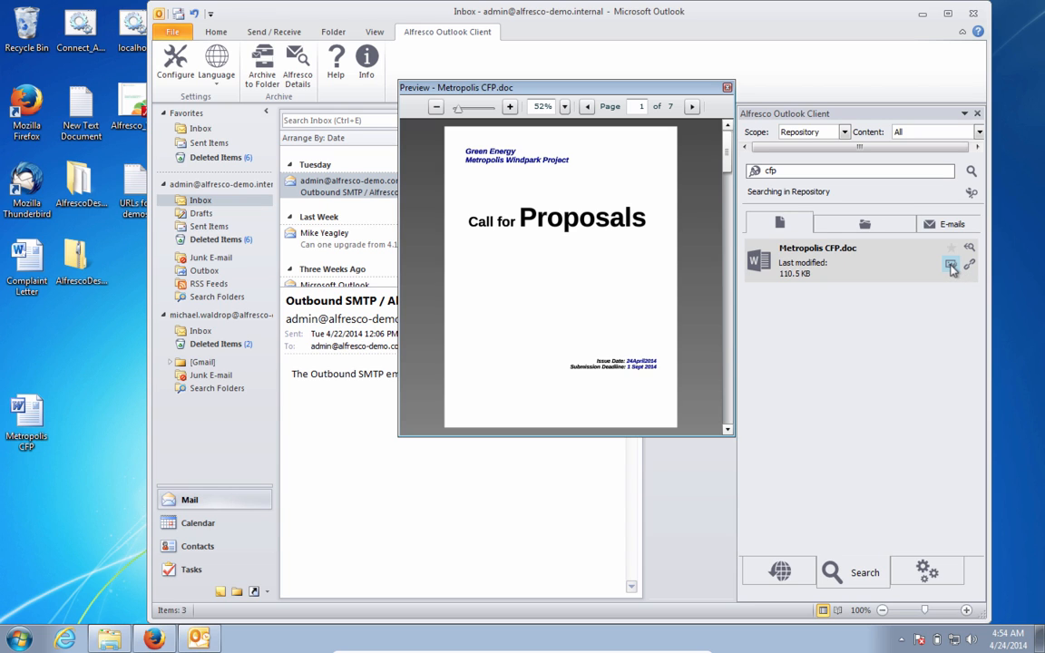
left_click(727, 87)
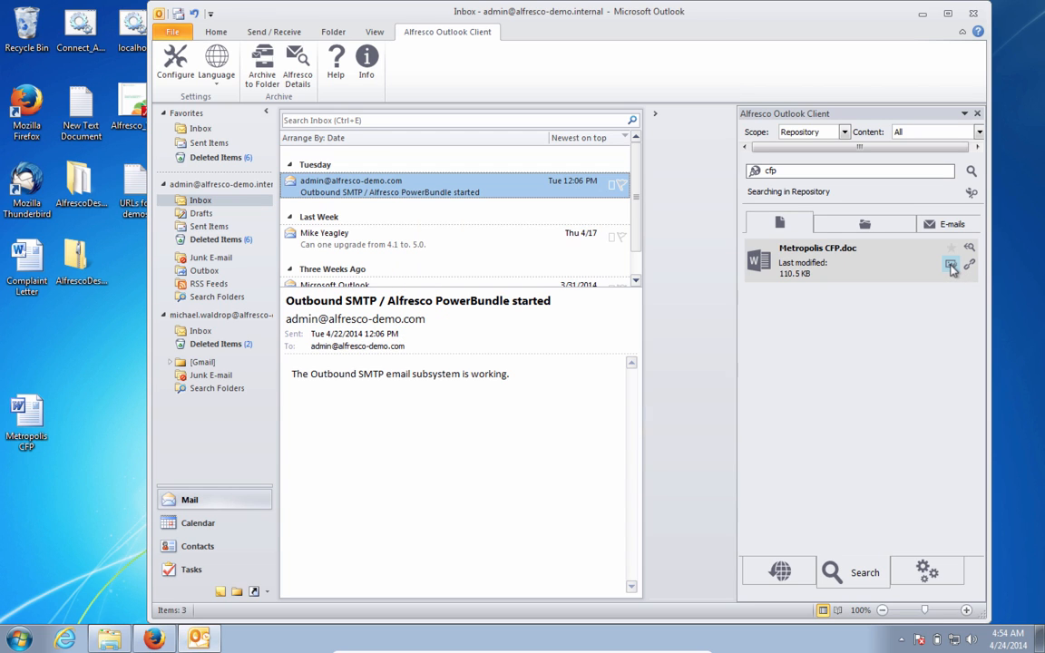
- Send Metropolis CFP.doc attached, subject 'Please review our CFP', requesting a proposal by the due date
left_click(950, 264)
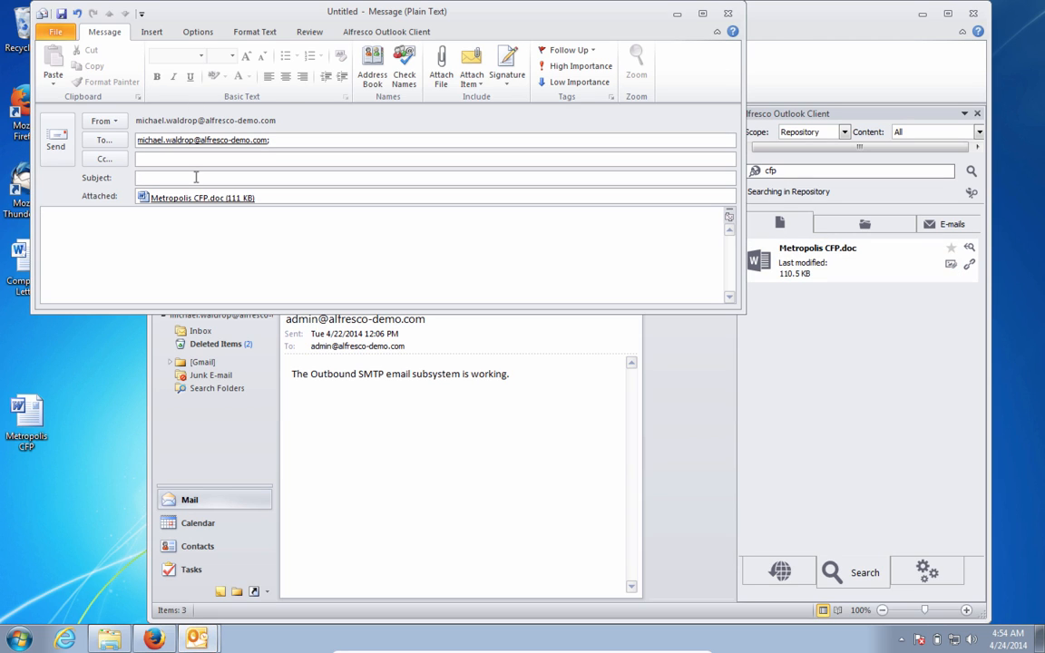
type("Please review")
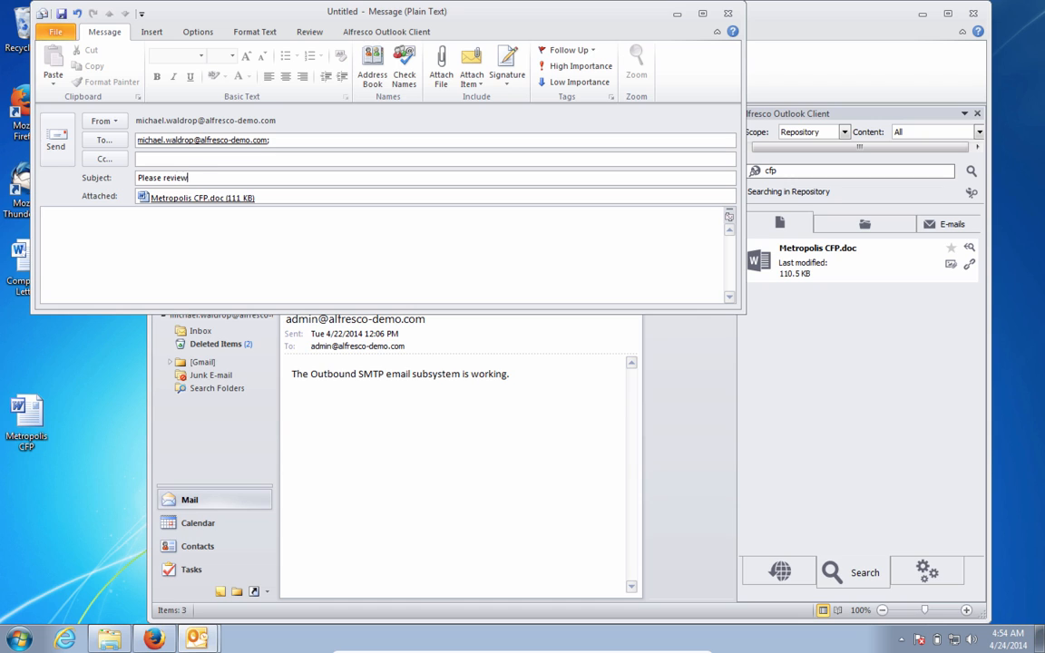
type("our CFP")
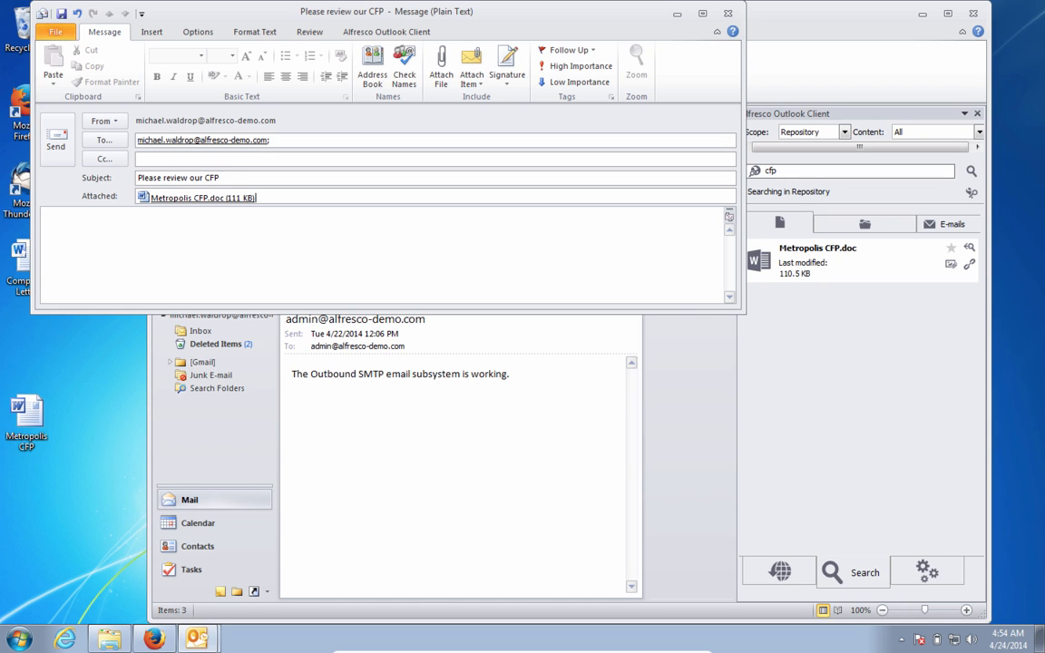
type("Respond with a")
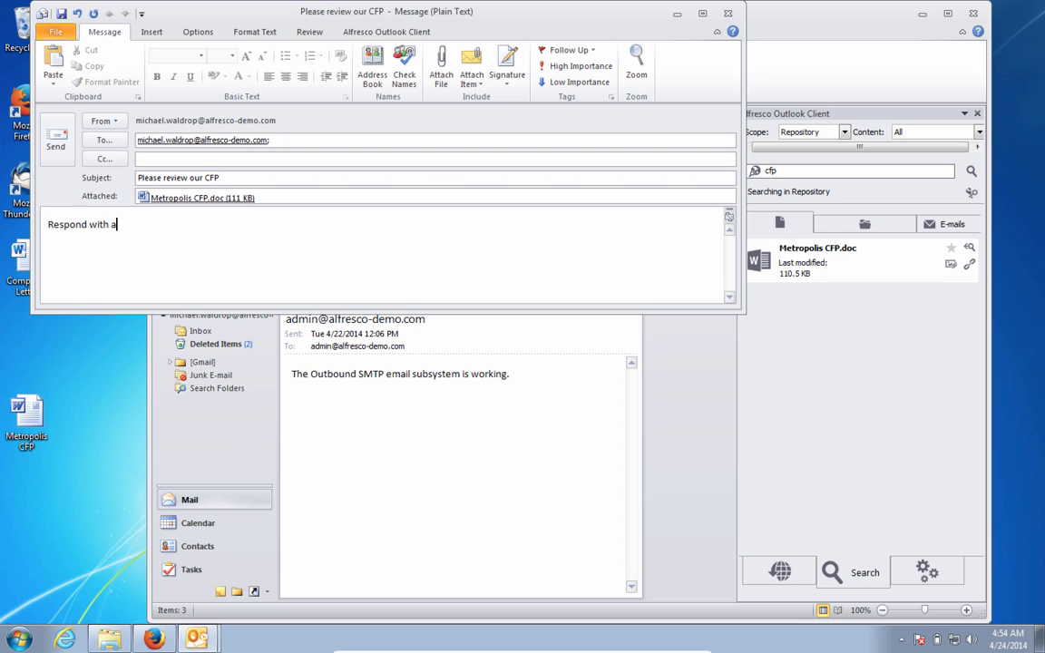
type("prop")
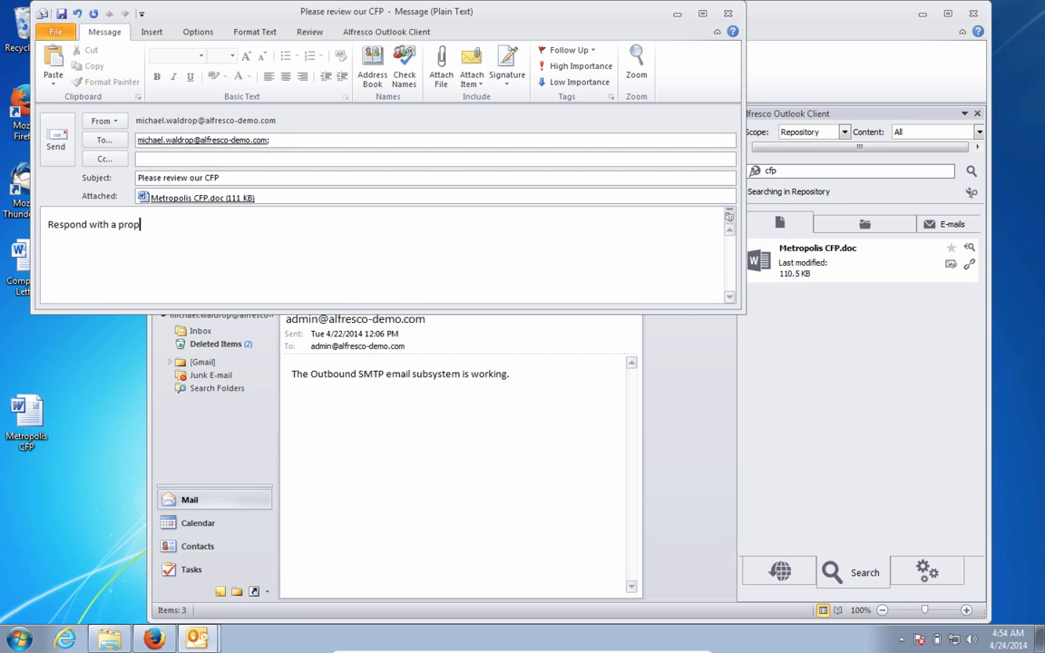
type("osal by the d")
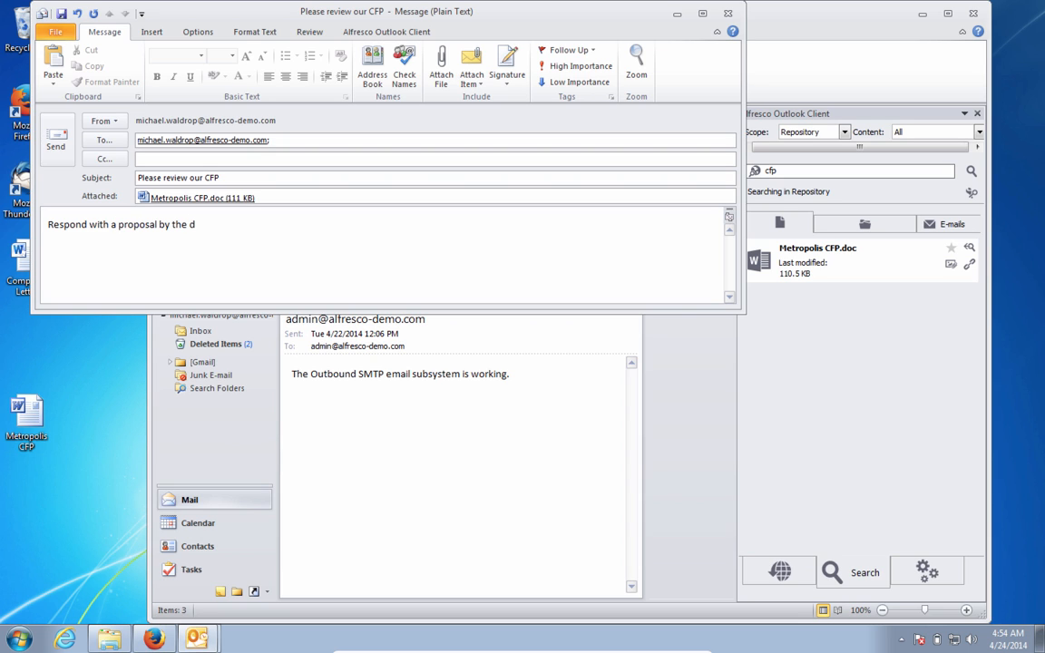
type("ue date")
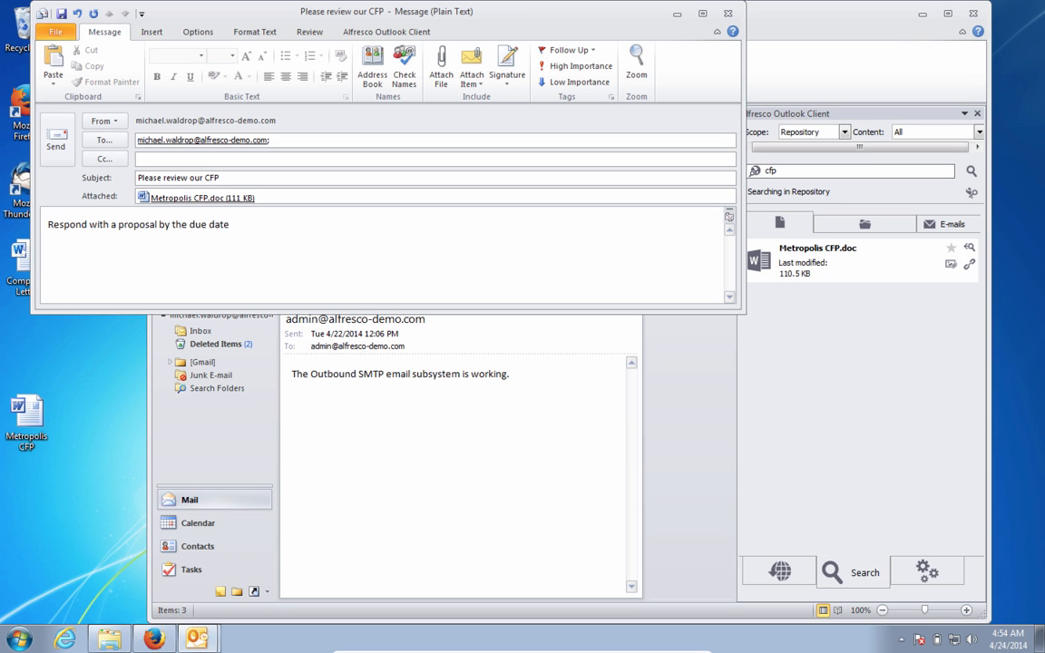
type(".")
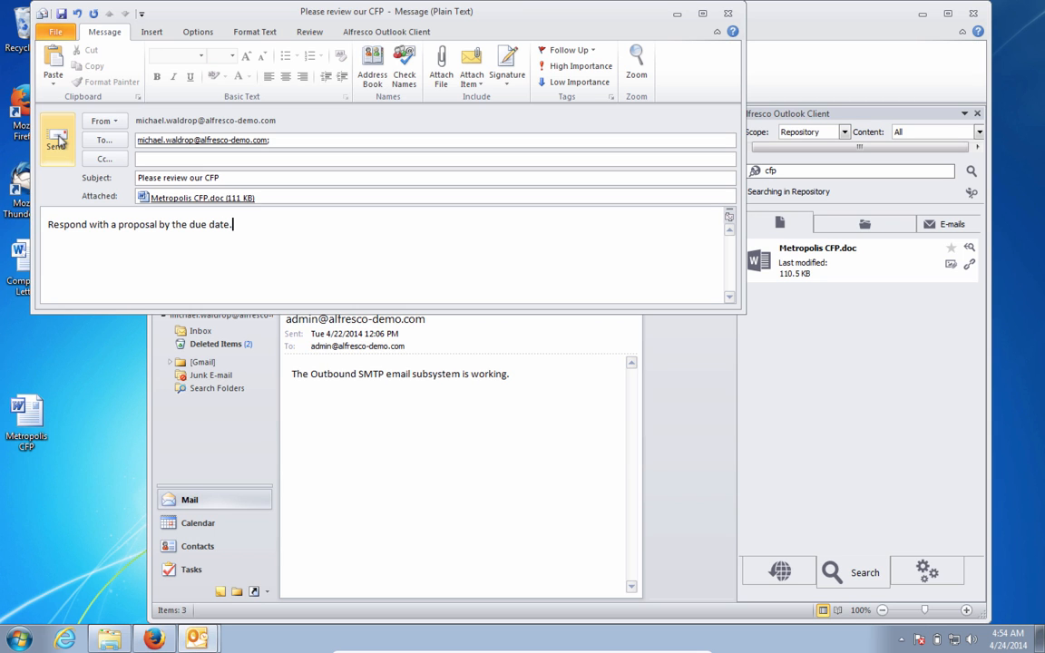
left_click(57, 141)
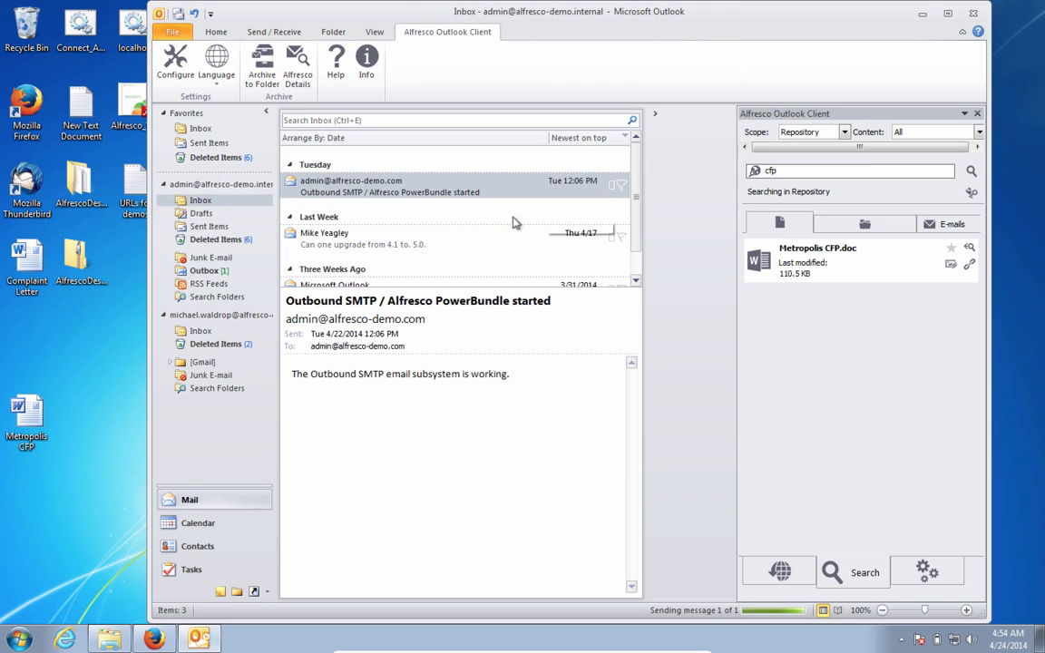
- Minimize the Outlook window to reveal the Windows desktop
left_click(216, 33)
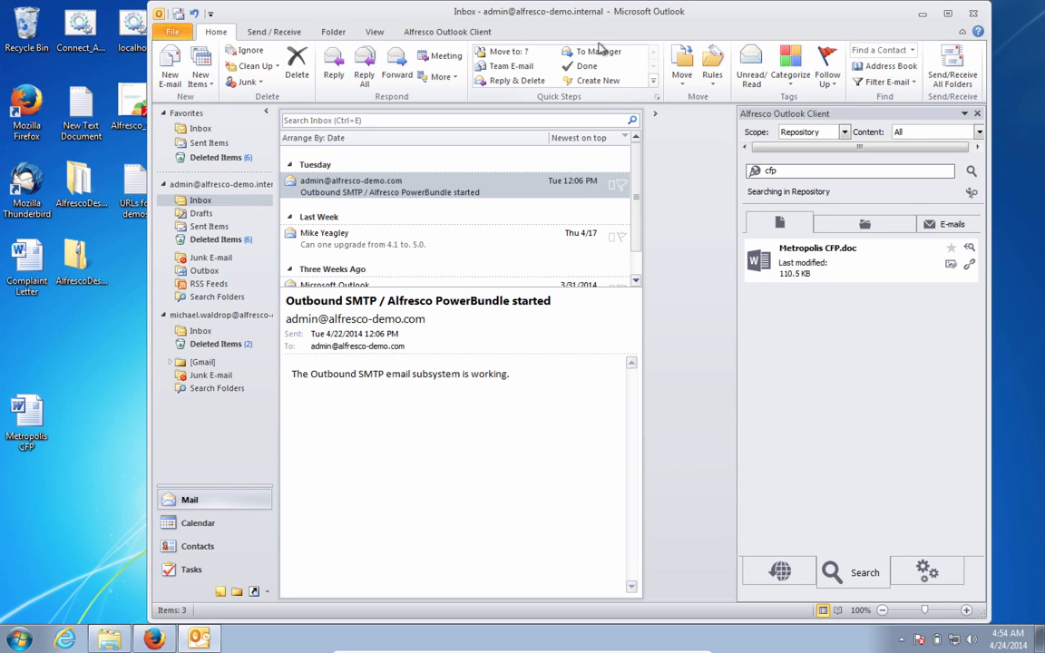
left_click(952, 64)
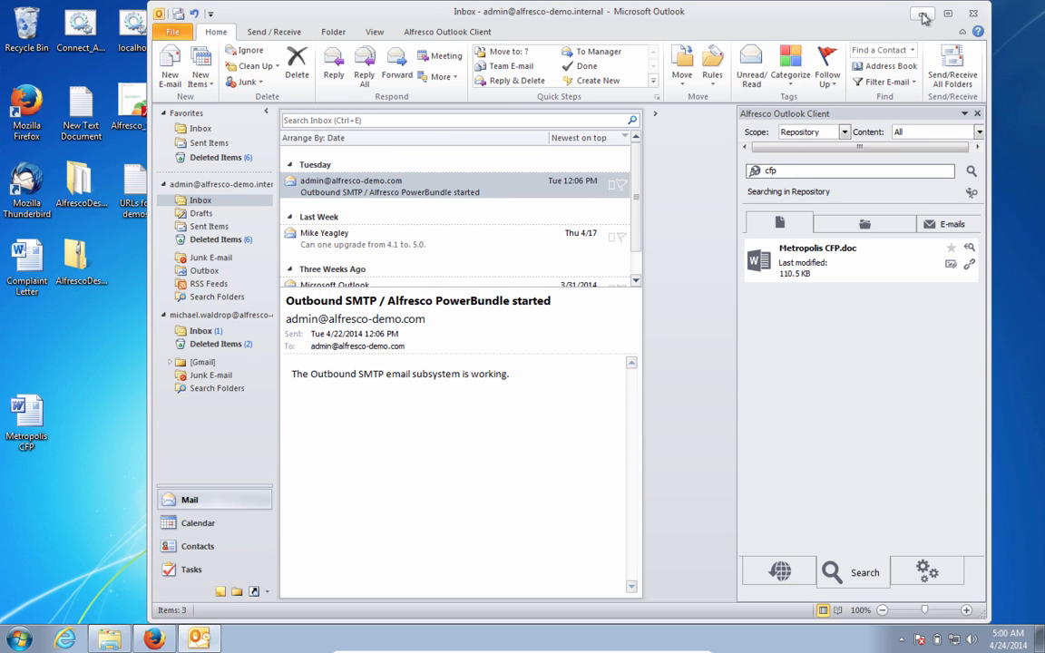
mouse_move(921, 15)
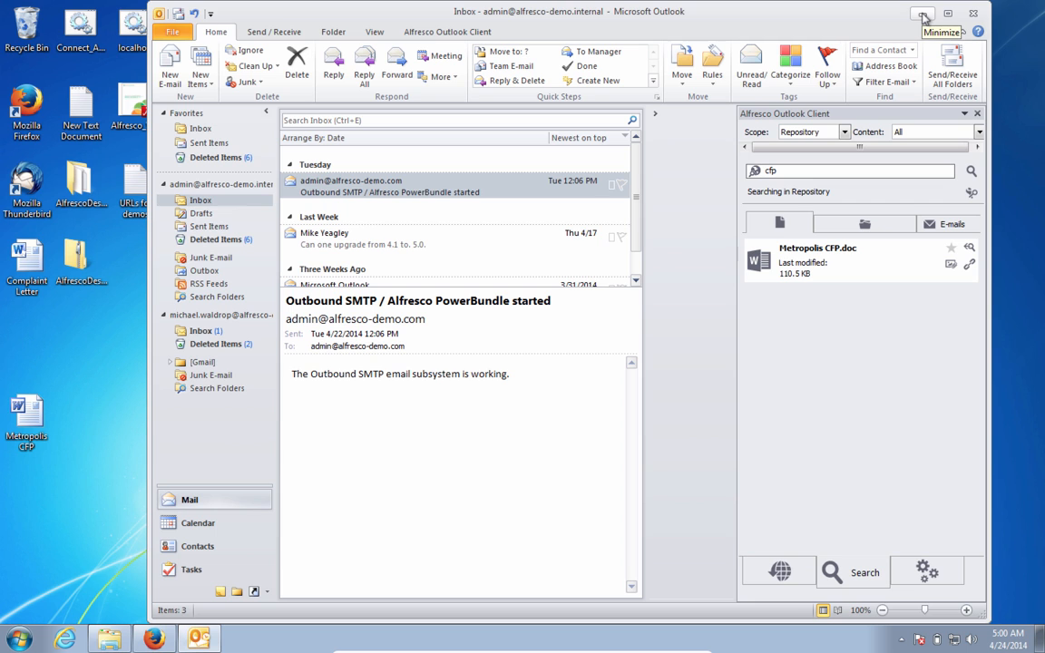
left_click(922, 13)
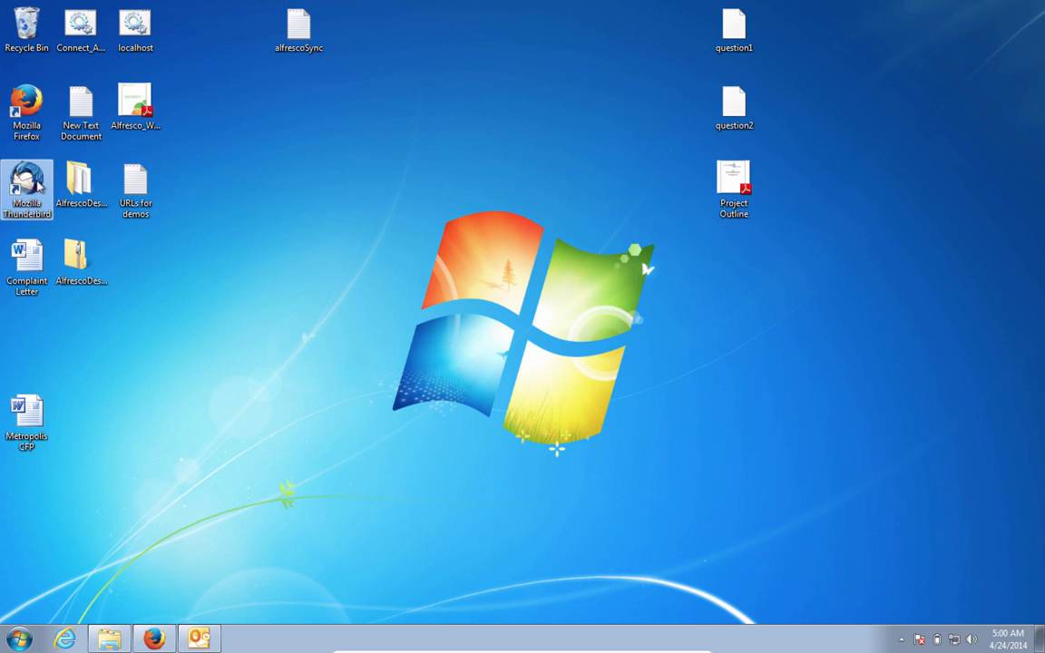
mouse_move(289, 265)
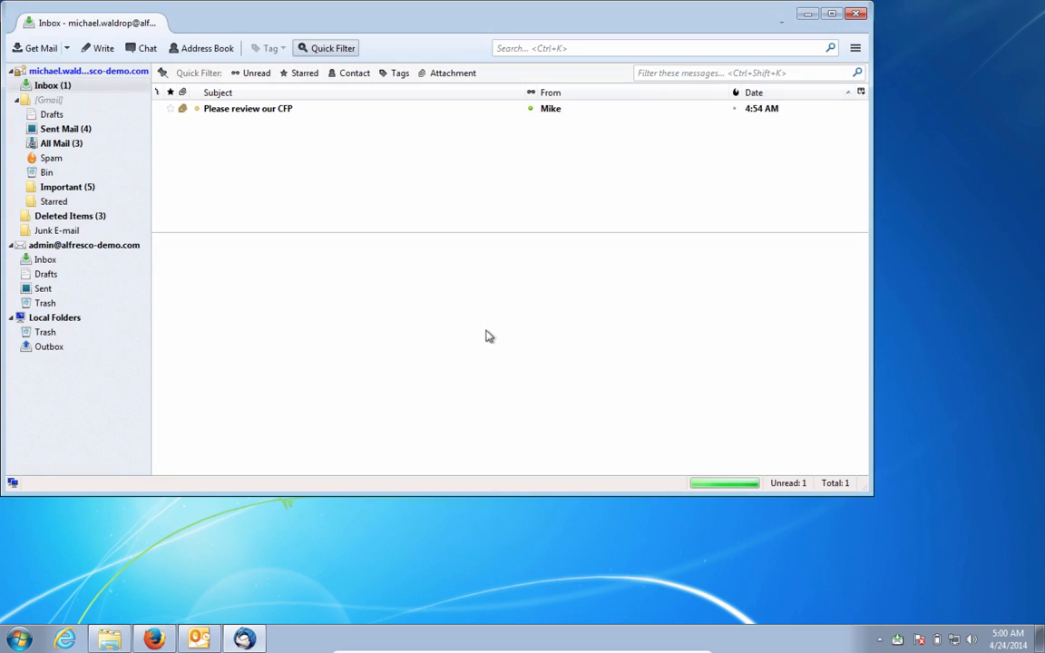
- Open the 'Please review our CFP' message, view Metropolis CFP.doc in Word, then close it
left_click(247, 109)
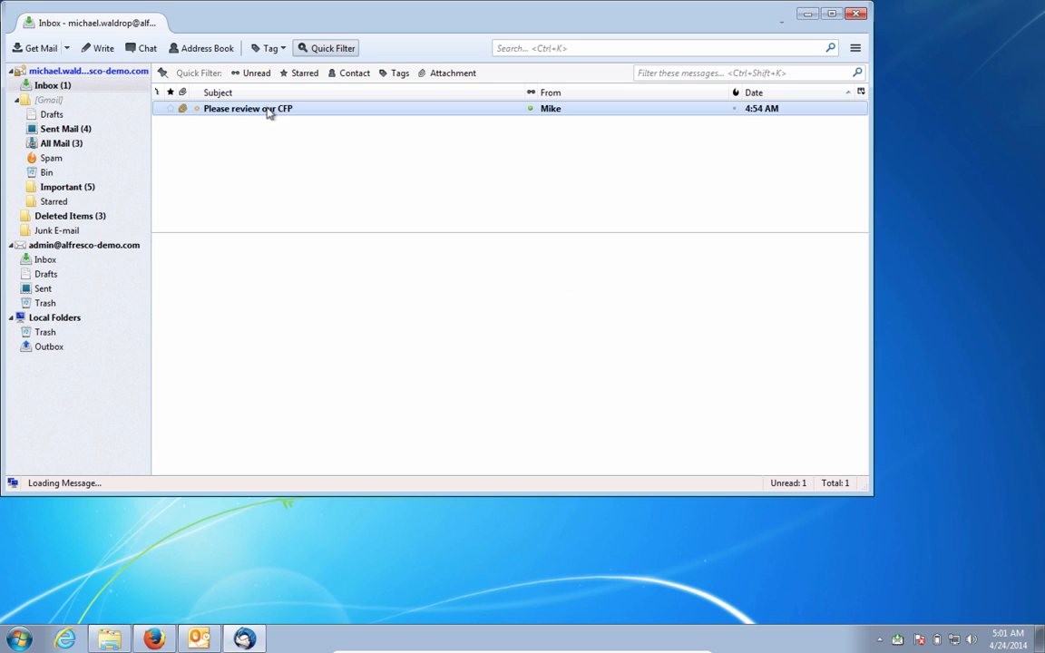
left_click(246, 109)
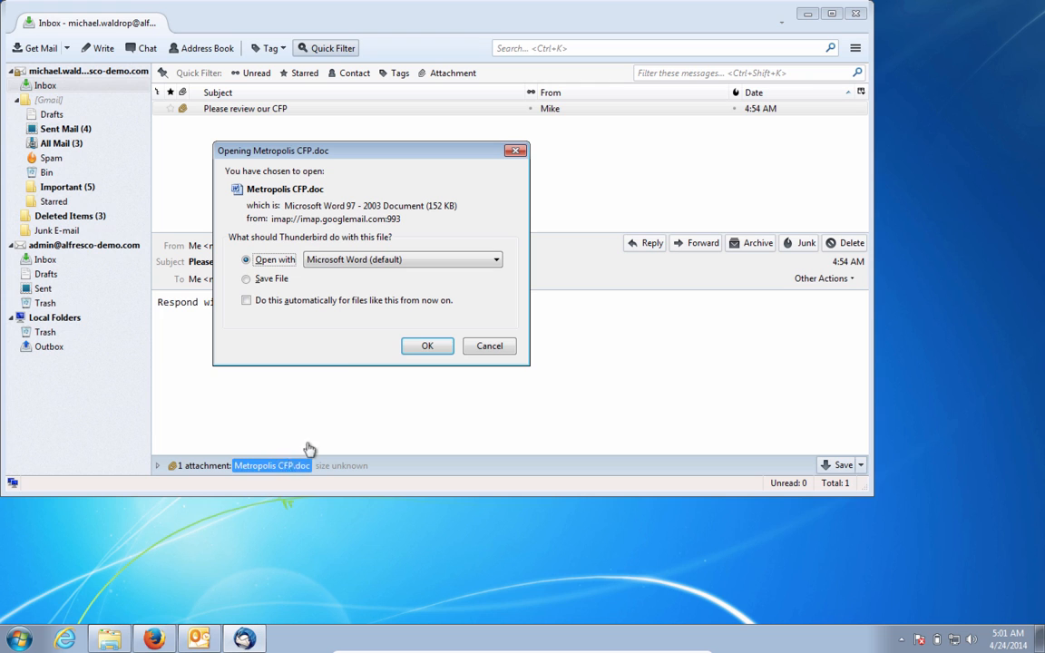
left_click(426, 345)
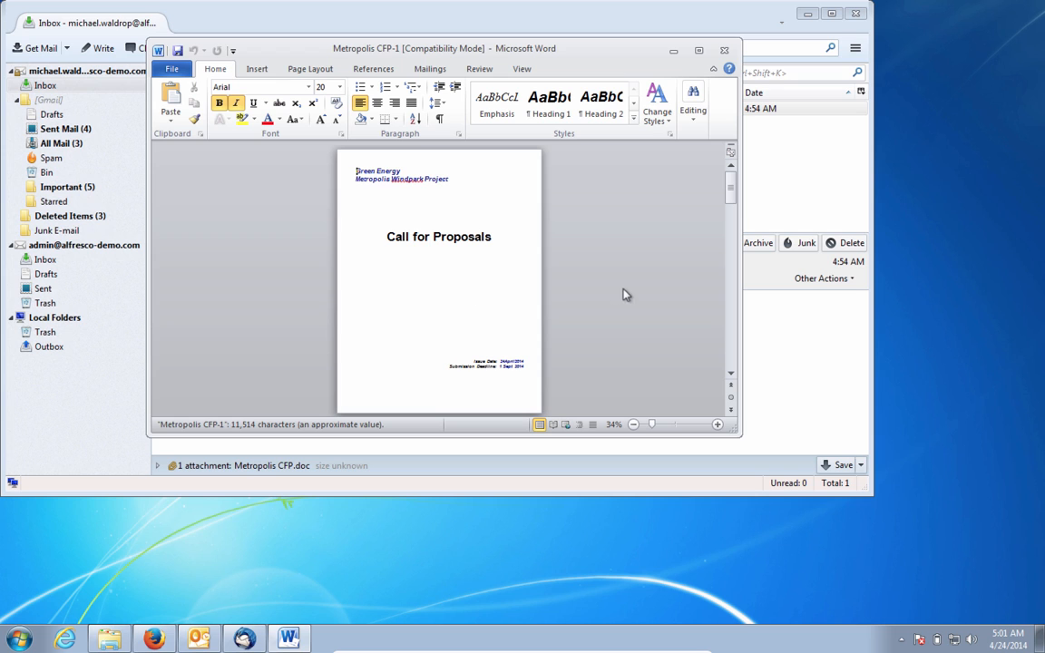
left_click(723, 51)
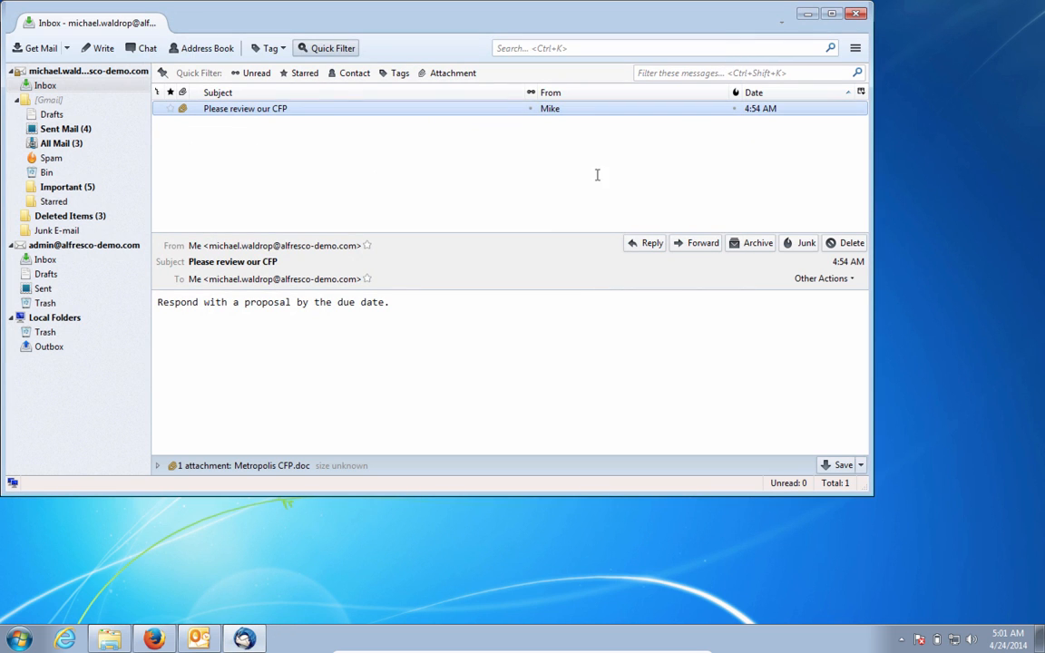
mouse_move(558, 198)
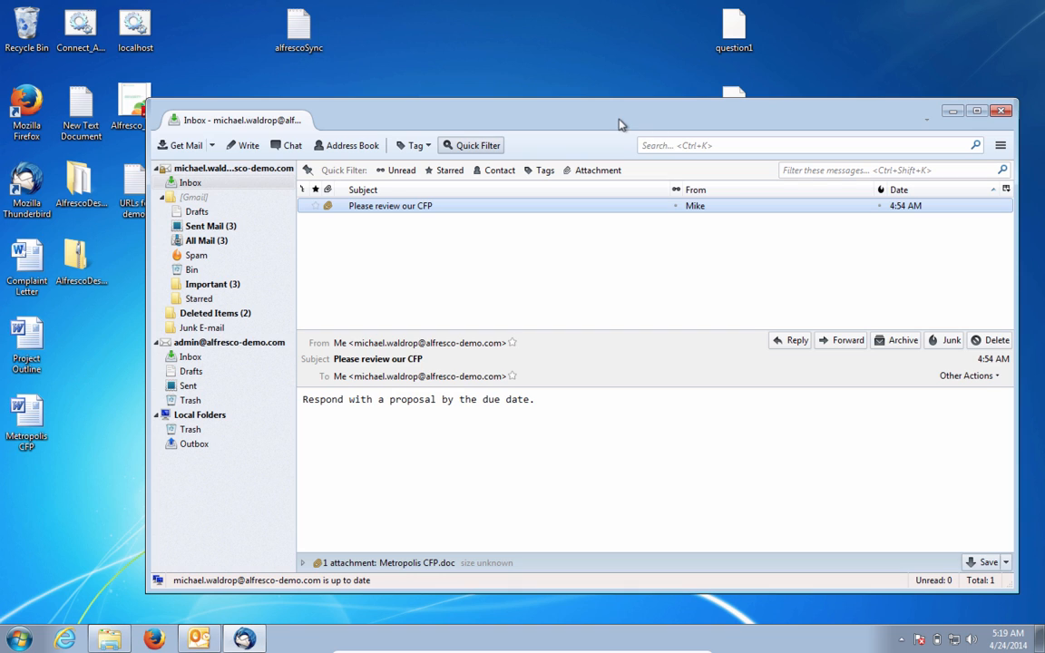
mouse_move(381, 120)
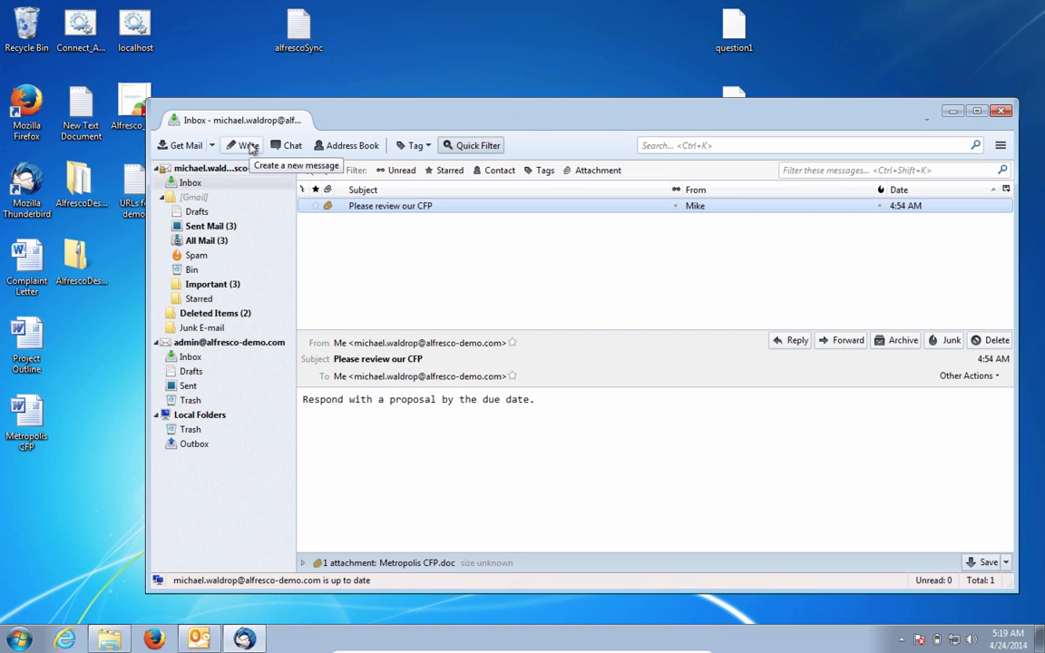
- Start a message to the Alfresco inbox titled 'Here is our proposal' with Project Outline.rtf attached
left_click(243, 145)
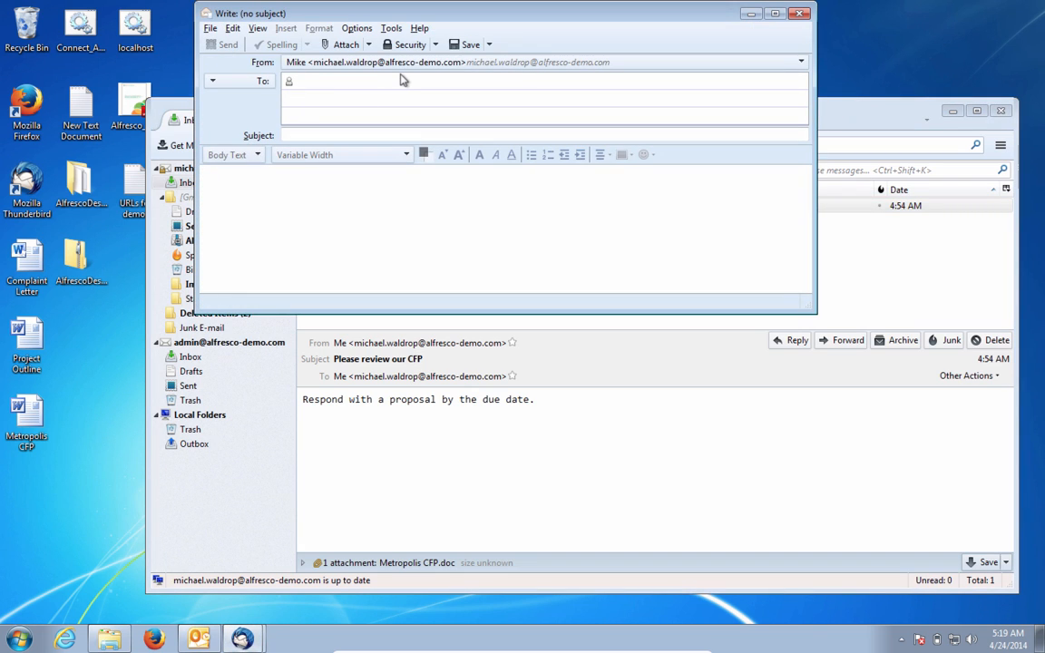
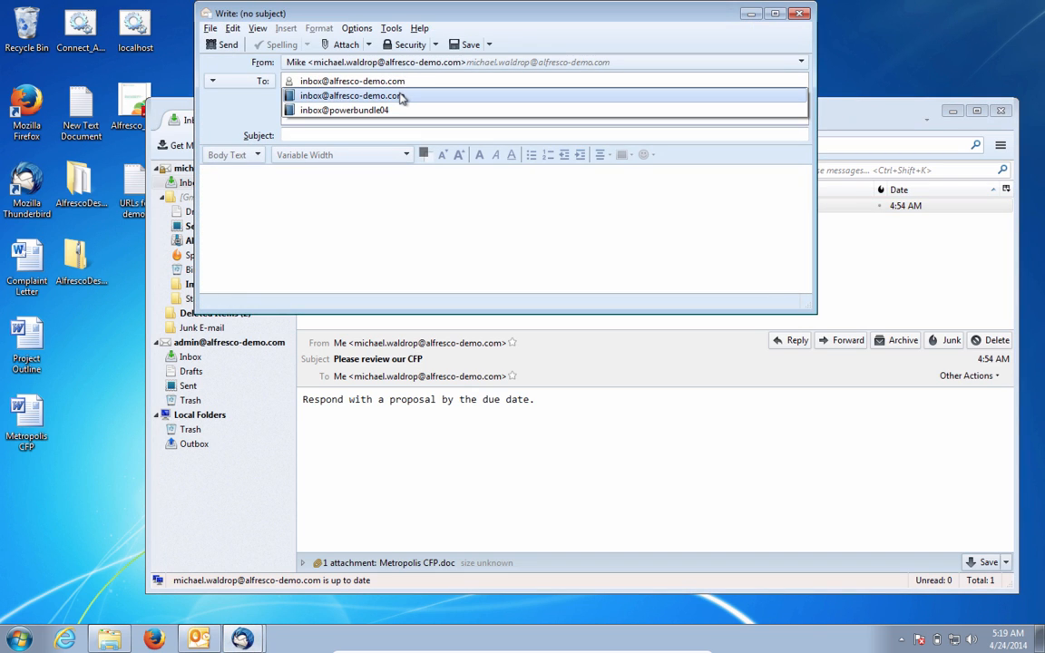
left_click(352, 95)
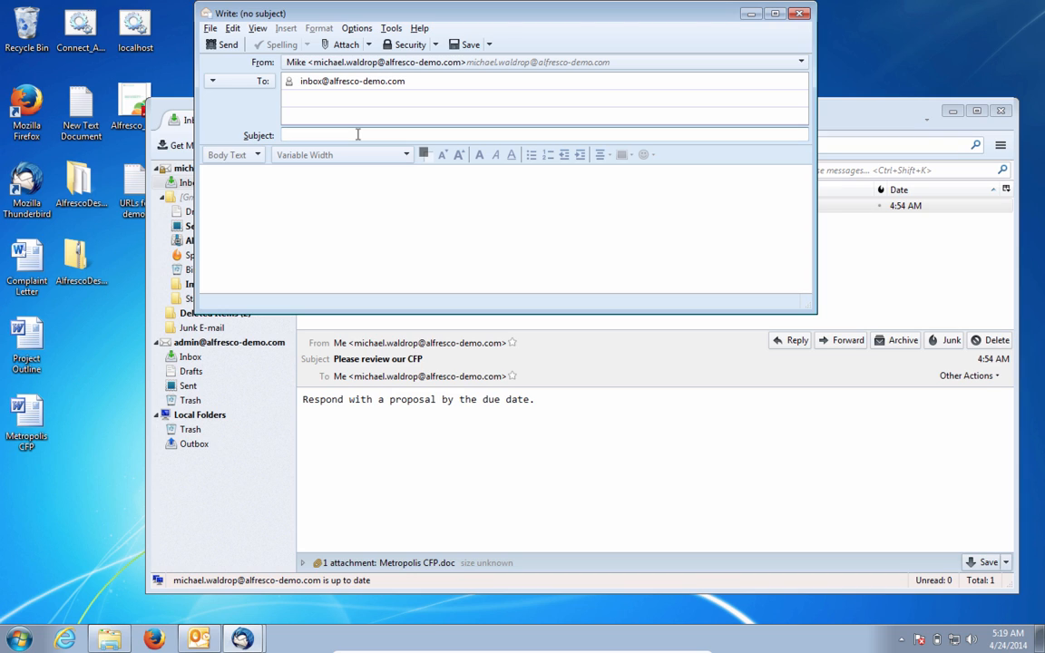
type("Here is our proposal")
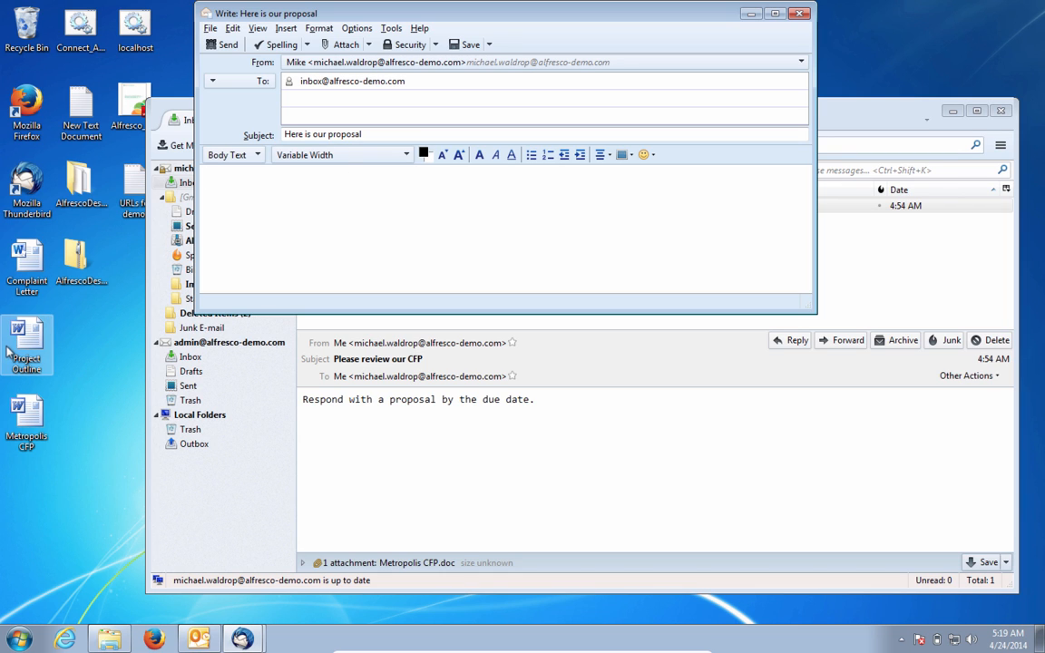
left_click_drag(27, 345, 305, 236)
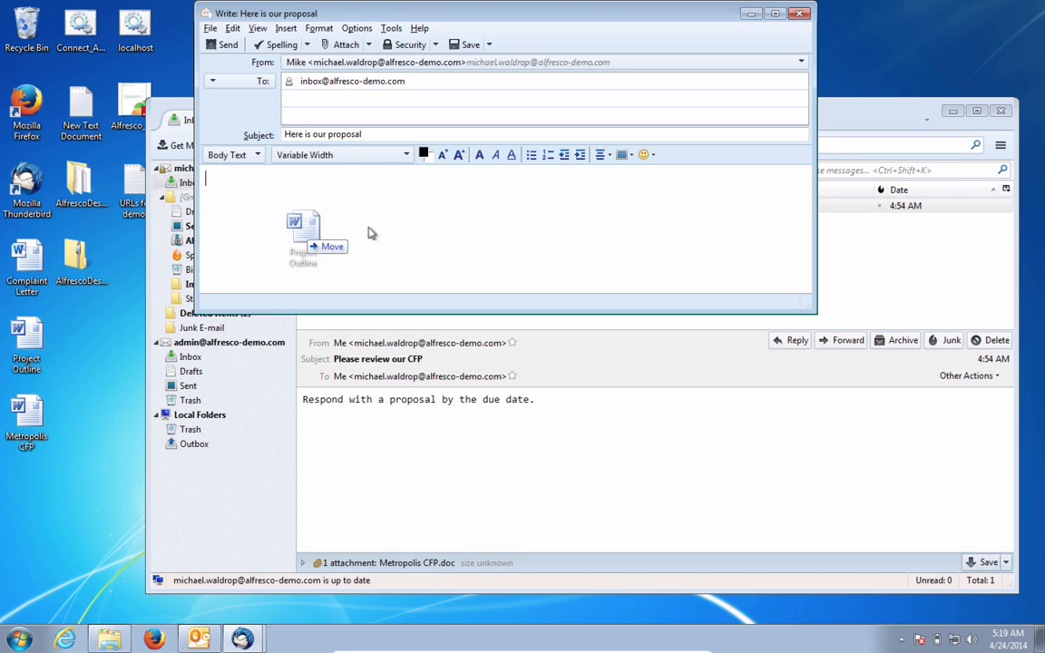
left_click_drag(305, 236, 744, 91)
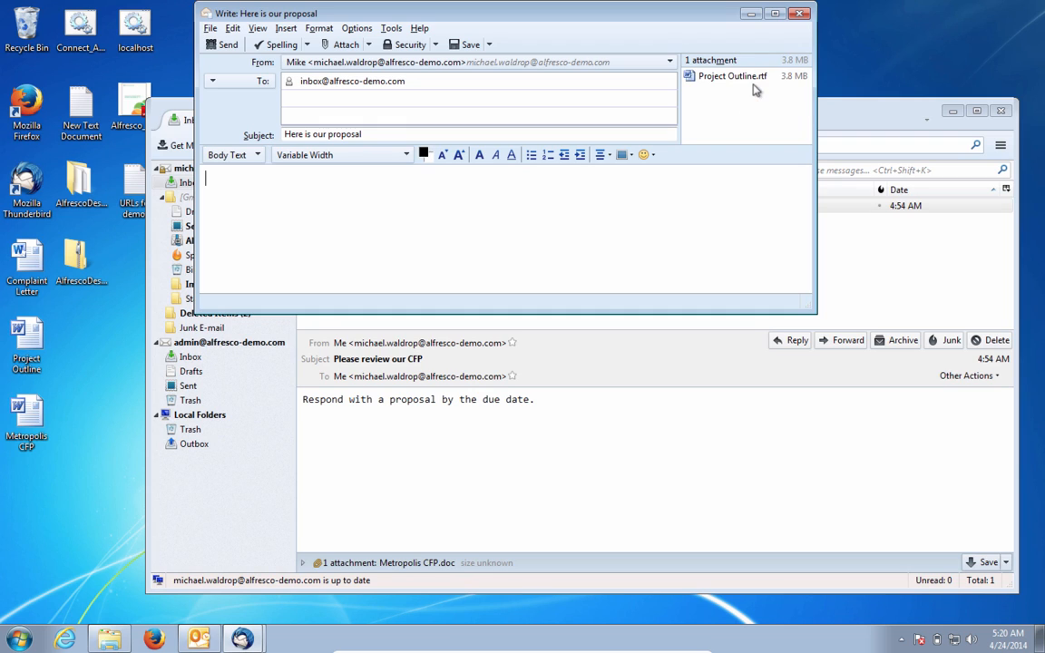
- Add the body text about the proposal and send the message
type("This is o")
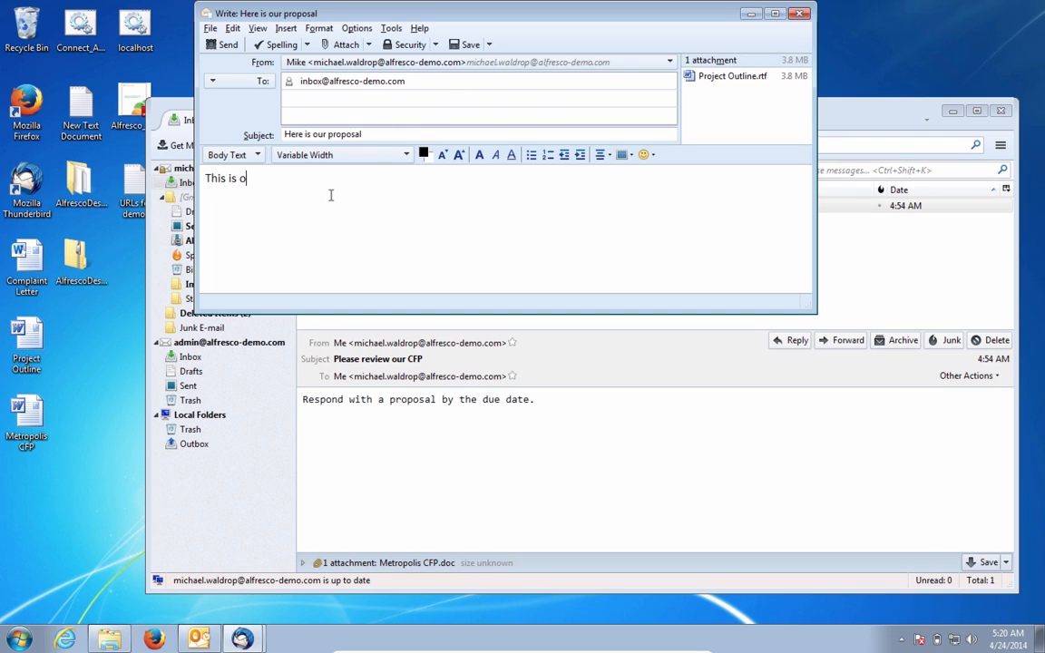
type("ur propos")
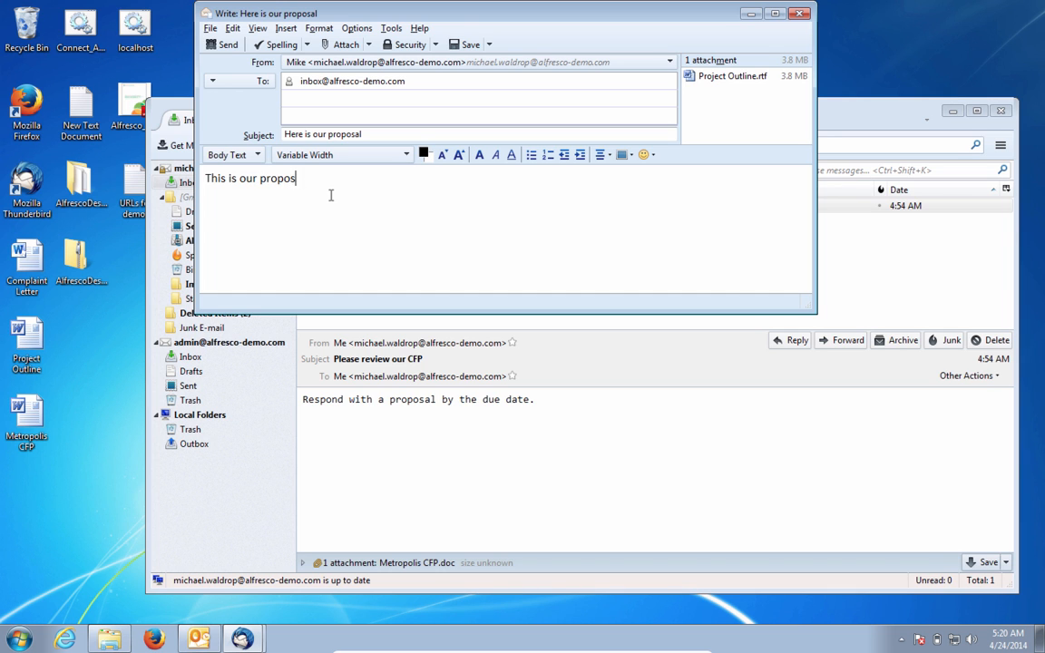
left_click(223, 43)
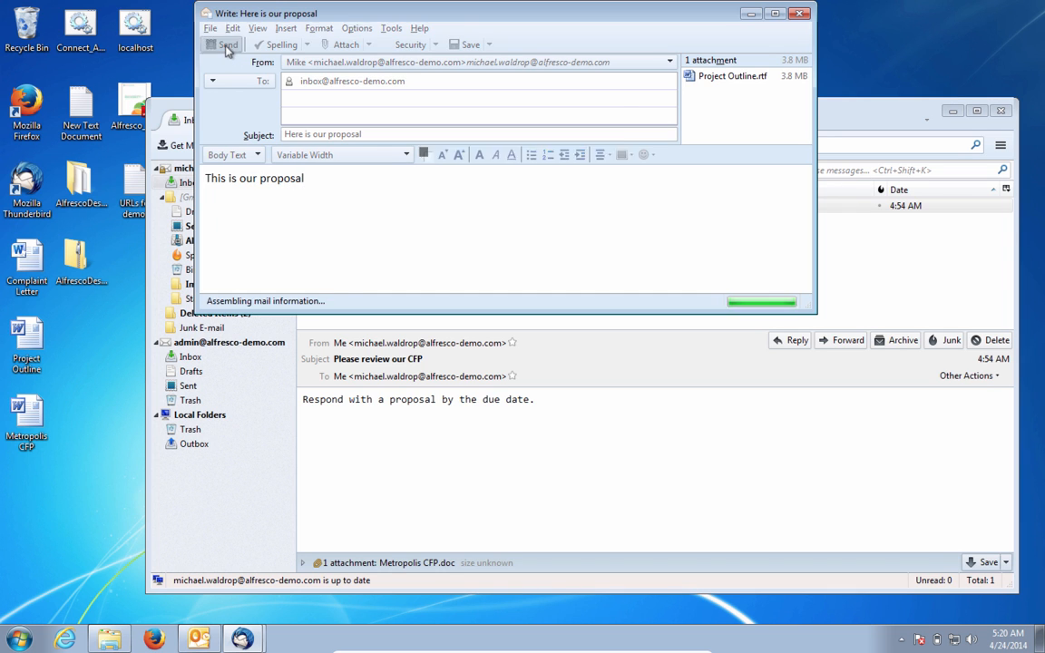
left_click(225, 43)
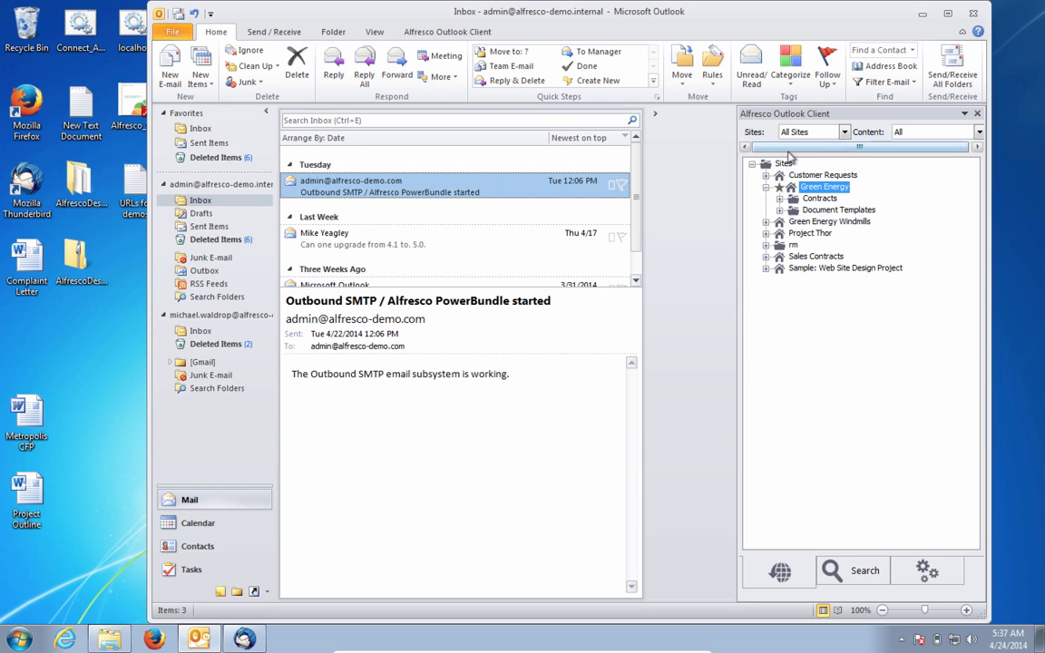
- Show My tasks in the Alfresco pane and open the Project Outline.docx review task for editing
left_click(925, 570)
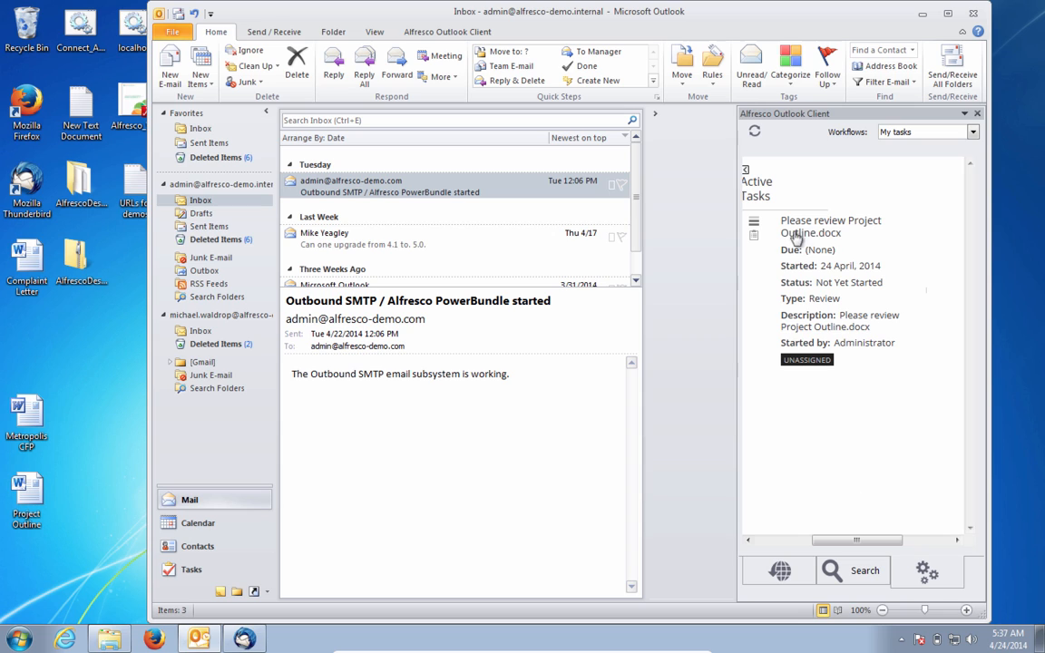
mouse_move(798, 238)
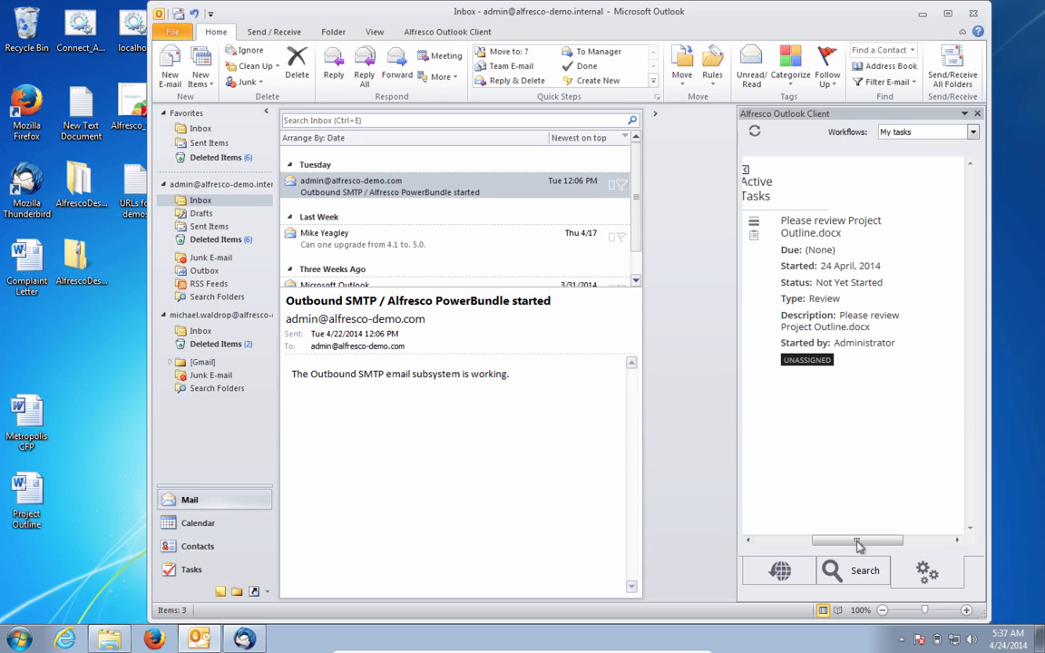
mouse_move(860, 415)
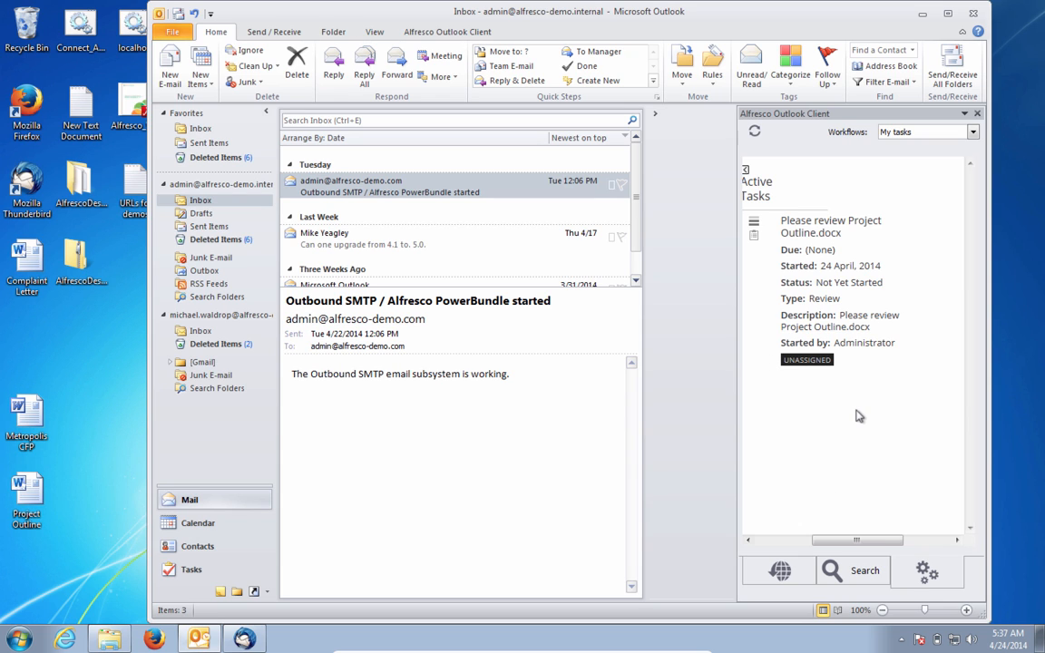
mouse_move(823, 227)
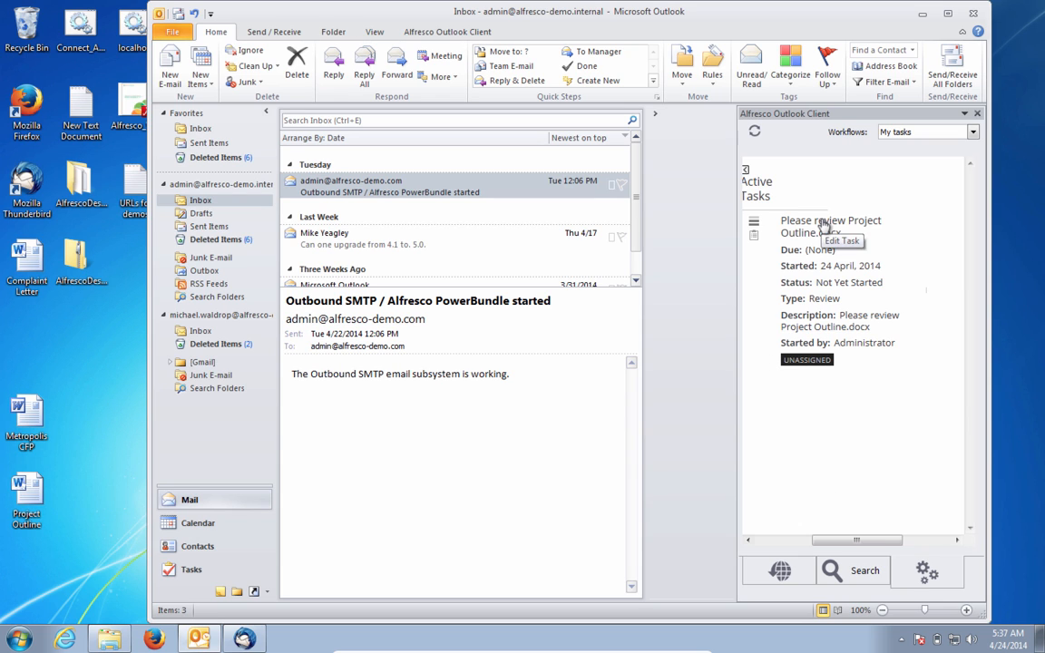
left_click(820, 227)
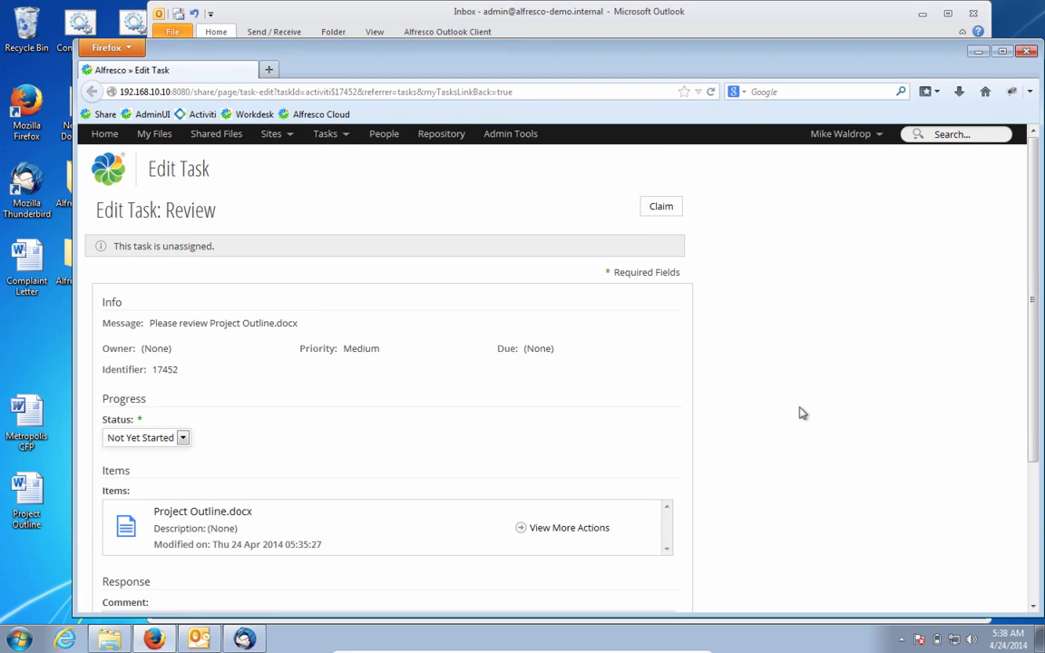
scroll("down", 3)
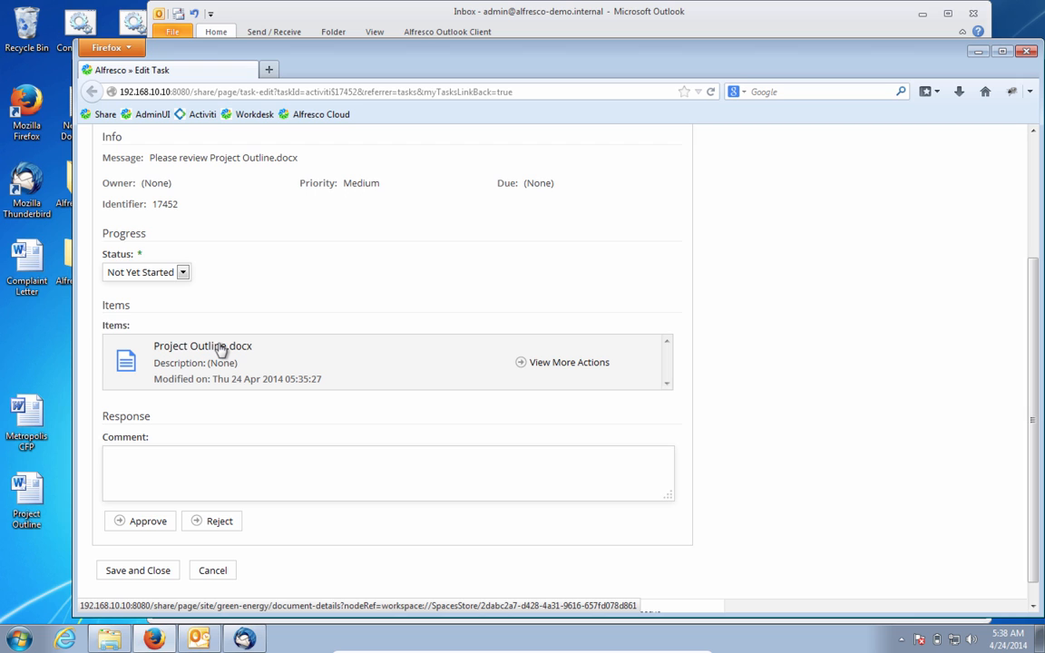
mouse_move(221, 354)
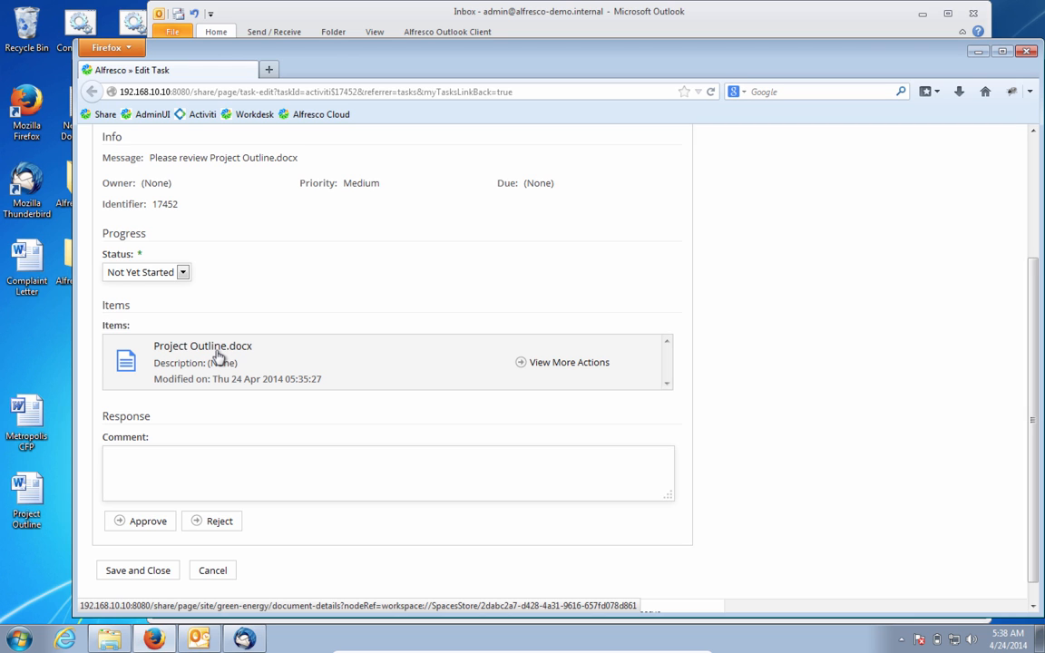
left_click(203, 345)
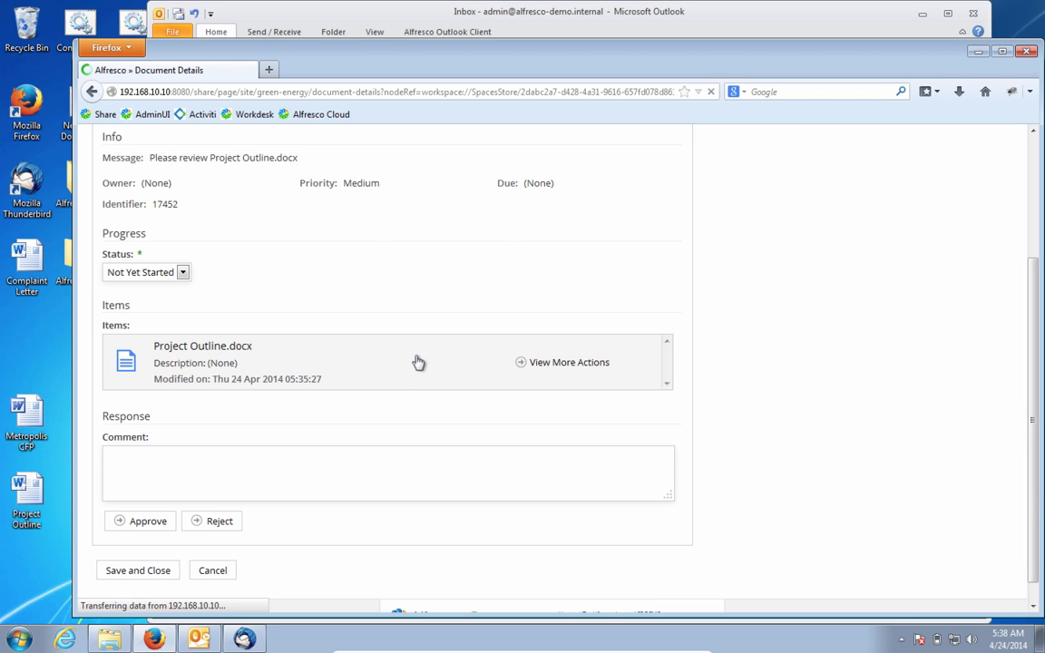
left_click(203, 345)
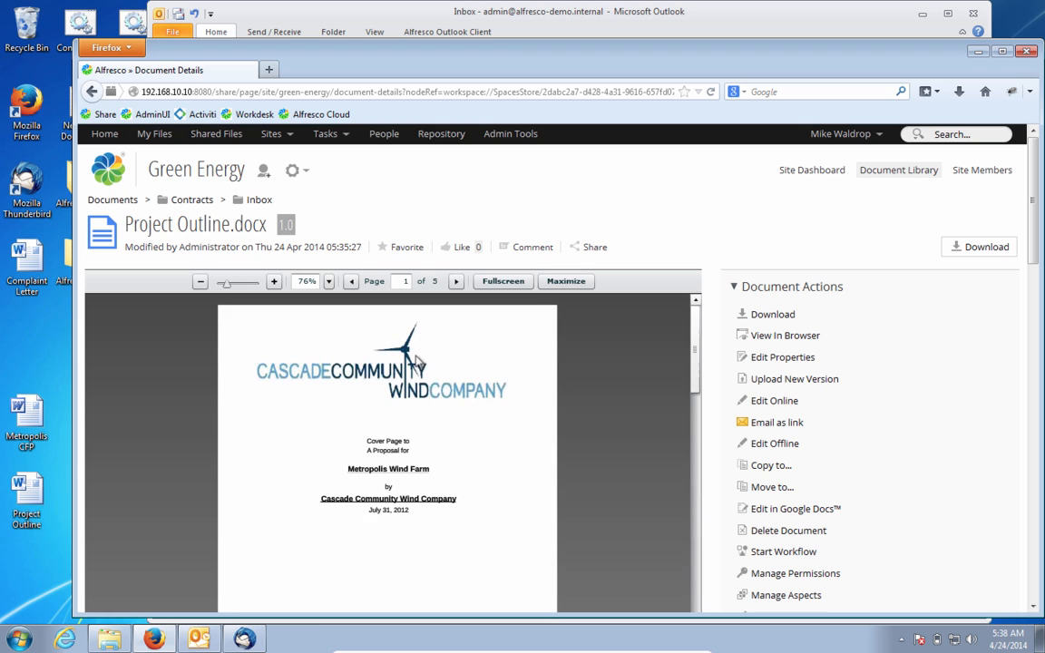
mouse_move(637, 457)
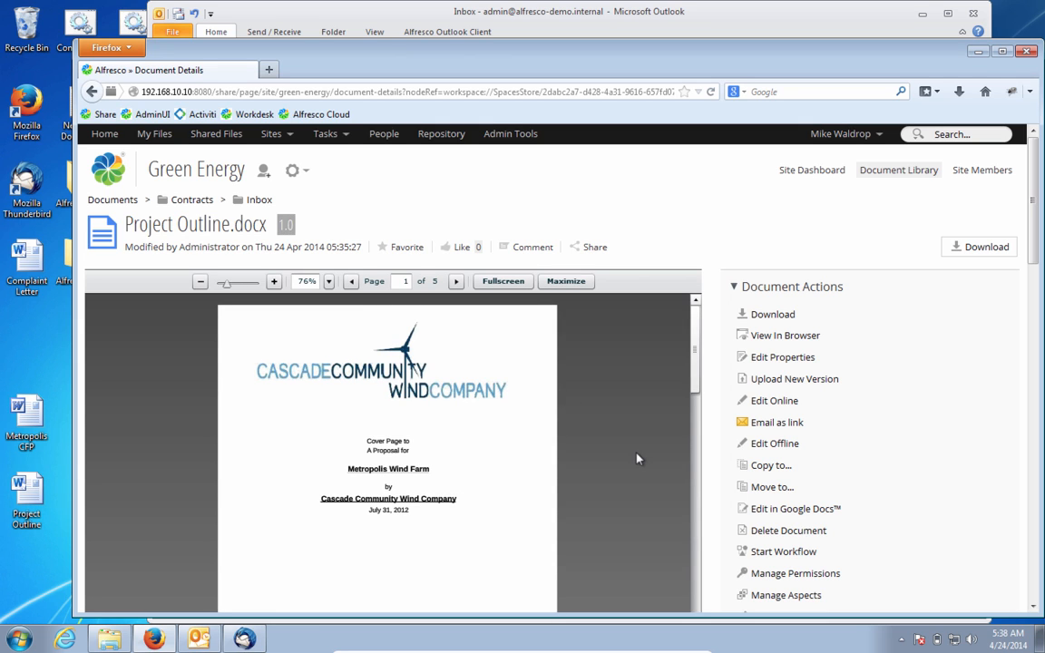
mouse_move(617, 437)
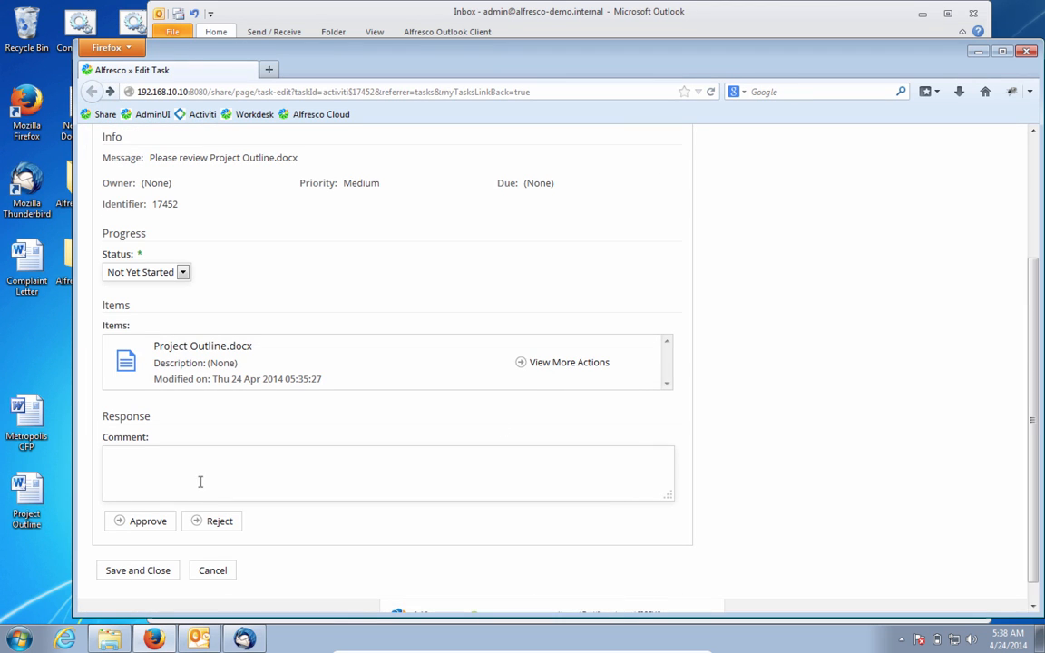
- Approve the review task with the comment 'This document is ready for legal review'
type("This document is")
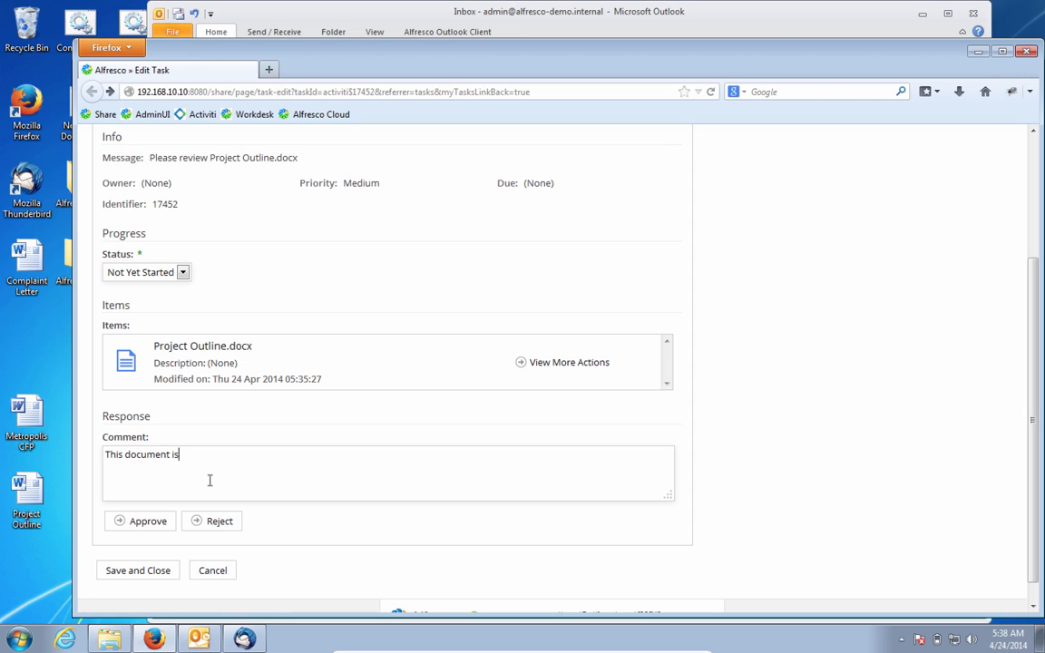
type("ready for legal review")
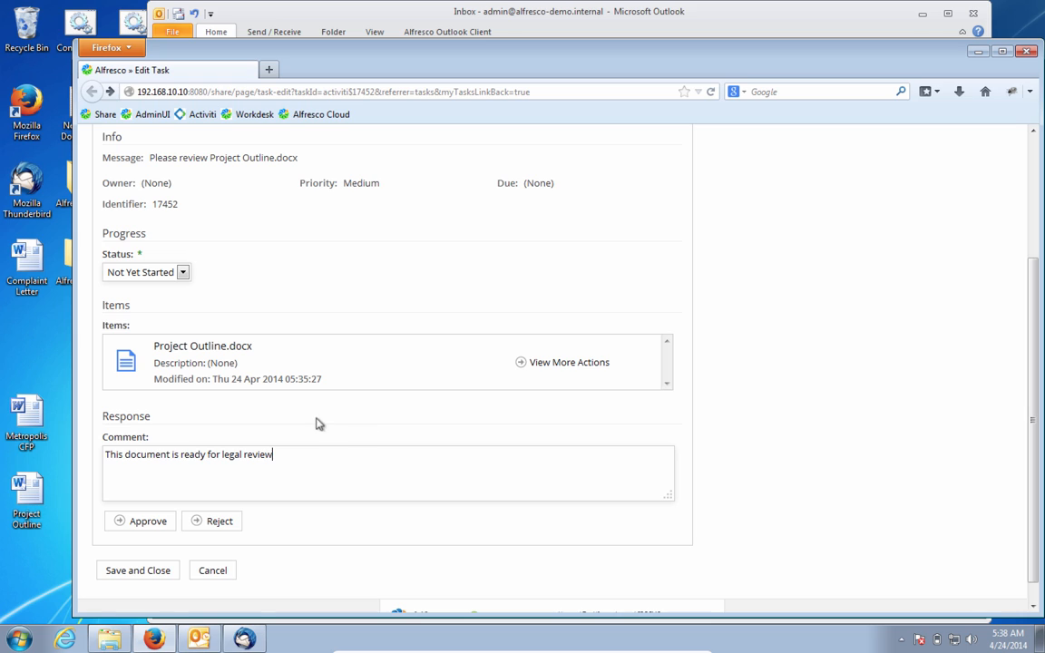
mouse_move(299, 423)
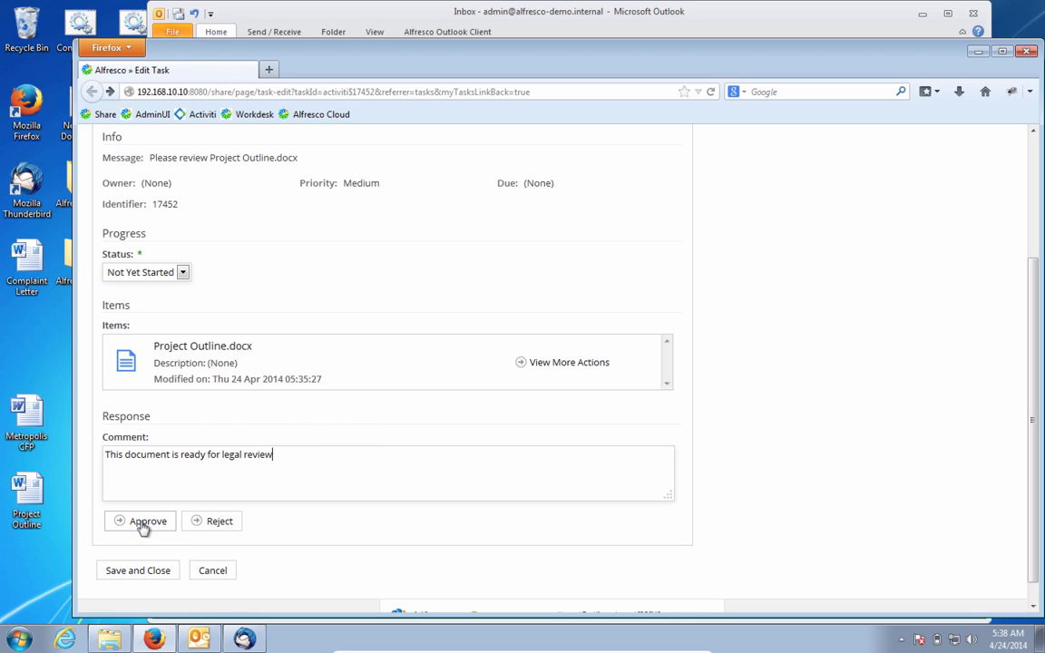
left_click(149, 520)
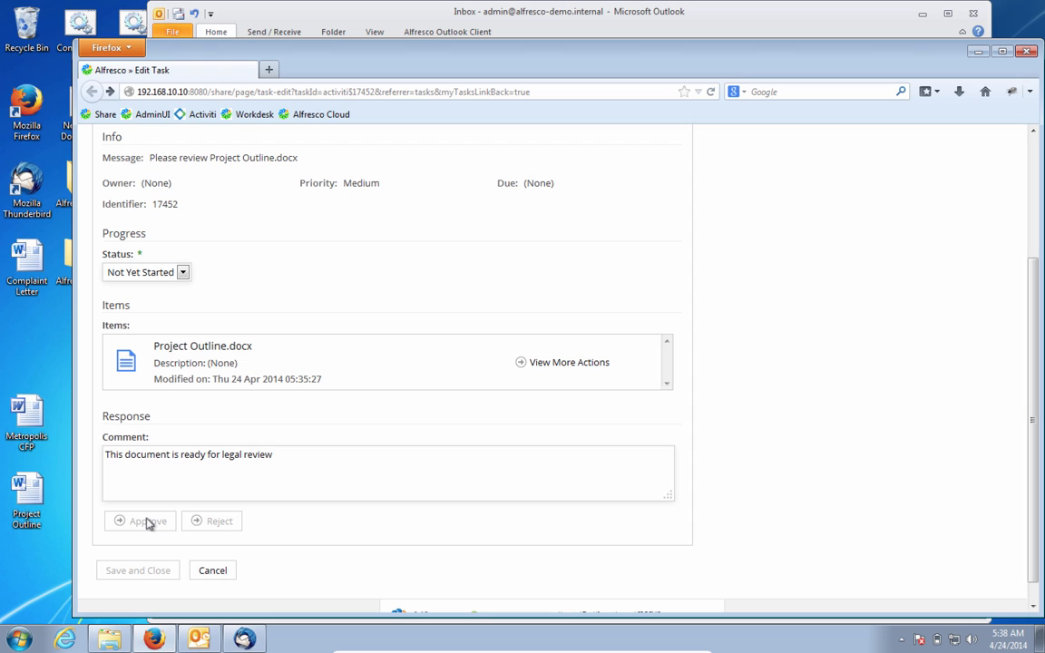
left_click(147, 520)
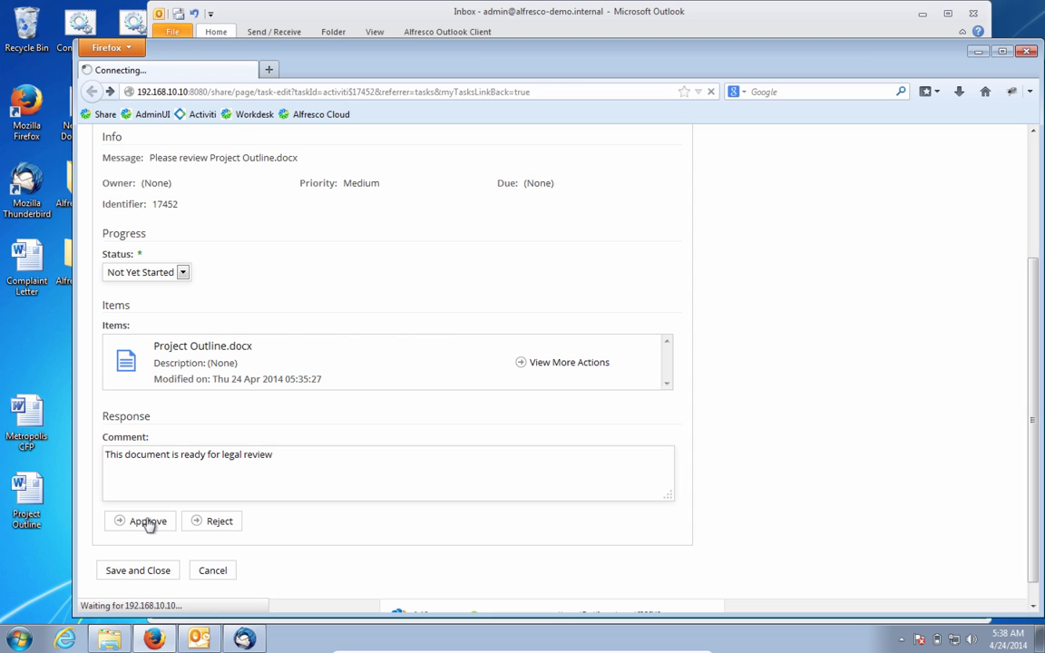
left_click(147, 520)
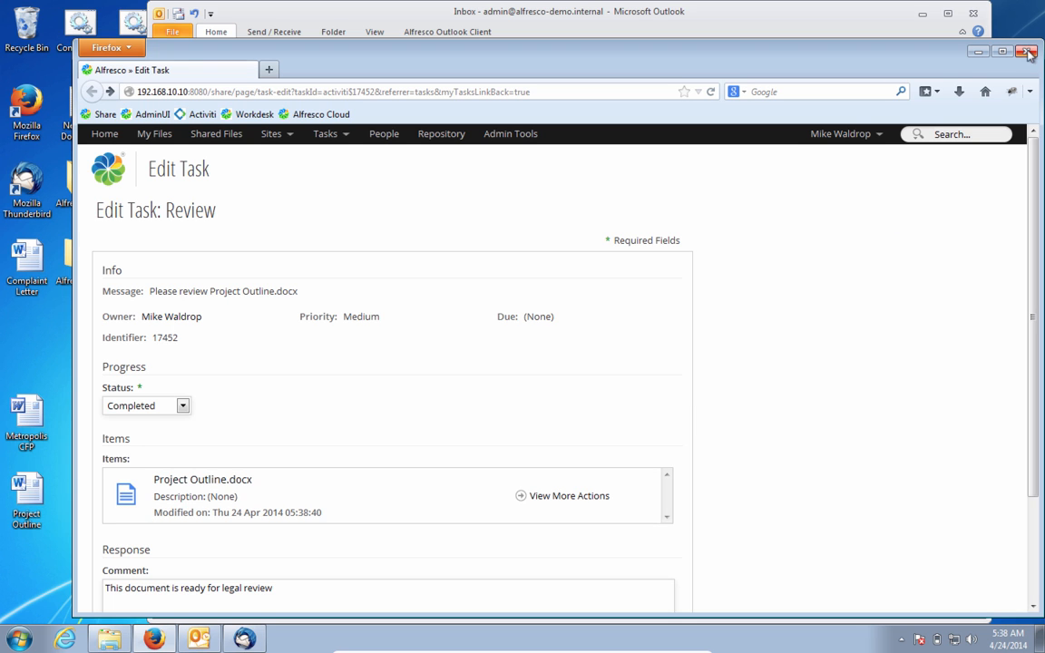
left_click(1027, 51)
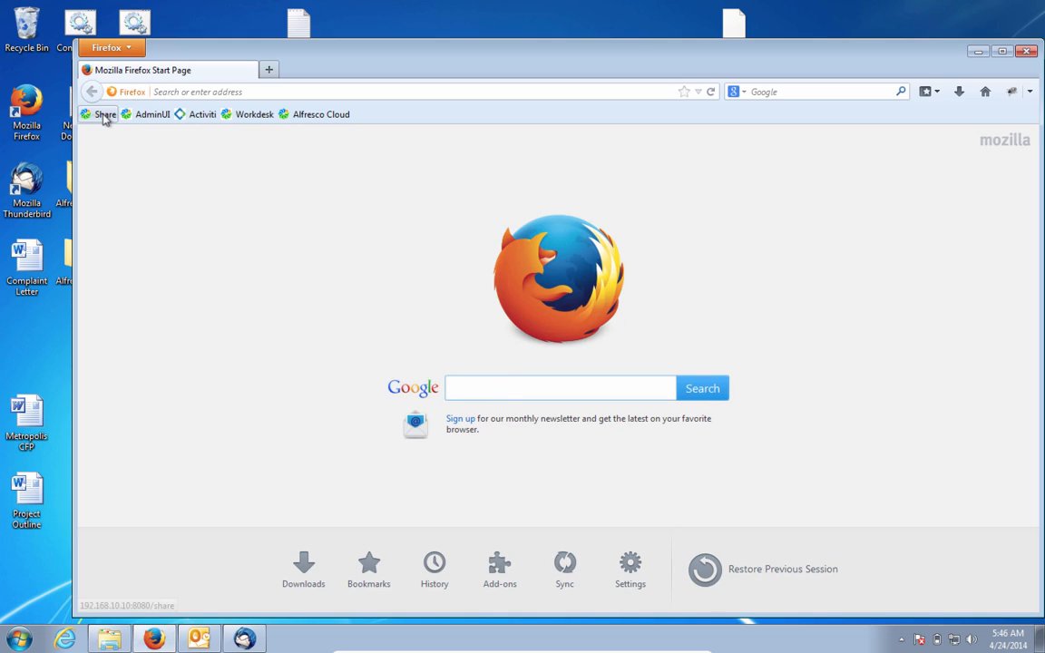
left_click(106, 113)
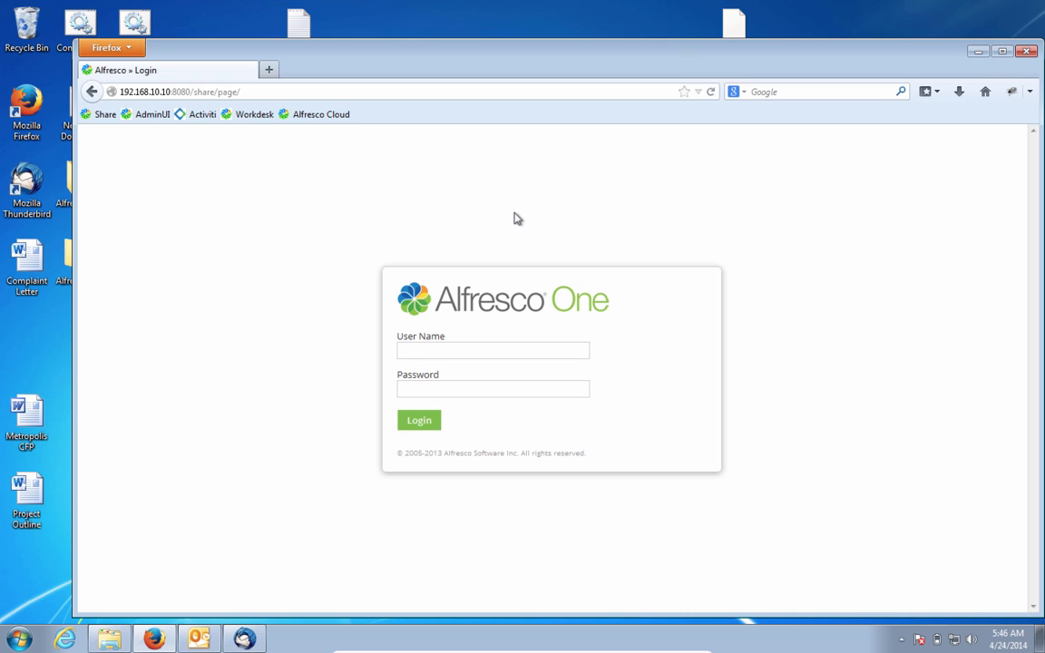
left_click(417, 421)
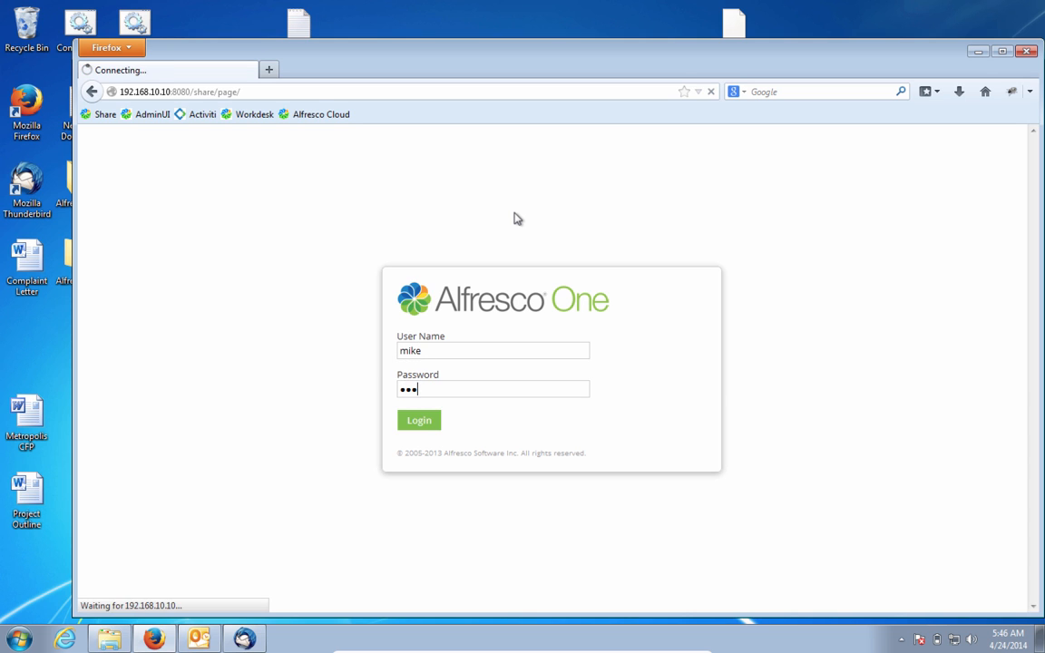
left_click(417, 421)
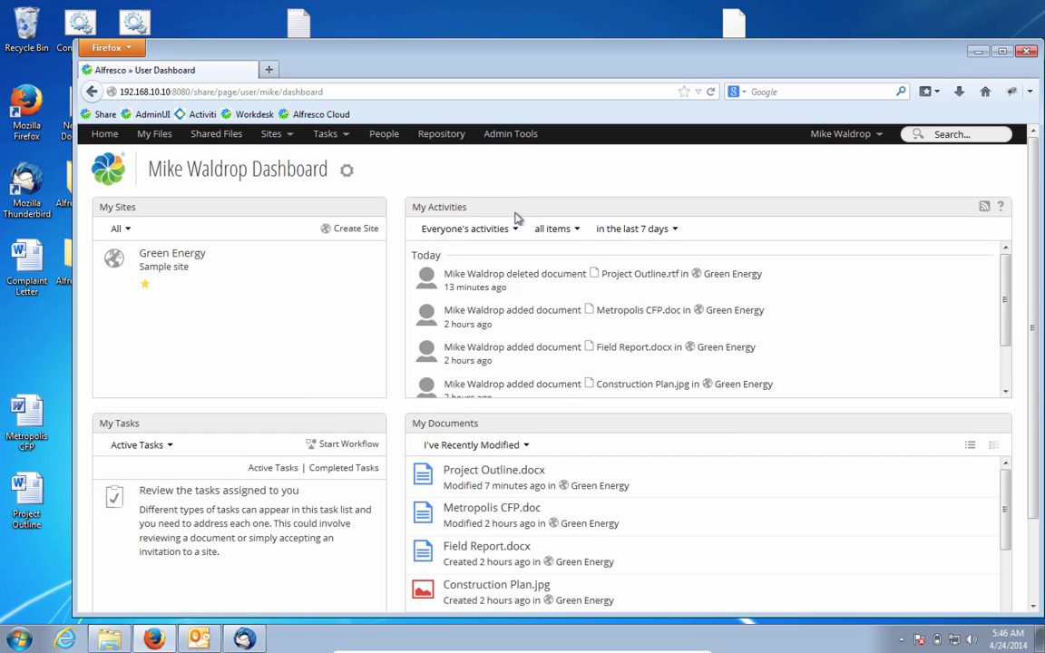
mouse_move(522, 187)
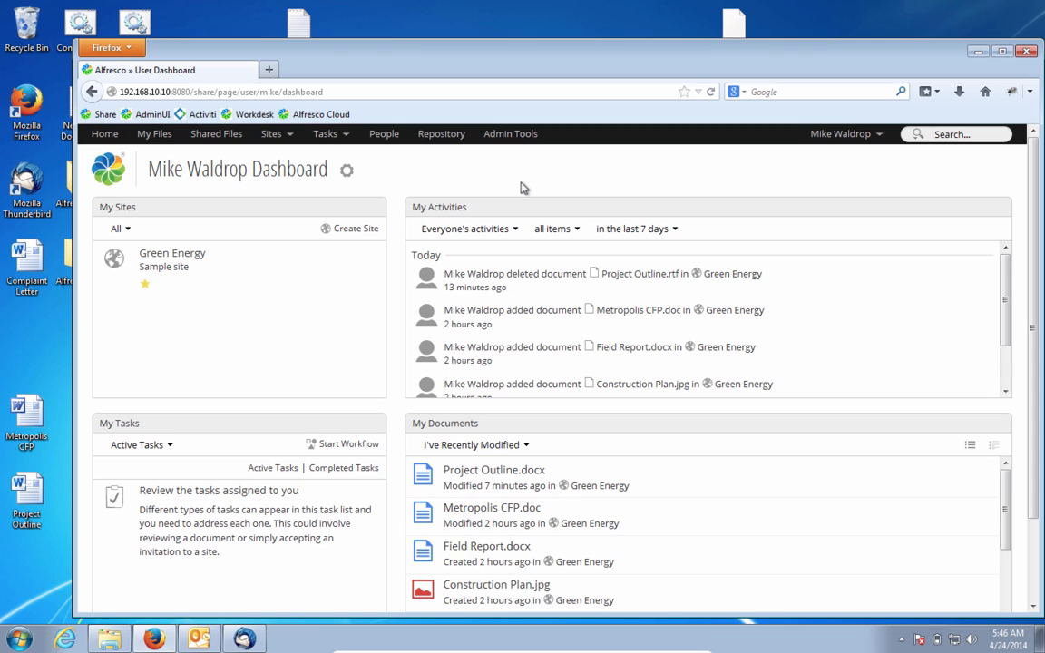
mouse_move(544, 178)
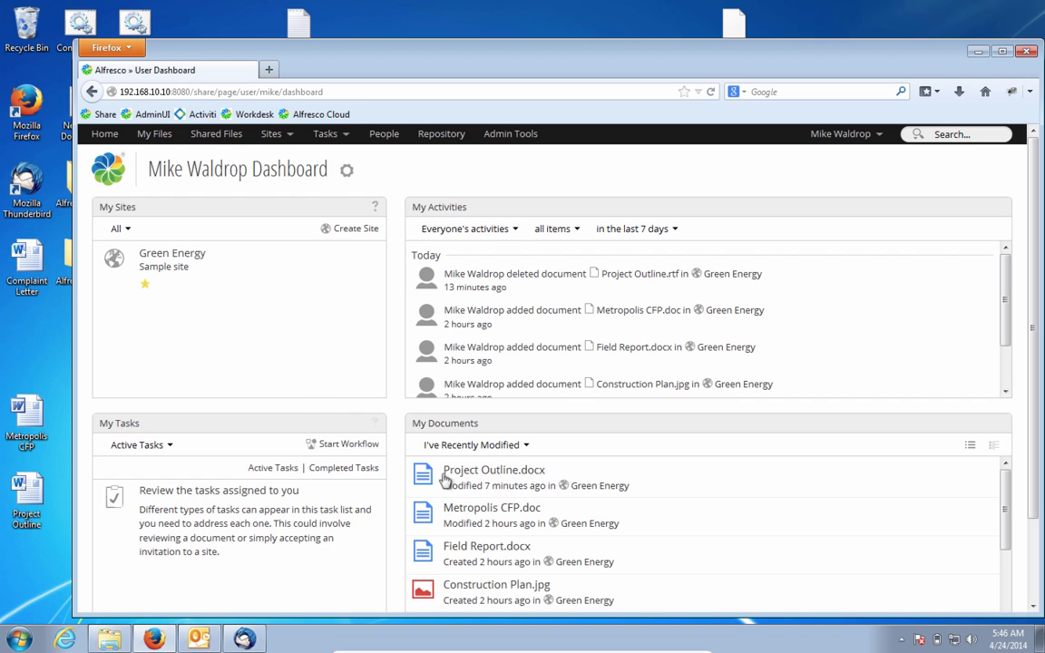
mouse_move(661, 484)
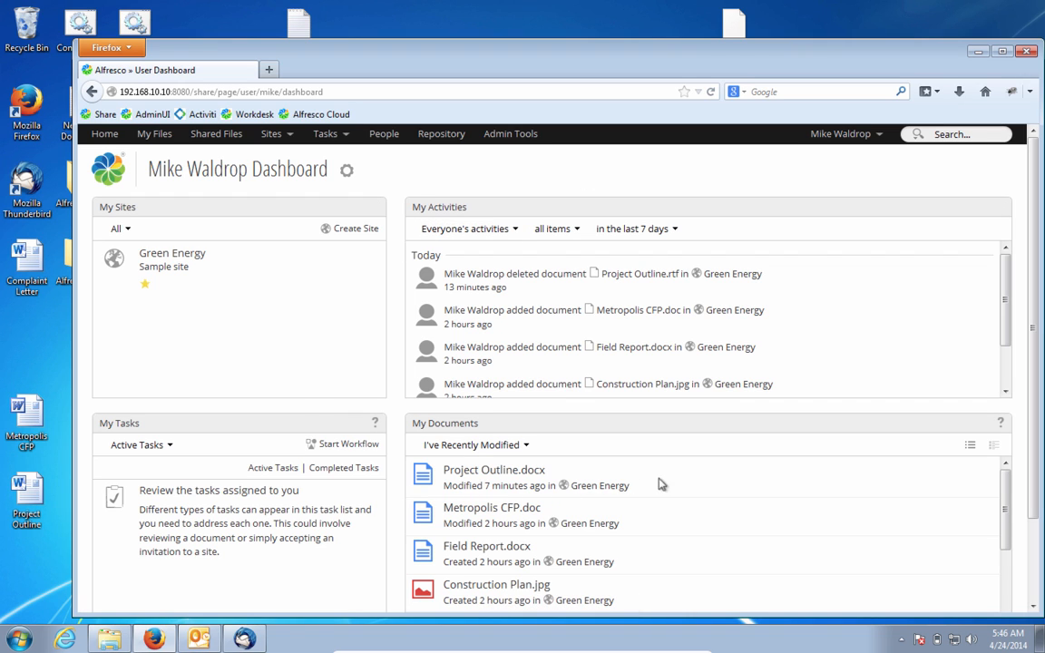
scroll("down", 3)
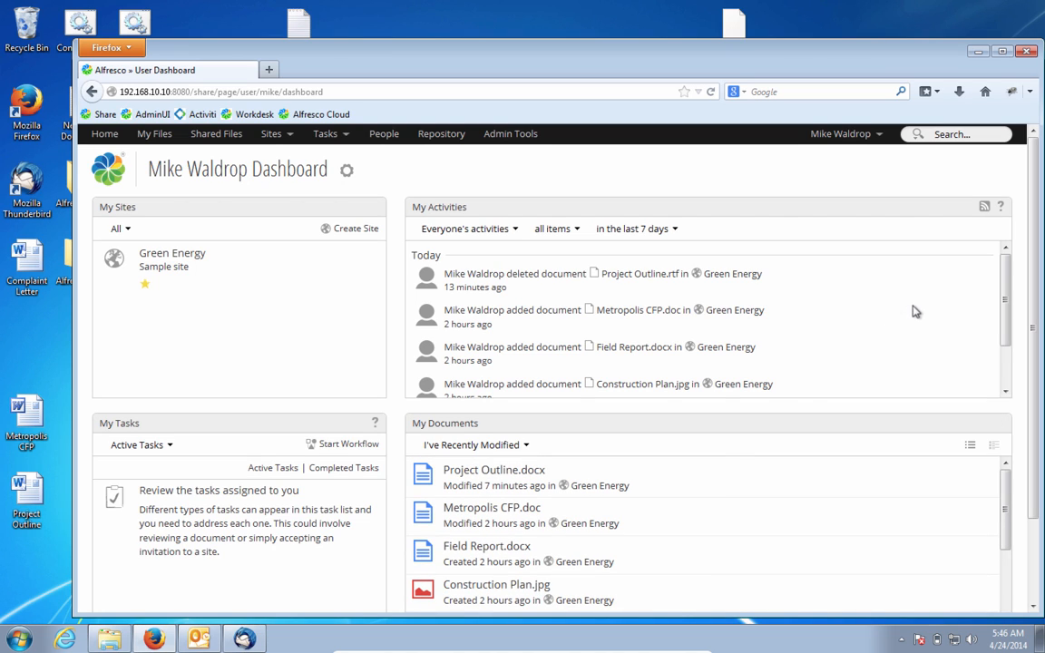
mouse_move(494, 519)
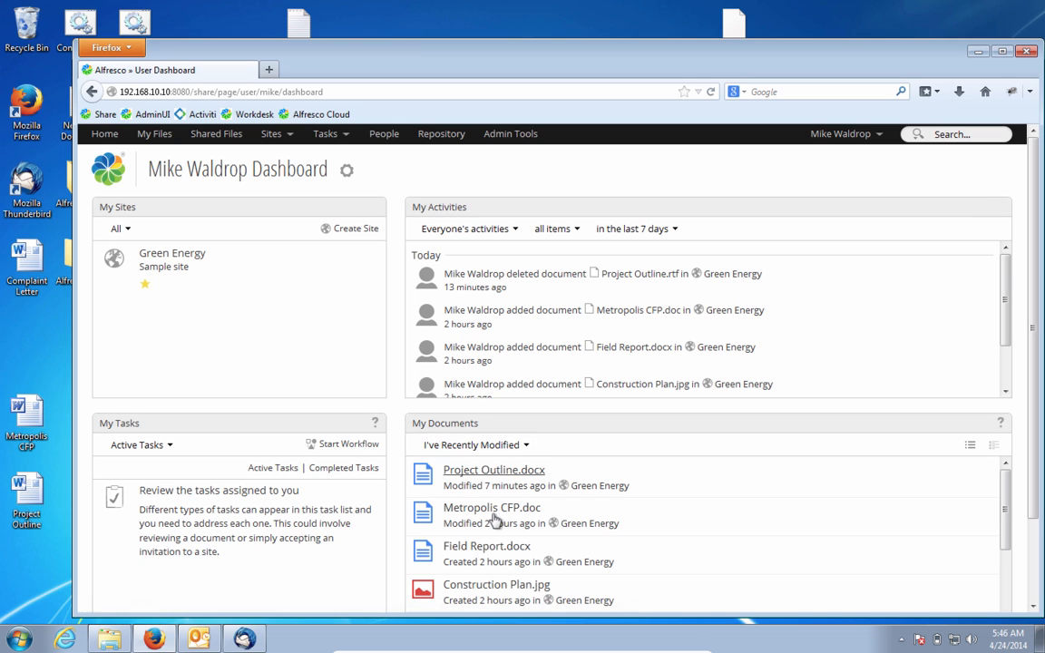
mouse_move(698, 451)
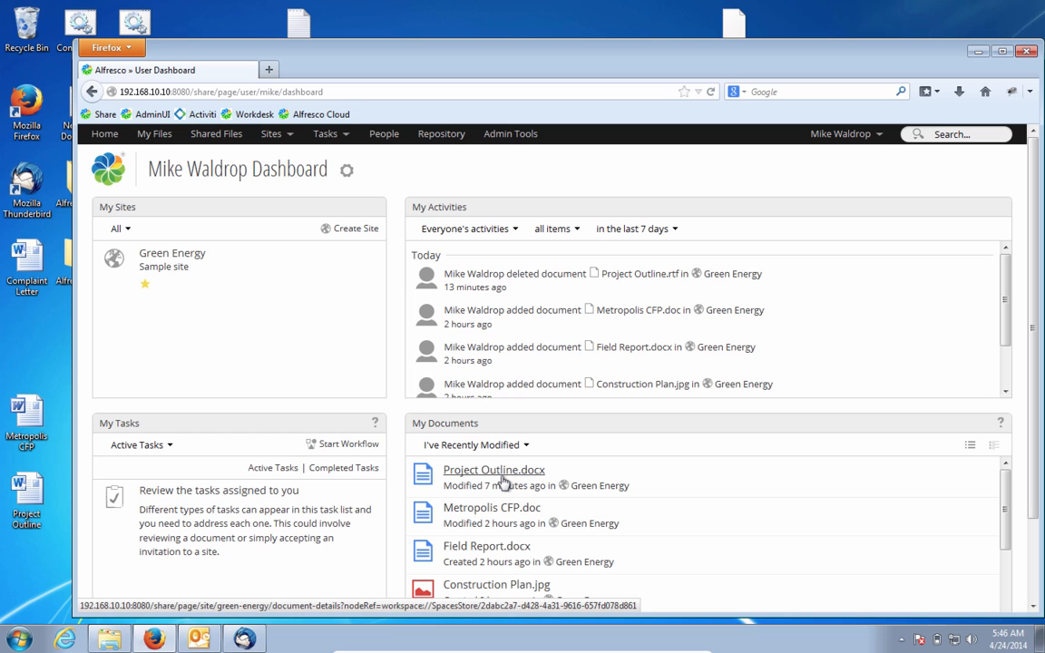
- View Project Outline.docx details showing Workflow Status Approved and its cloud sync location
left_click(493, 468)
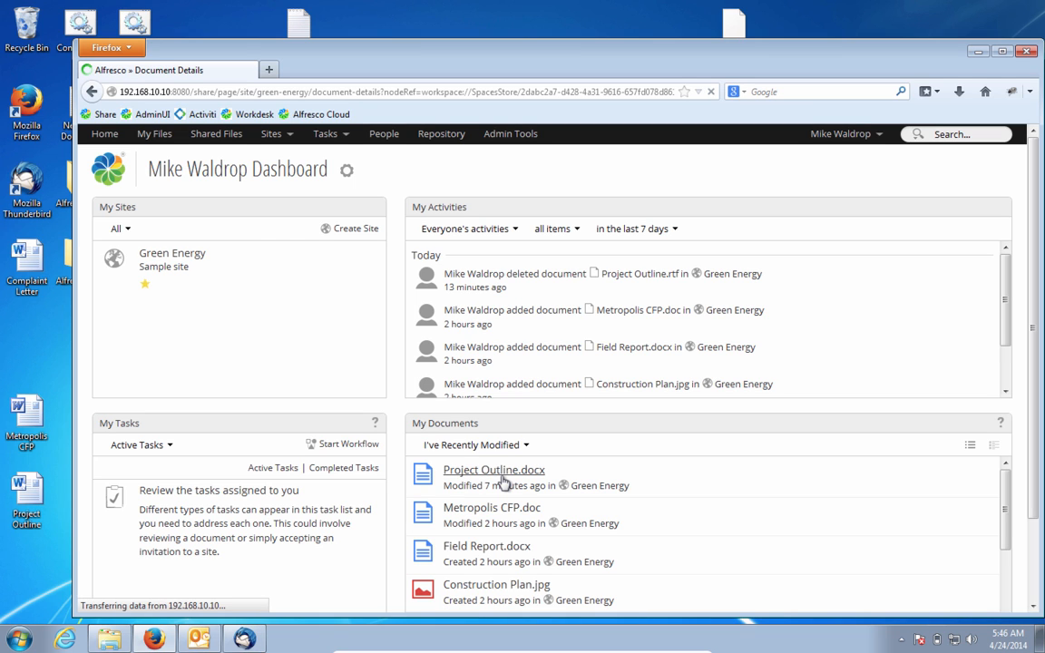
left_click(494, 468)
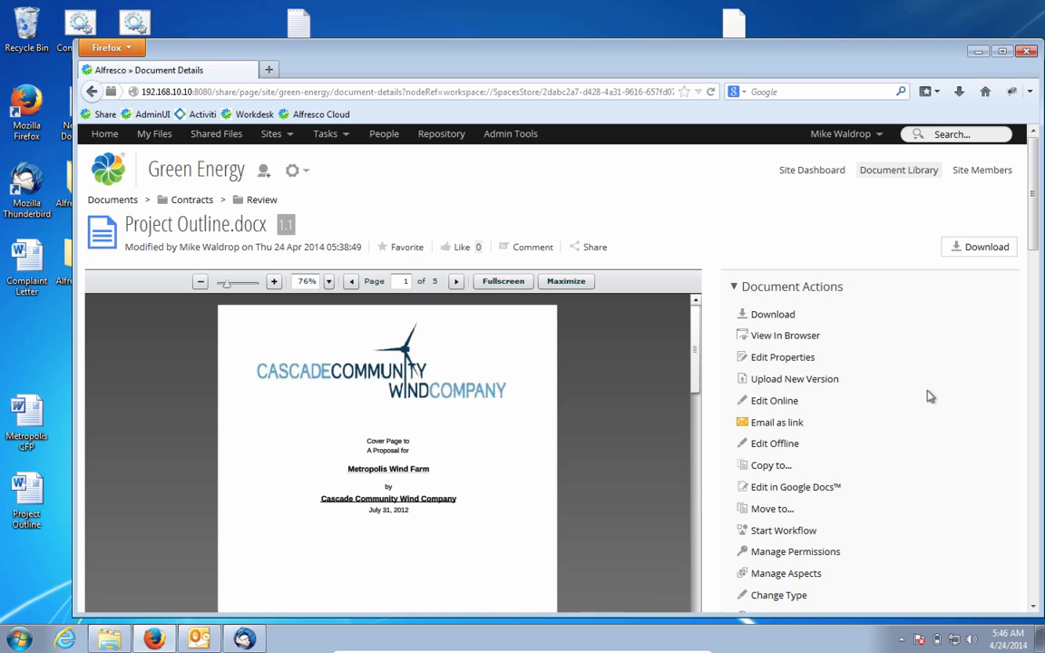
scroll("down", 3)
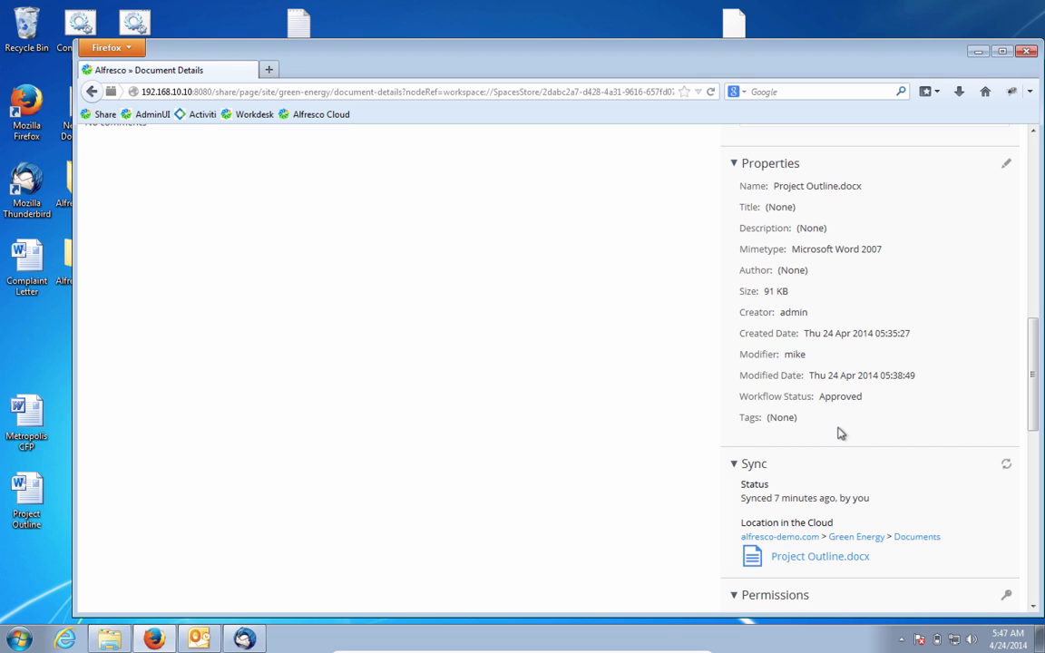
scroll("down", 3)
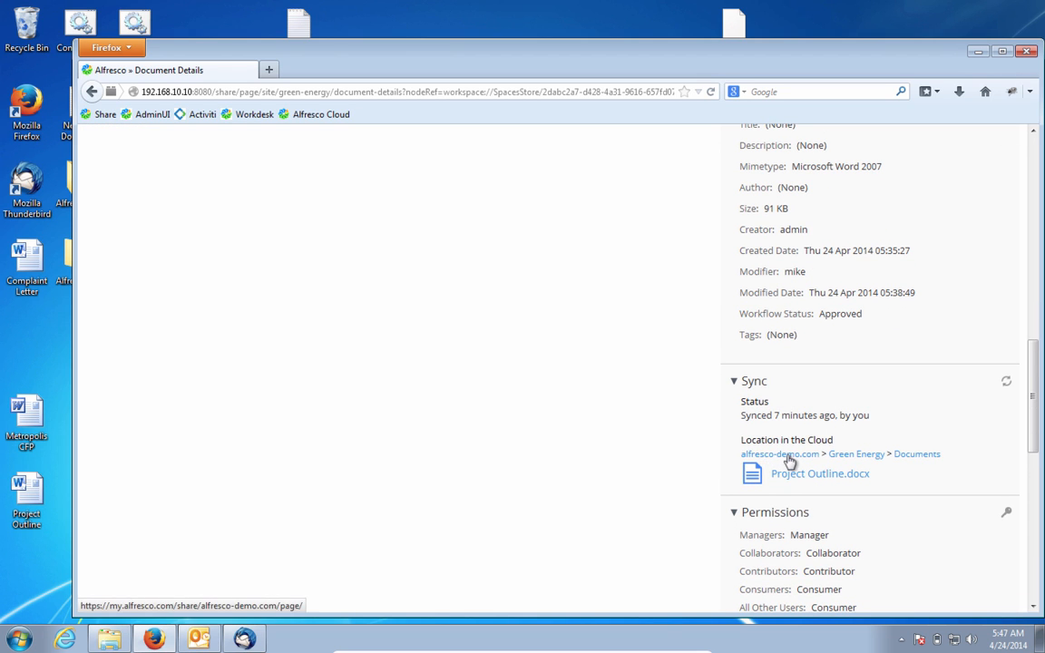
mouse_move(751, 464)
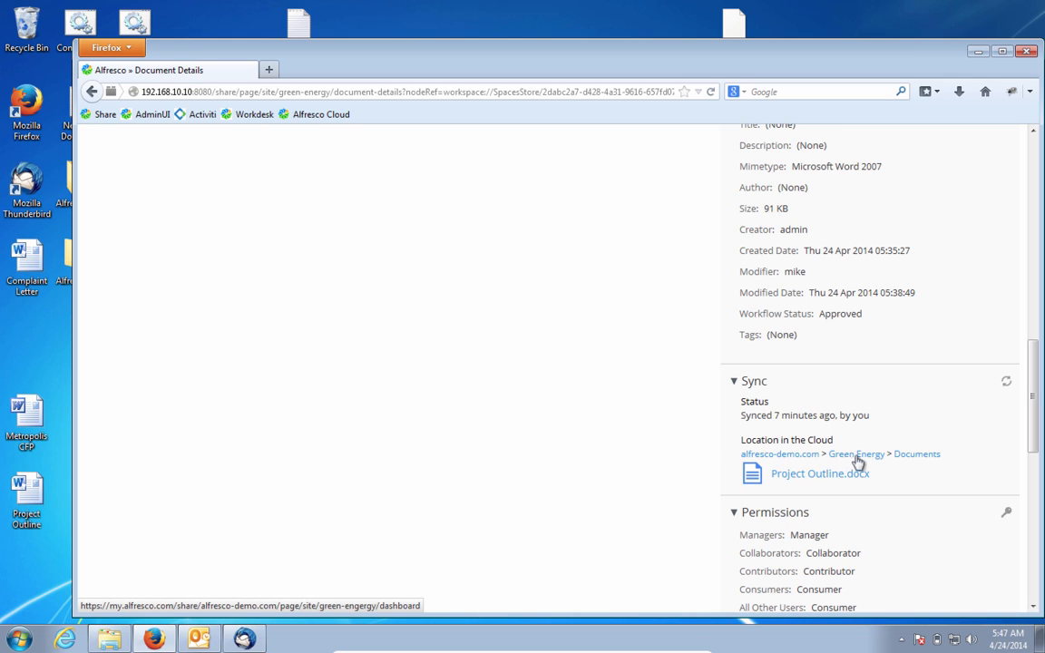
mouse_move(918, 453)
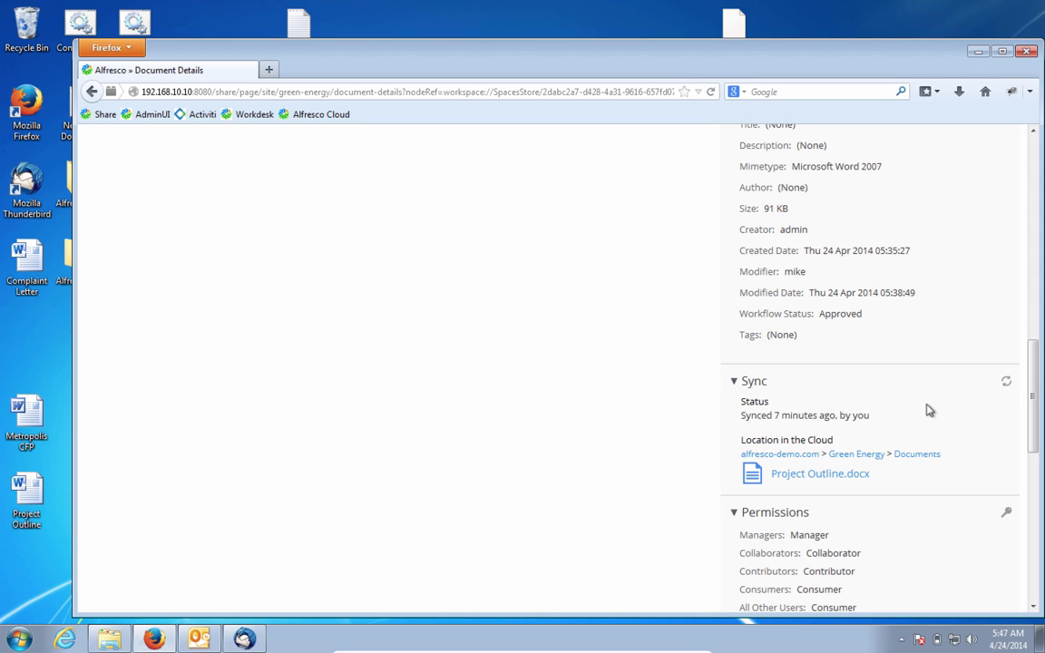
mouse_move(897, 406)
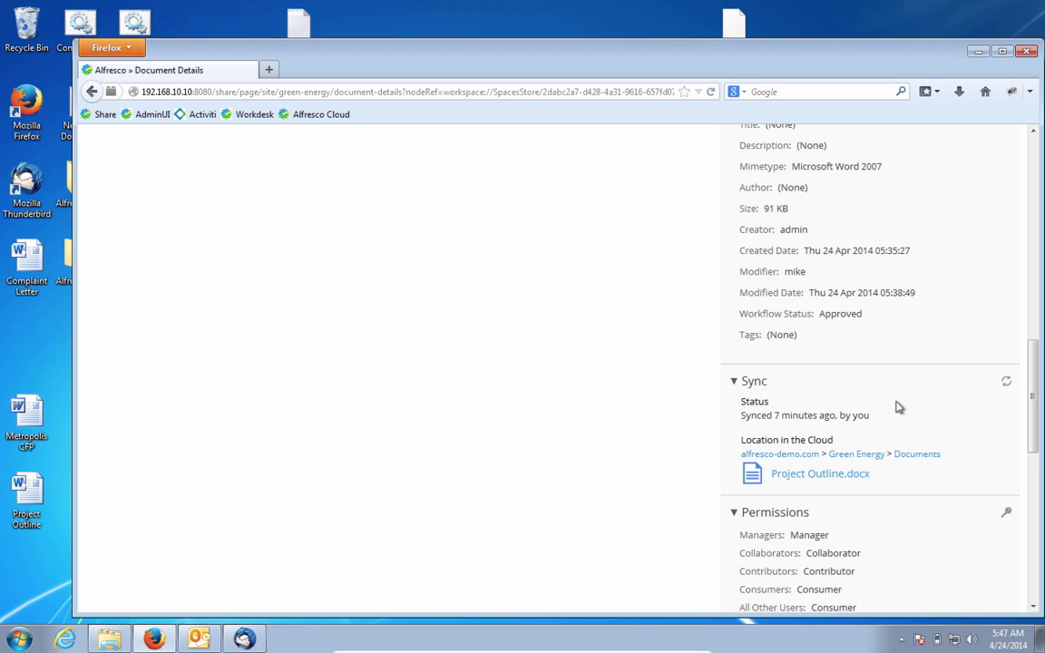
mouse_move(860, 436)
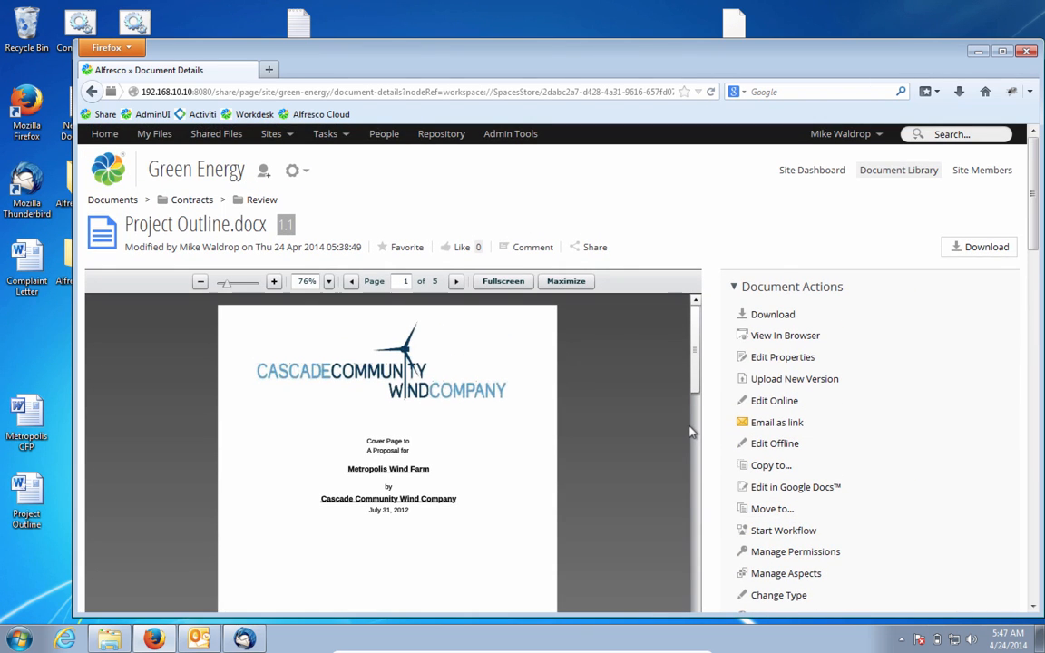
mouse_move(626, 437)
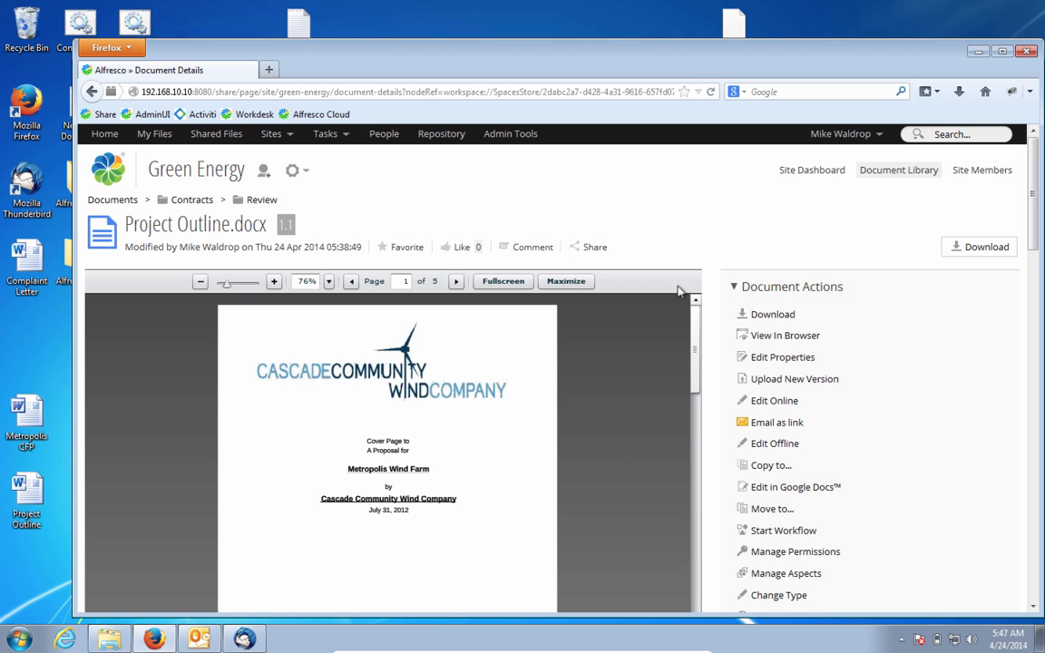
scroll("down", 3)
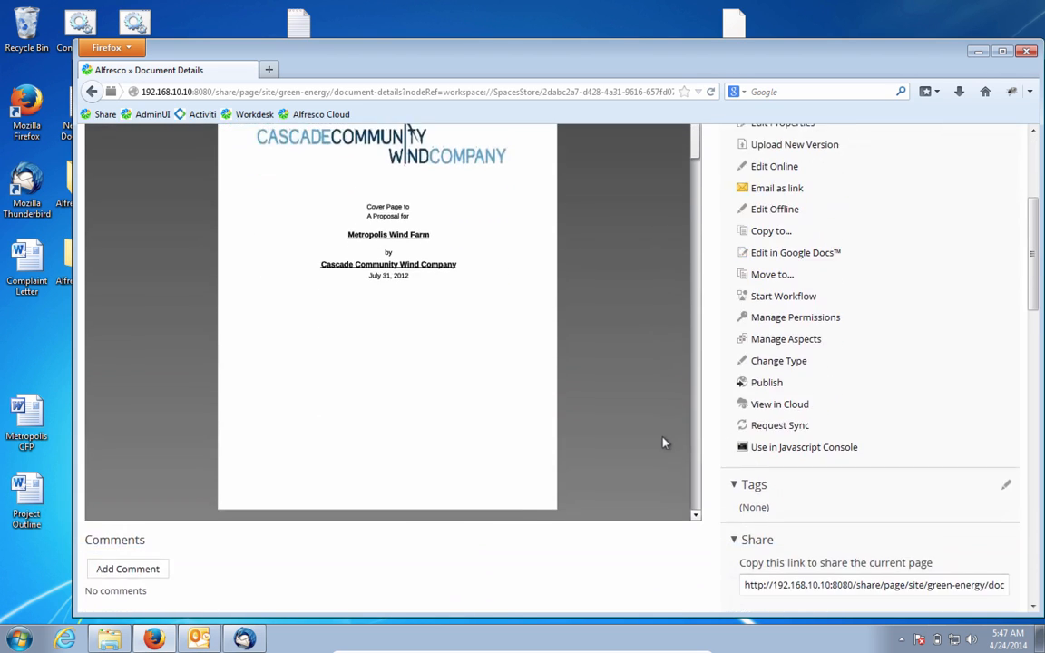
scroll("down", 3)
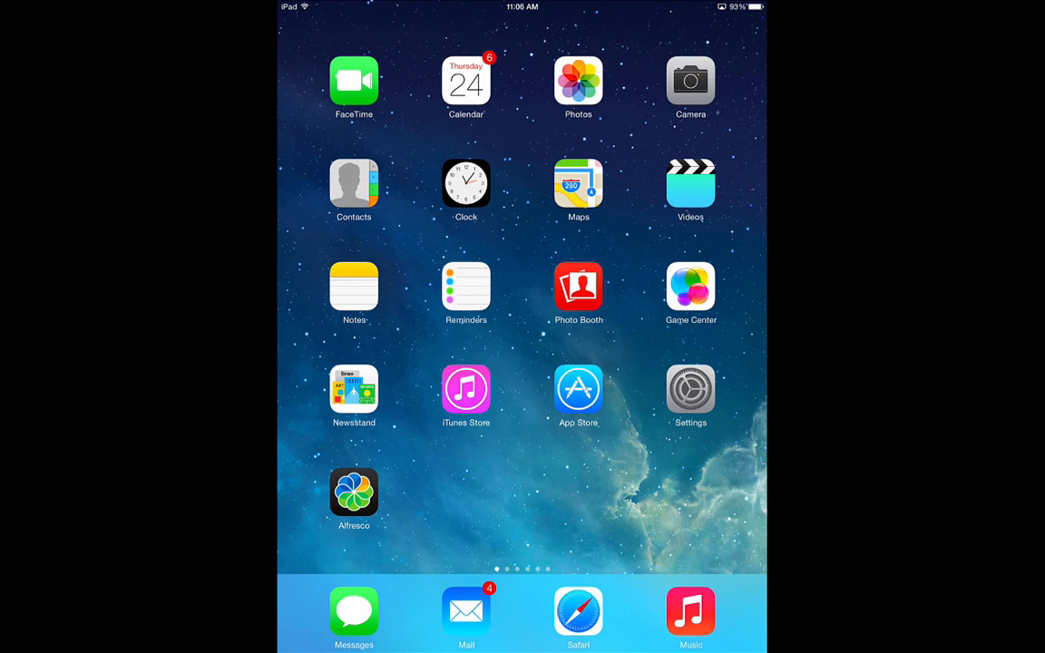
- Launch the Alfresco app and reach the 'Please review Project Outline Metropolis.docx' task
left_click(354, 490)
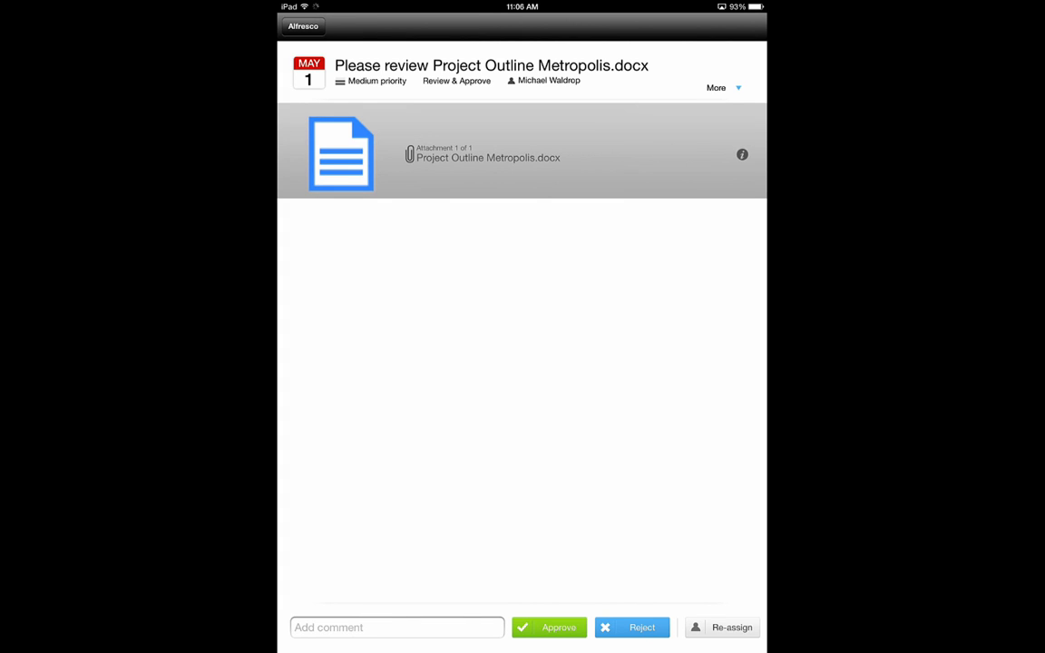
- Preview the attached Project Outline Metropolis.docx, check its sharing options and return to the task
left_click(341, 152)
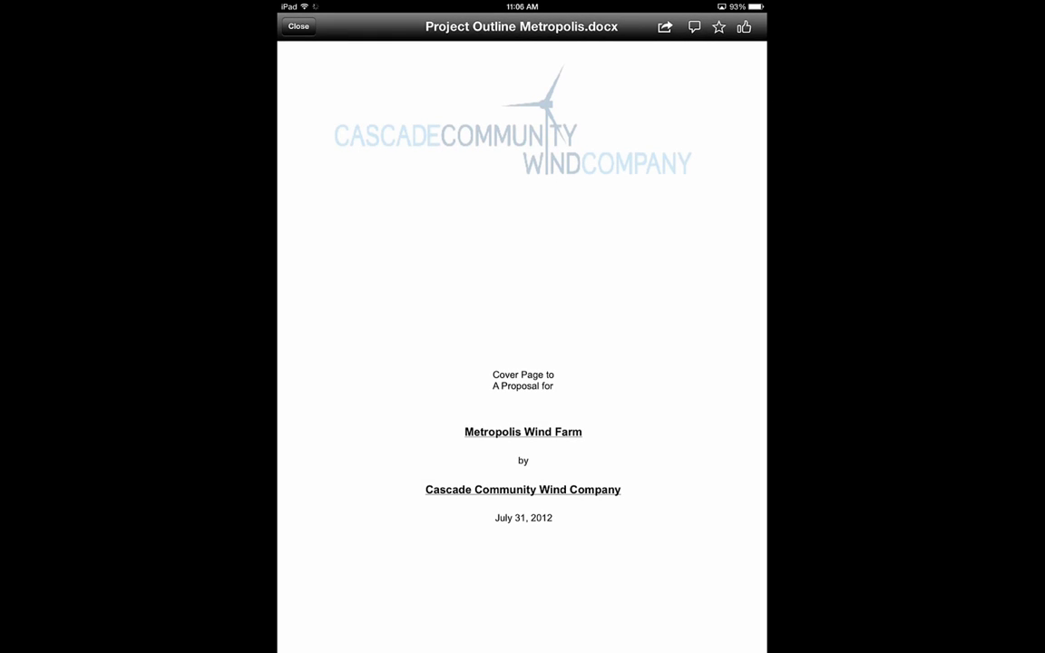
left_click(664, 27)
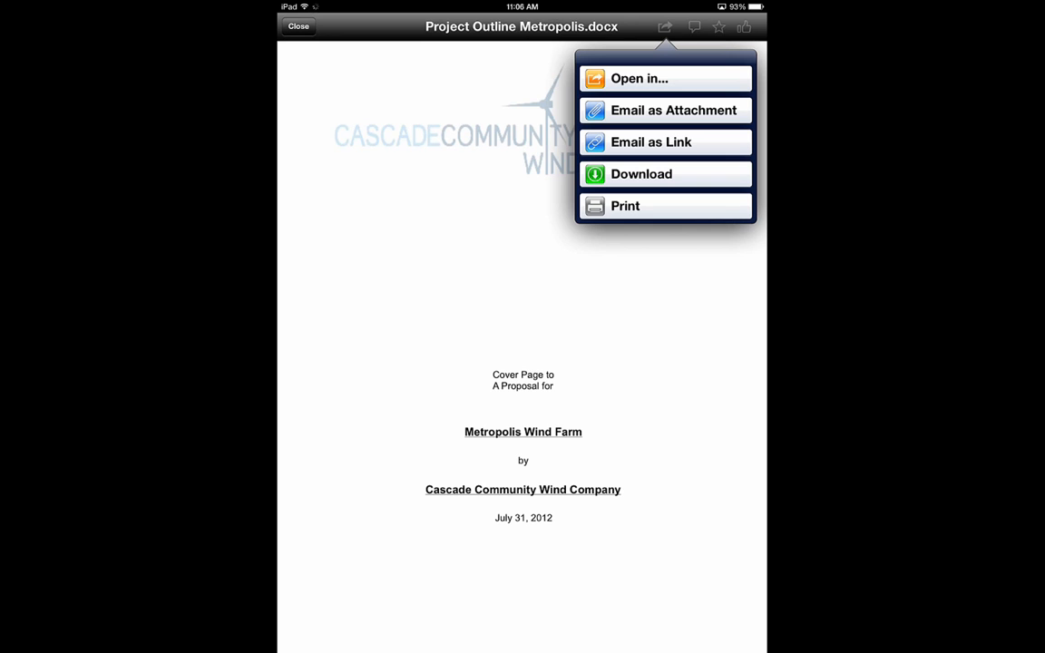
left_click(663, 27)
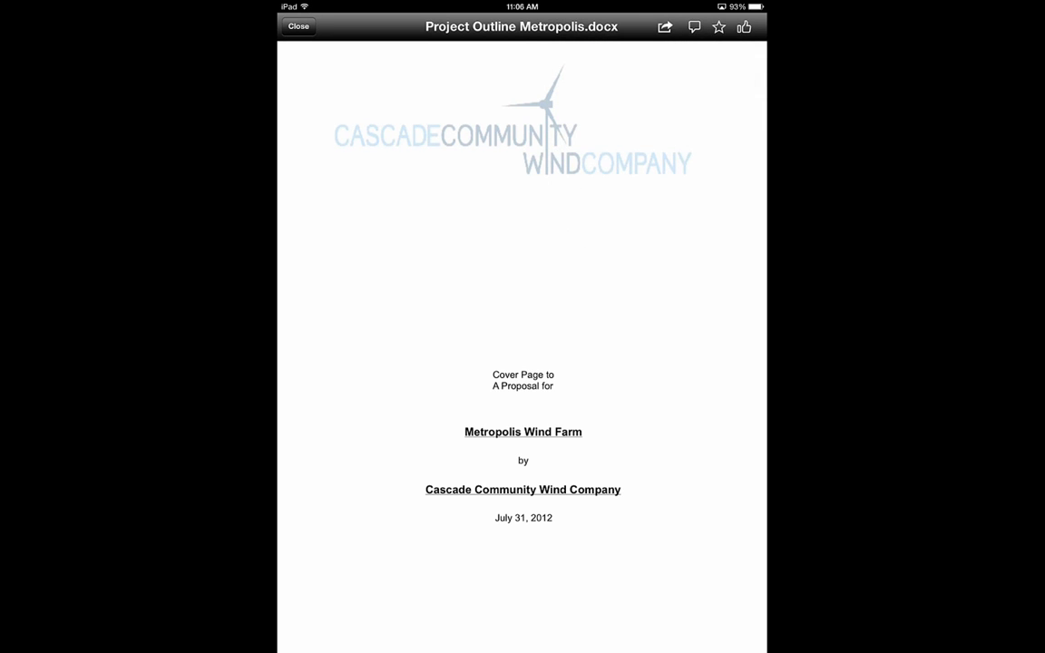
left_click(297, 25)
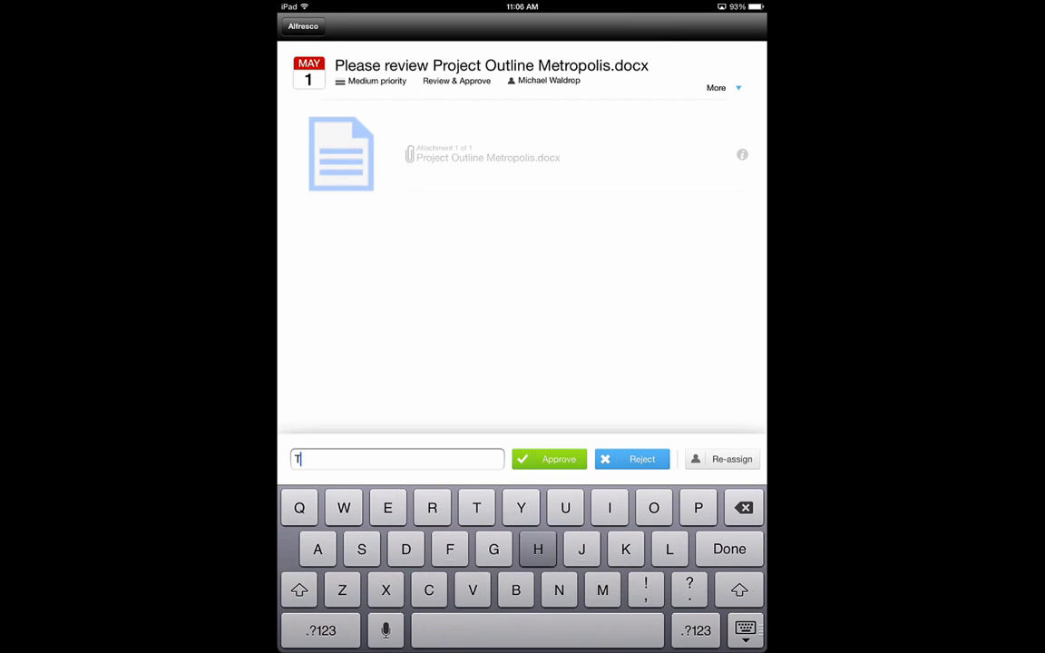
- Approve the review task with the comment 'This looks fine'
type("his looks fin")
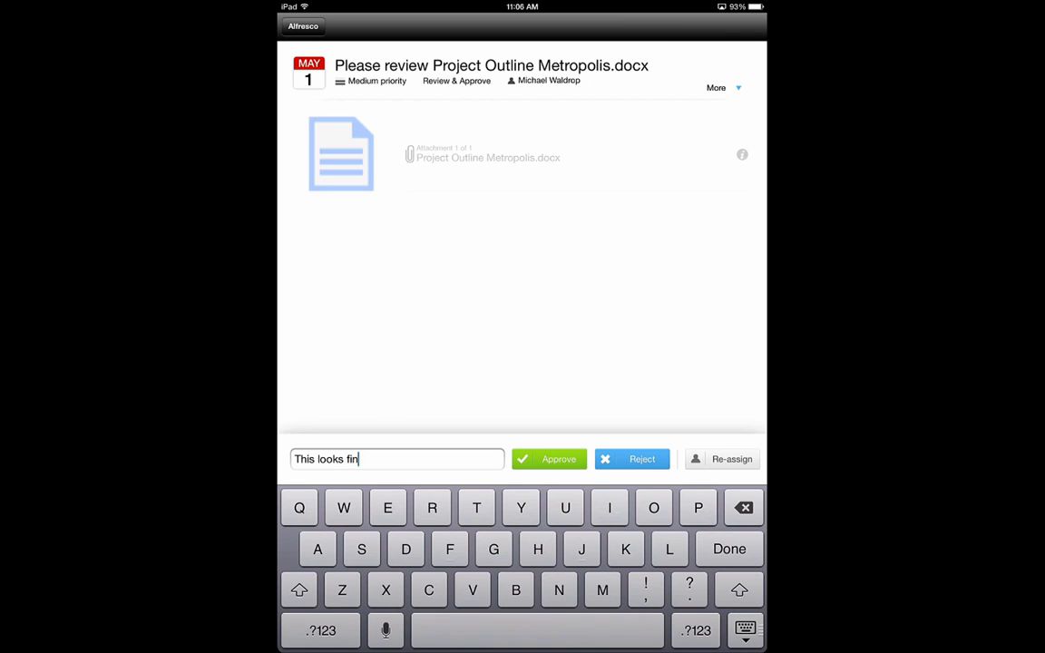
type("e")
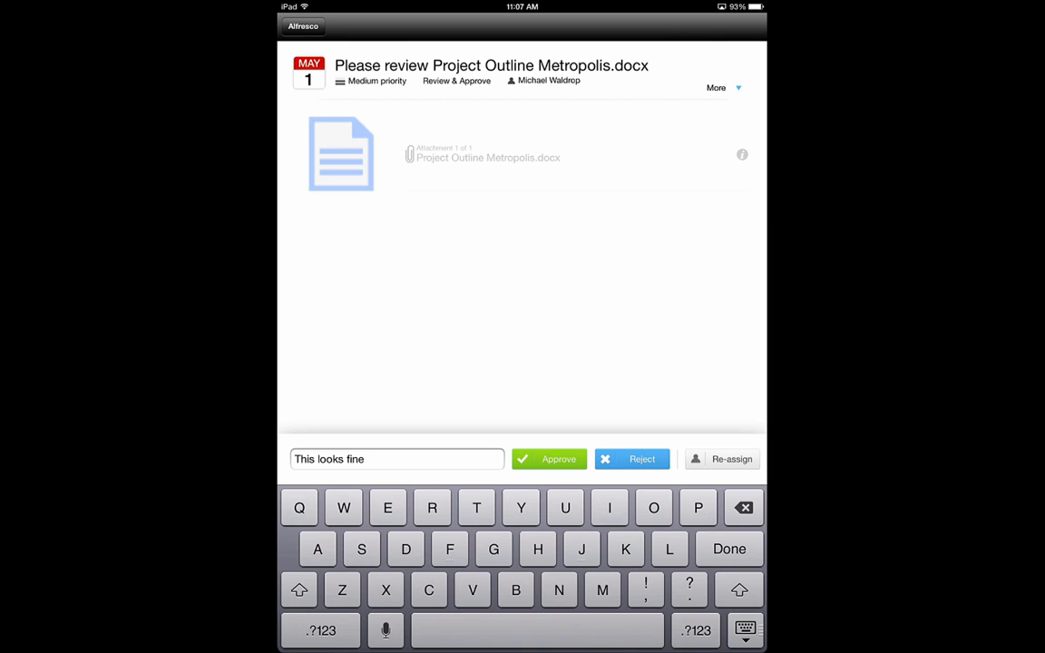
left_click(548, 457)
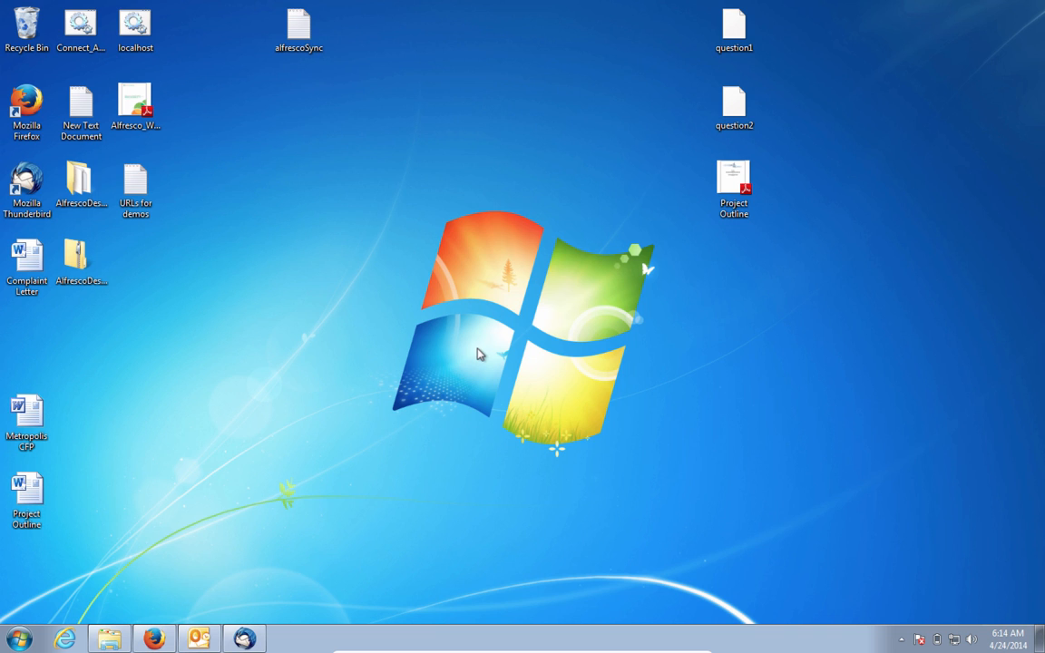
mouse_move(155, 639)
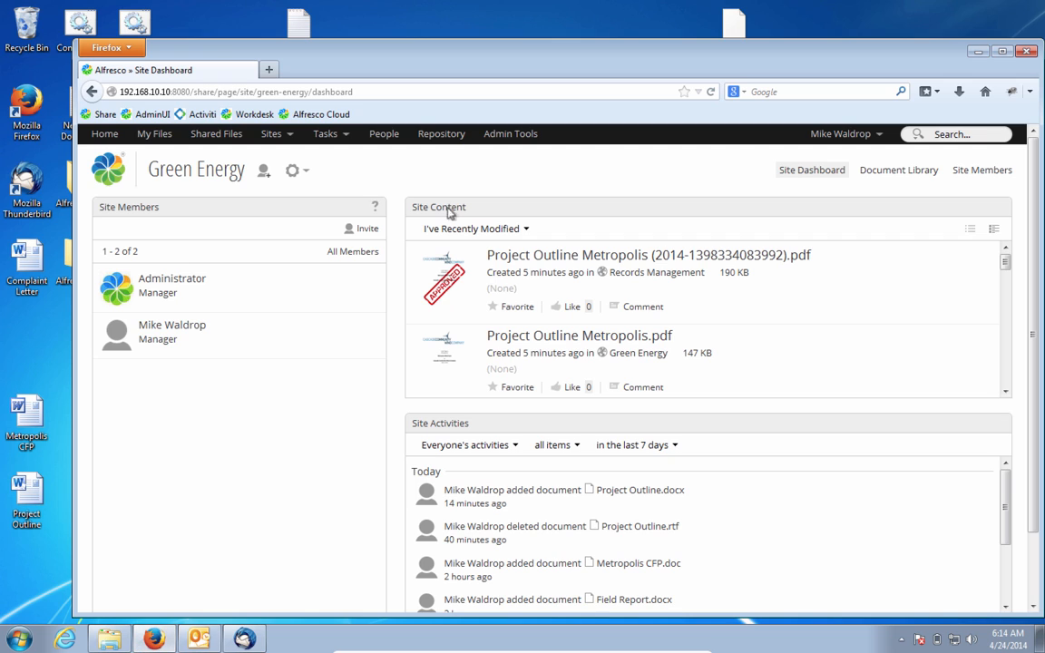
mouse_move(530, 185)
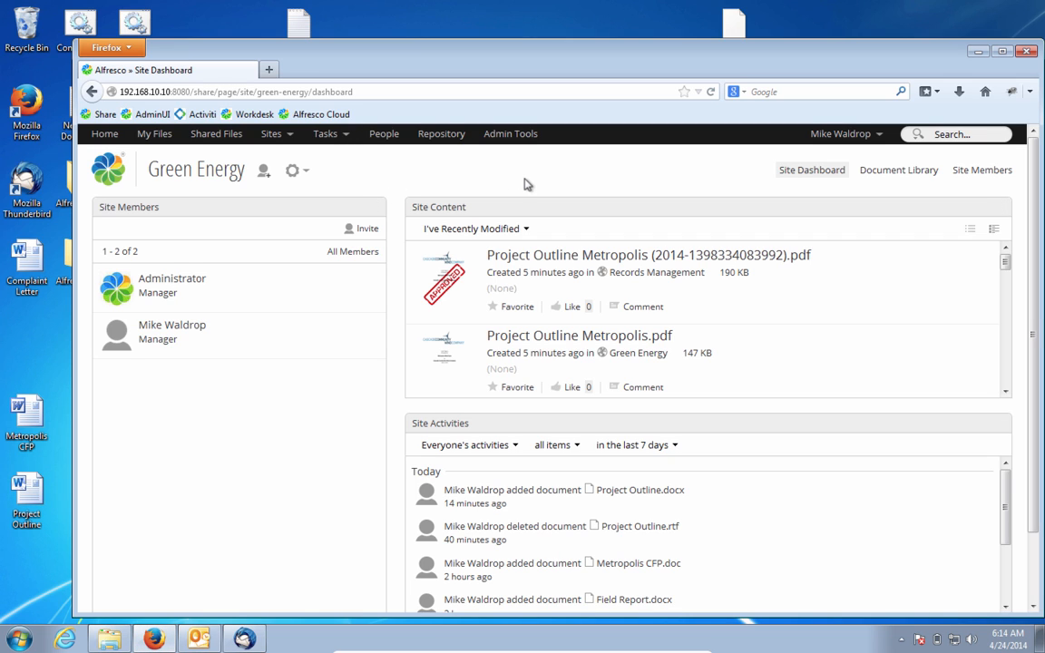
mouse_move(530, 283)
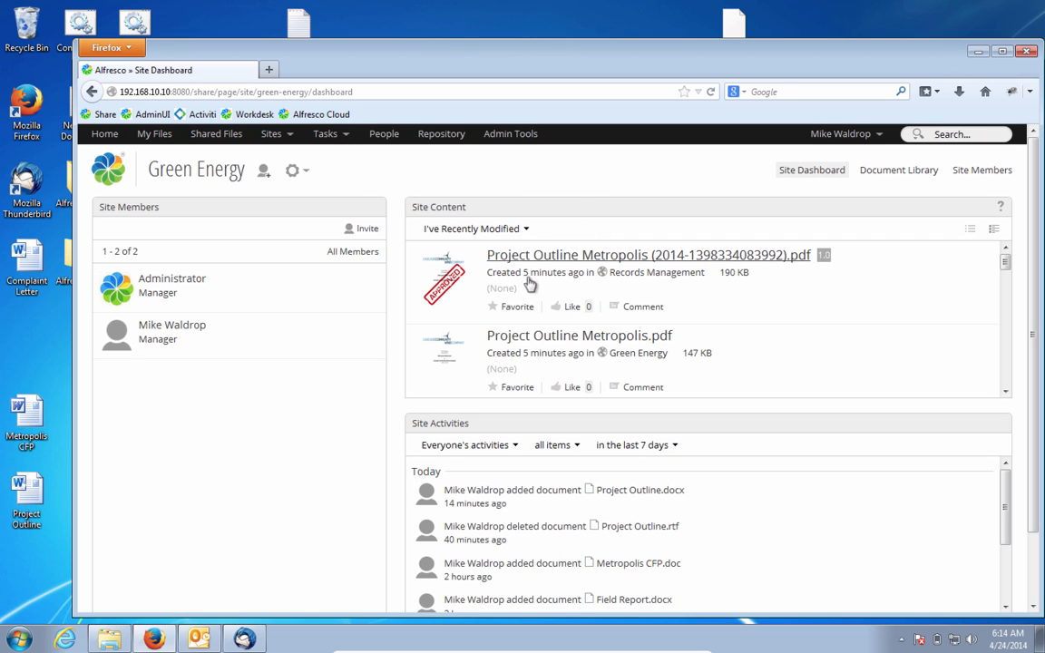
mouse_move(860, 395)
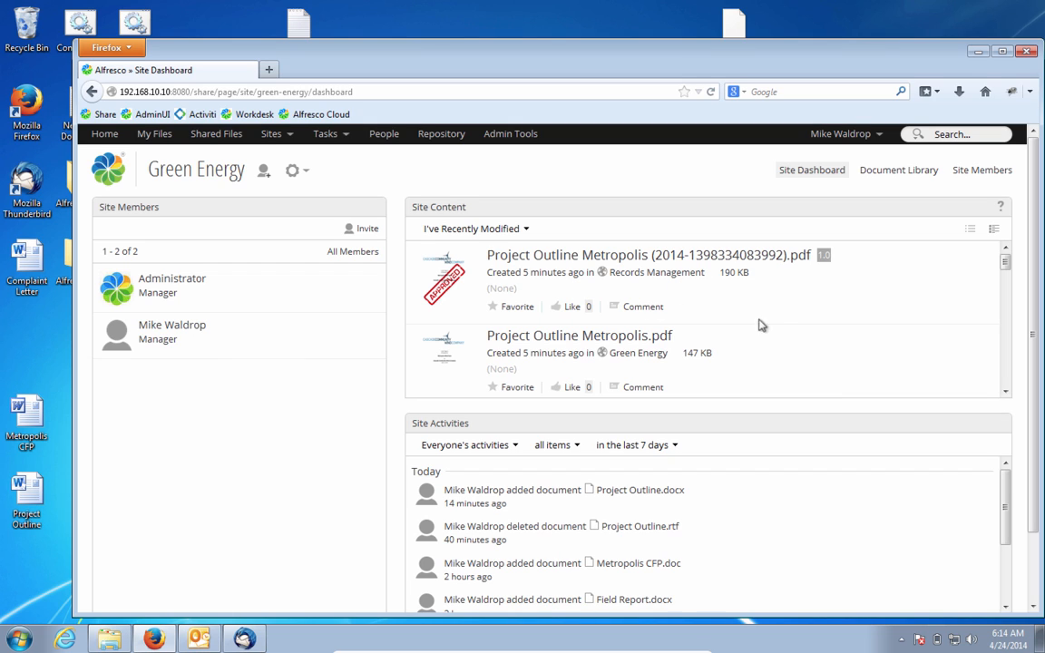
mouse_move(715, 322)
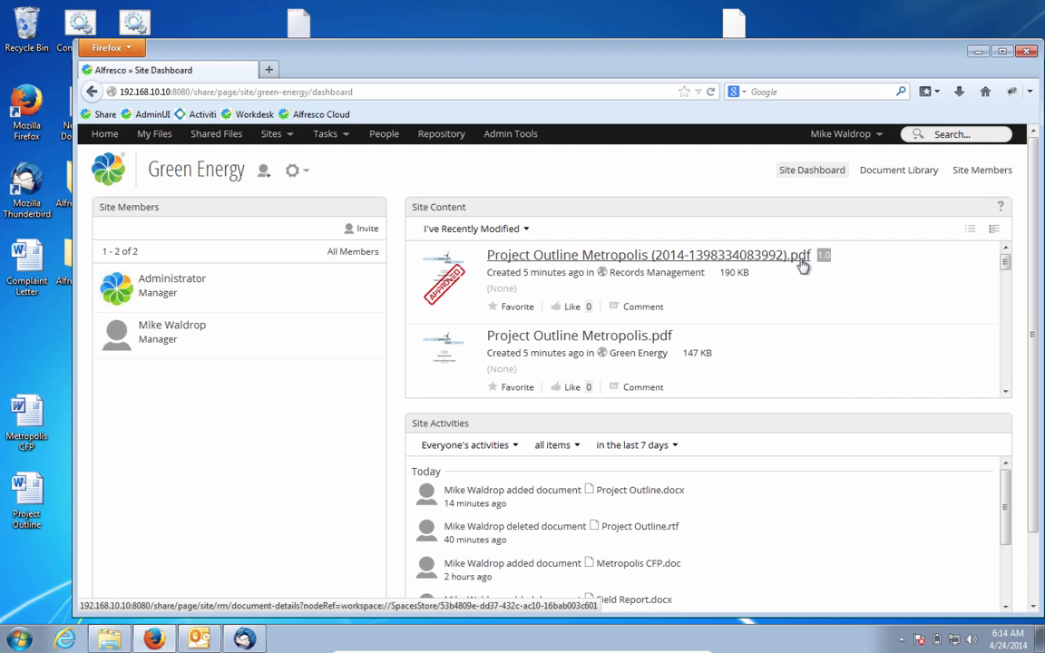
left_click(649, 254)
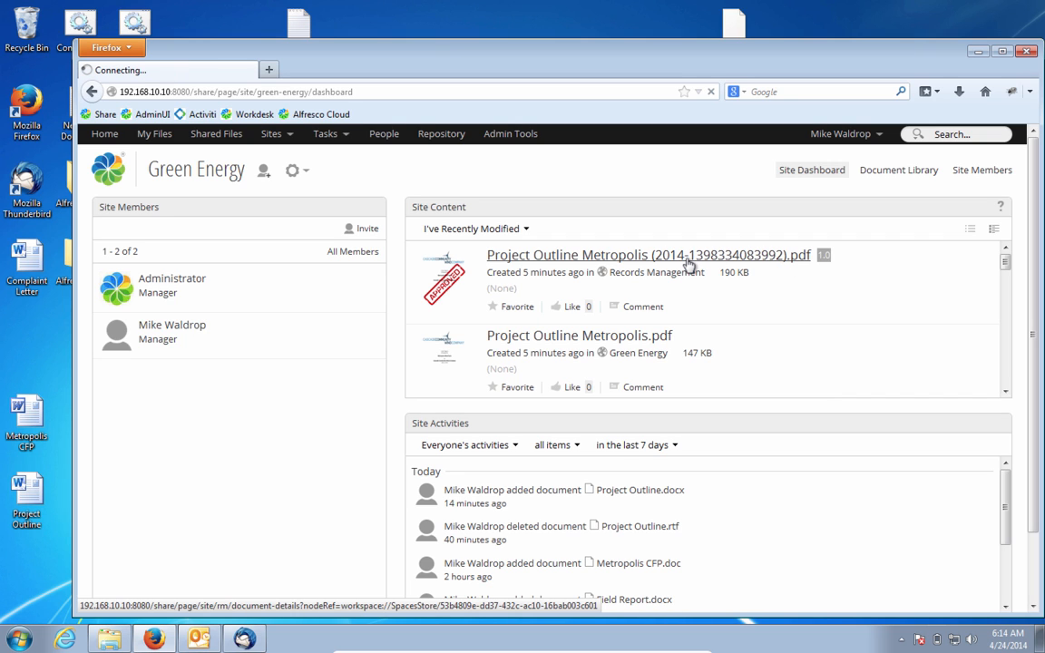
left_click(647, 253)
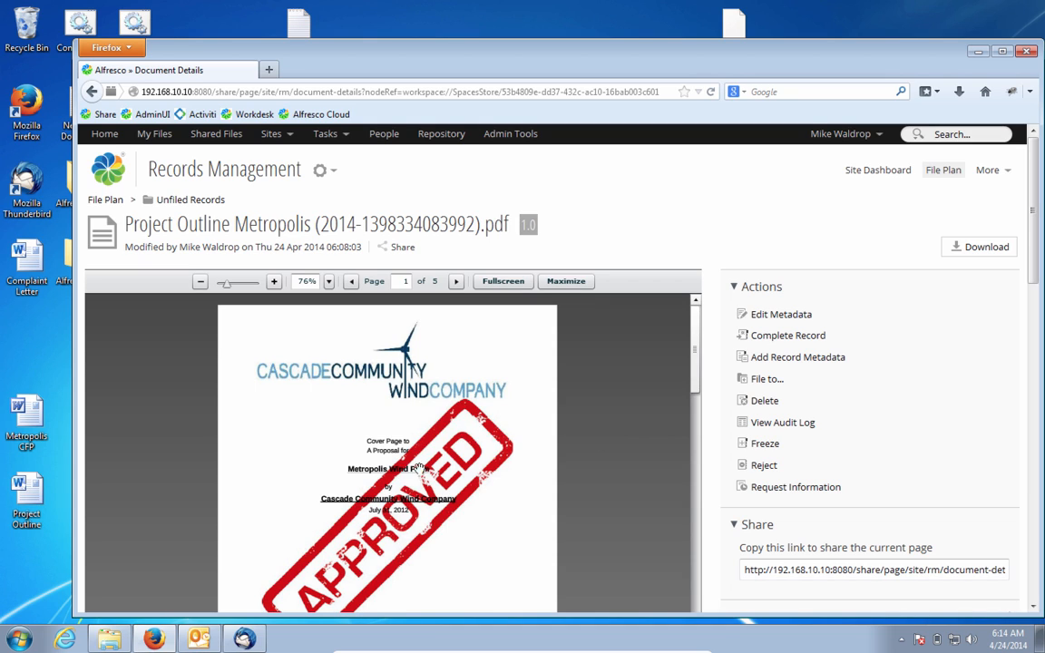
mouse_move(522, 421)
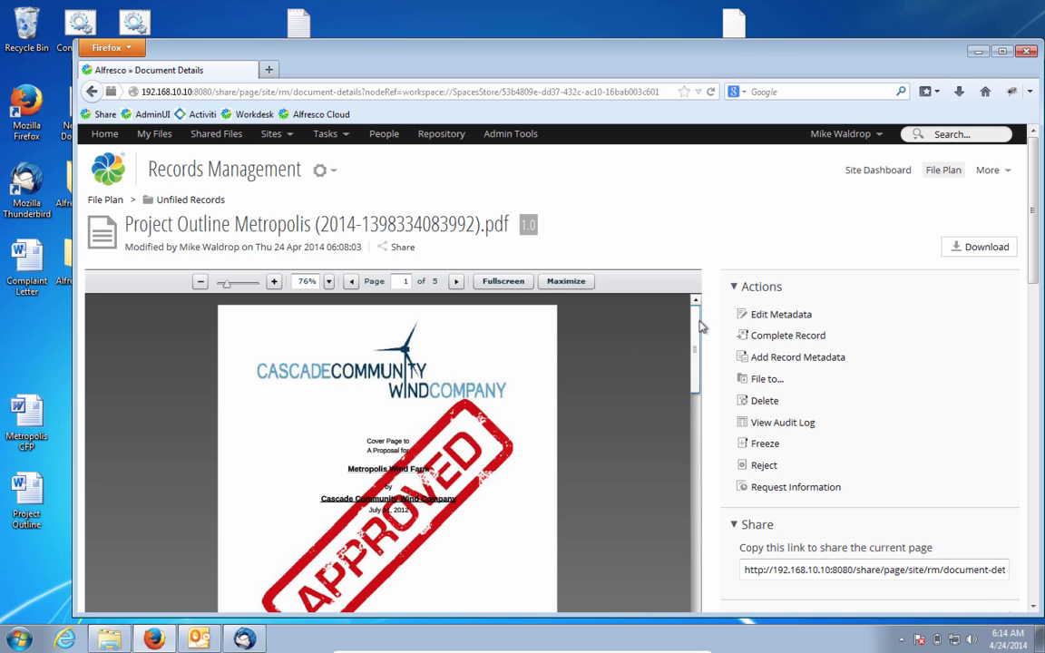
scroll("down", 3)
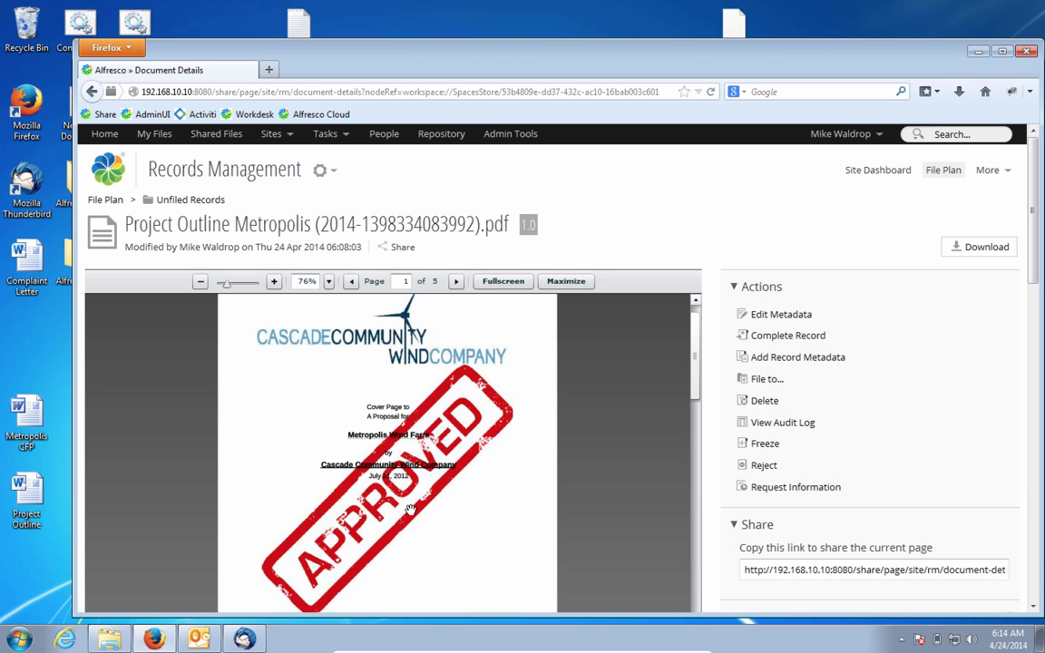
mouse_move(439, 494)
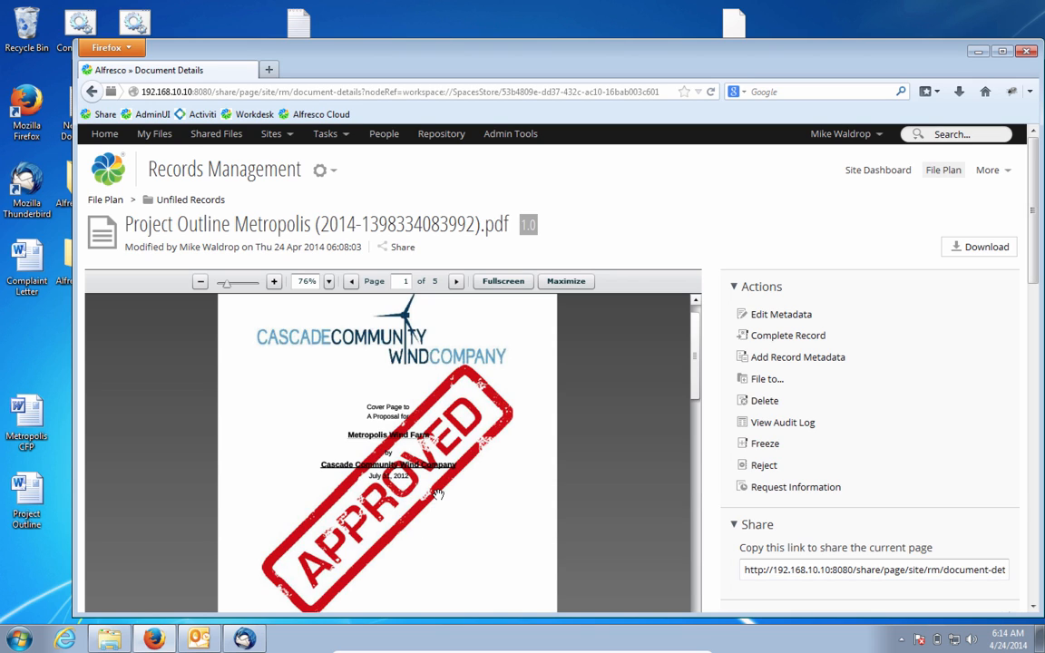
mouse_move(555, 432)
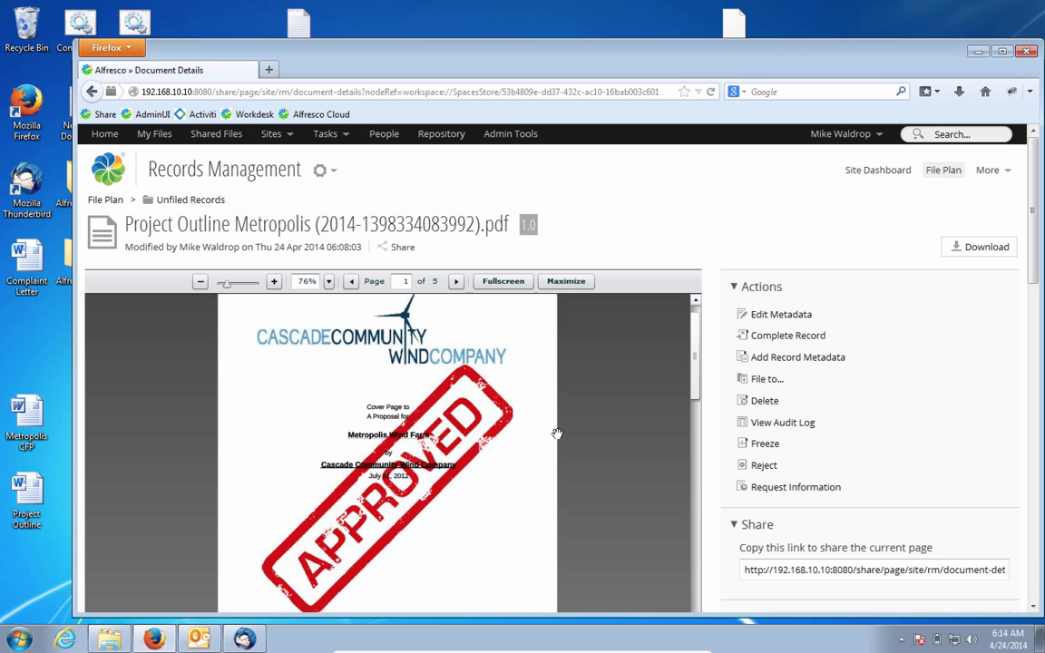
mouse_move(608, 388)
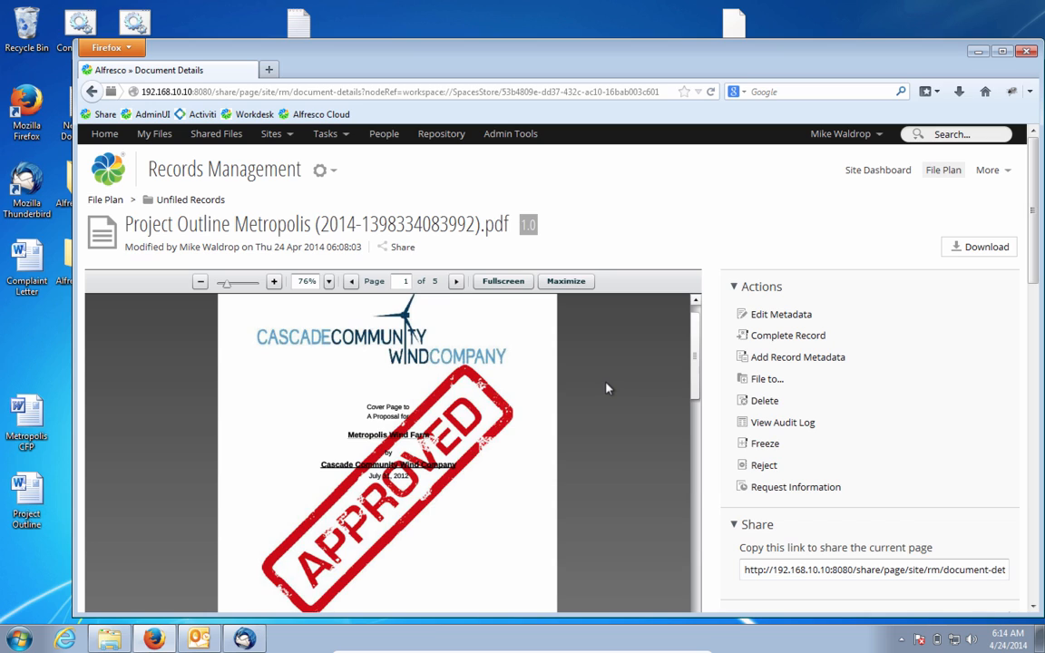
mouse_move(595, 410)
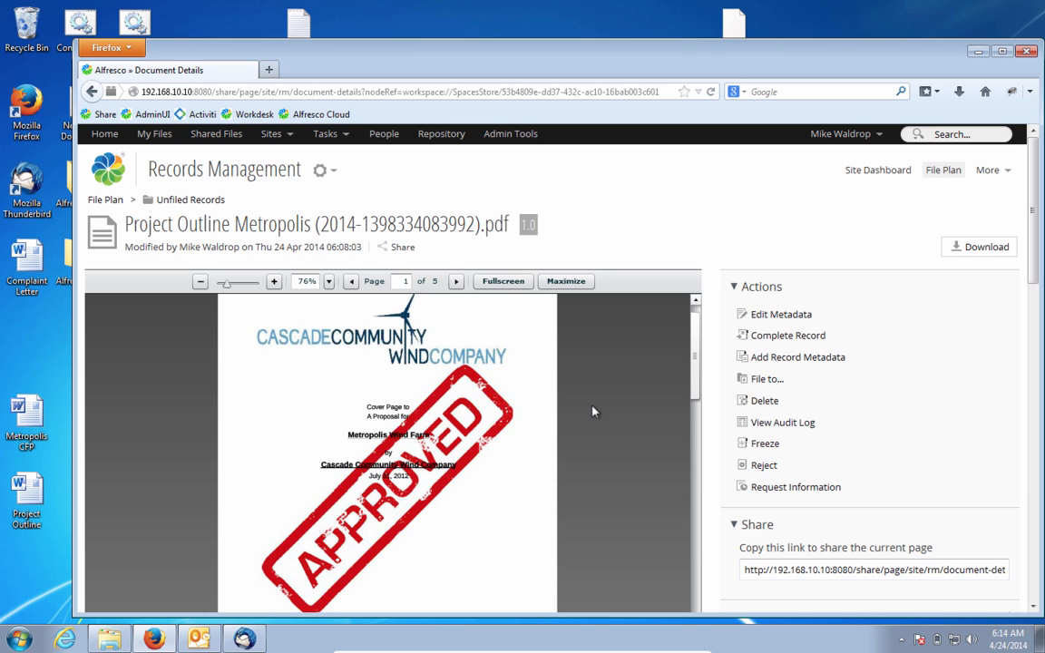
mouse_move(521, 462)
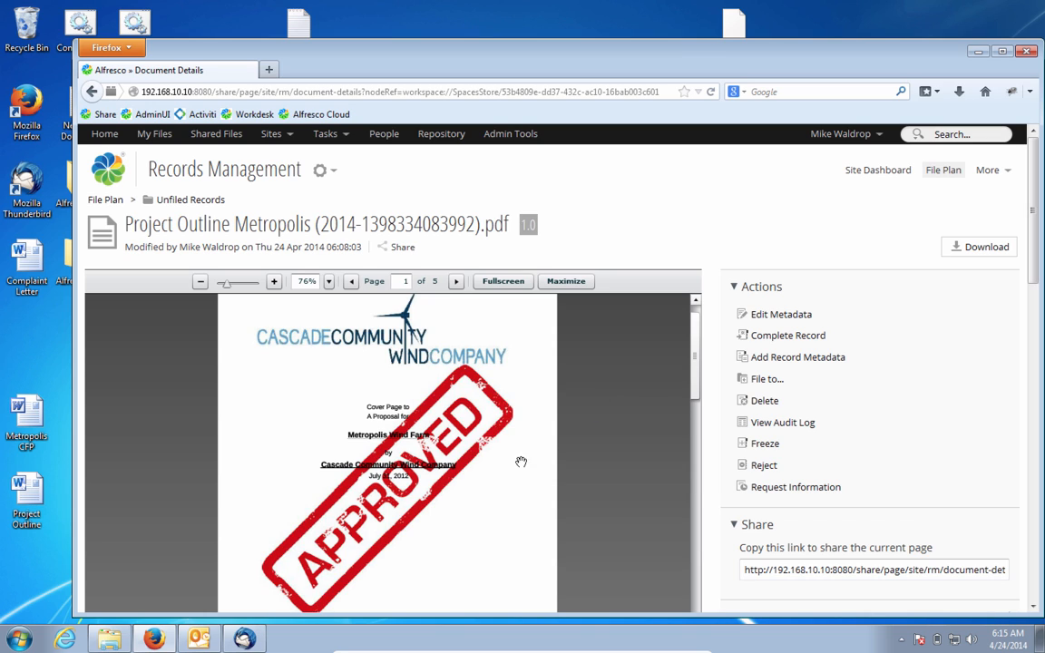
mouse_move(457, 533)
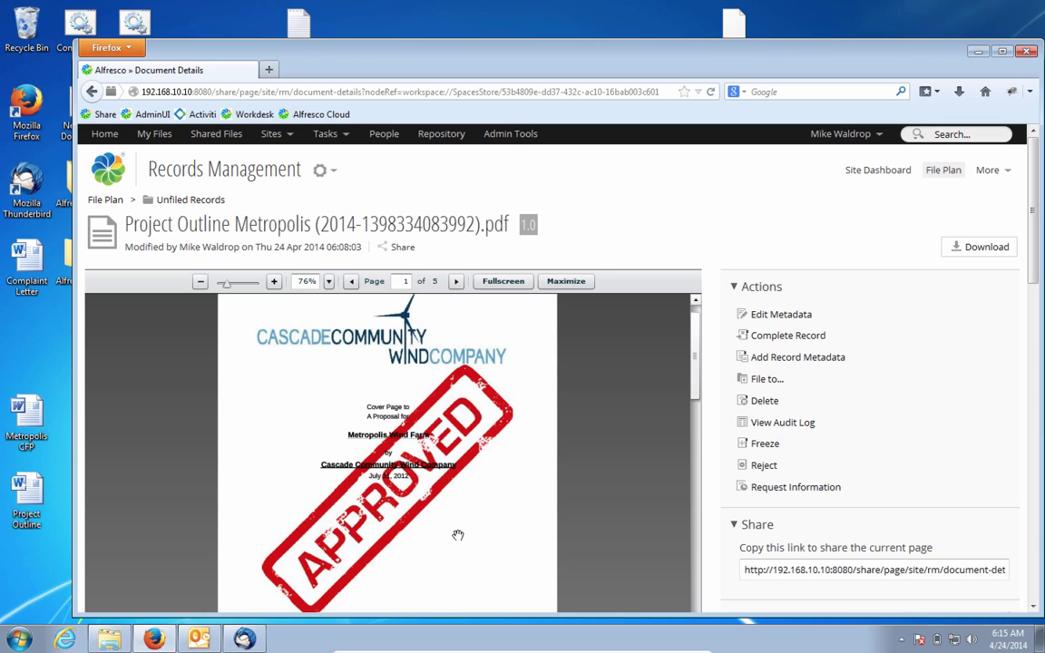
mouse_move(548, 493)
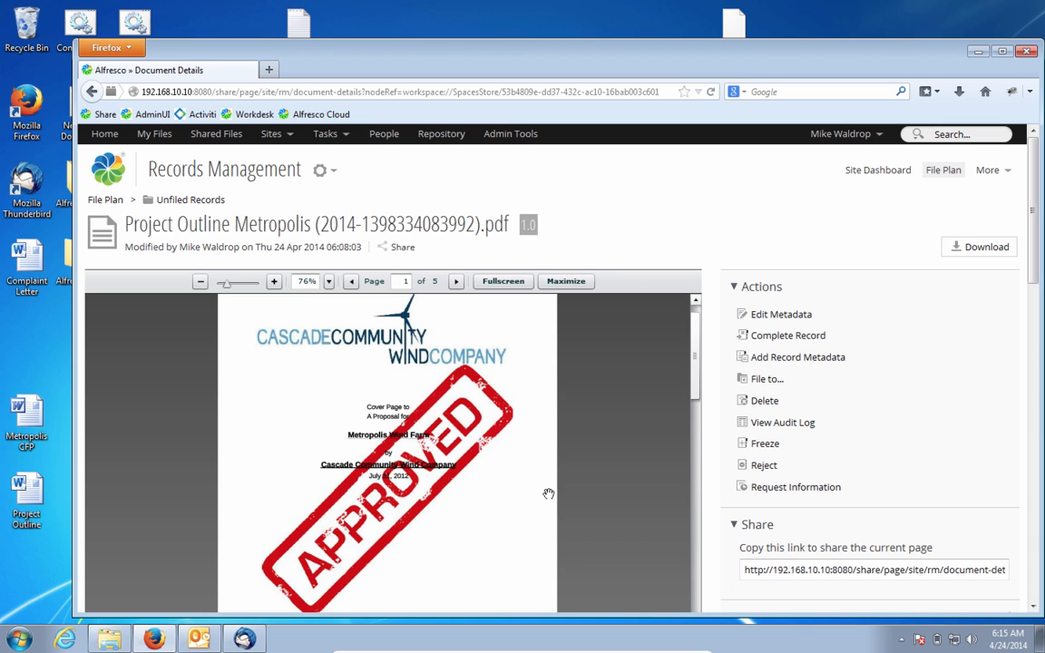
mouse_move(580, 483)
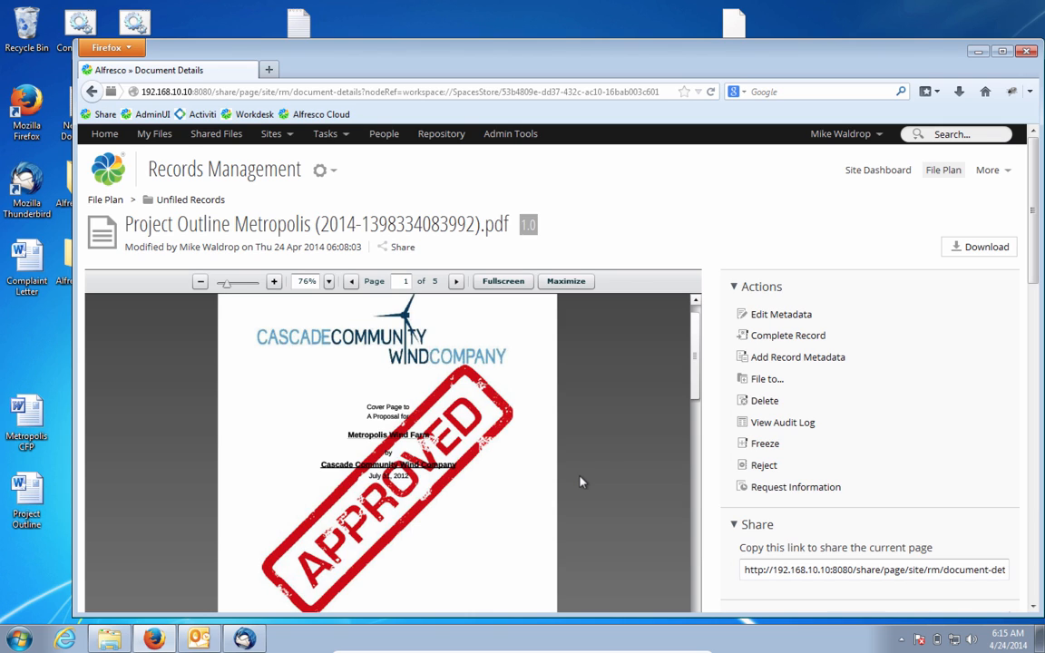
mouse_move(587, 410)
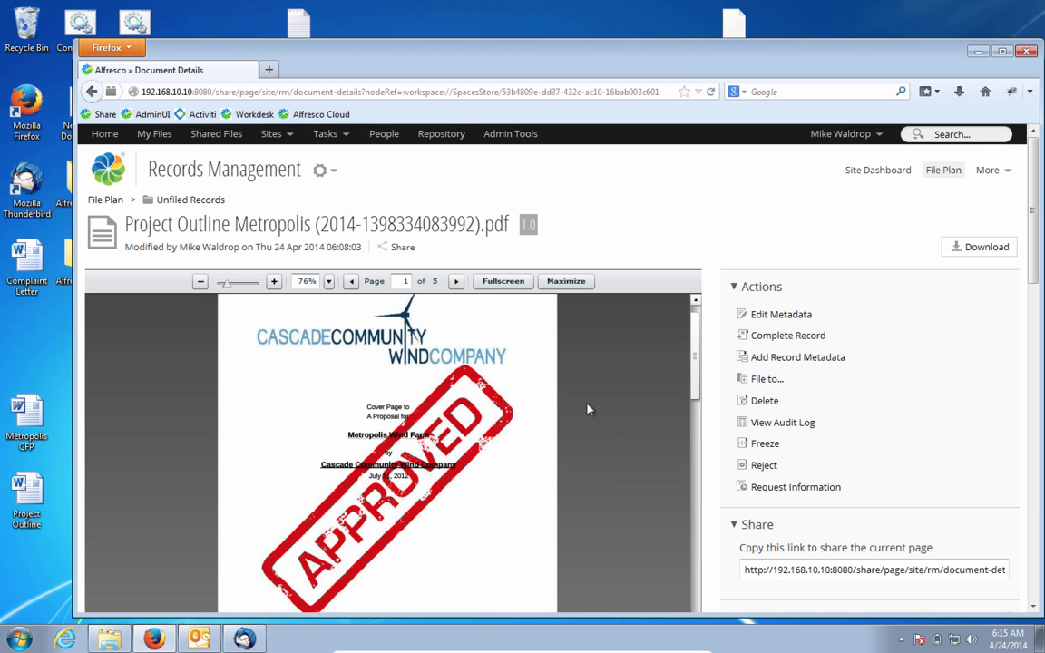
mouse_move(635, 384)
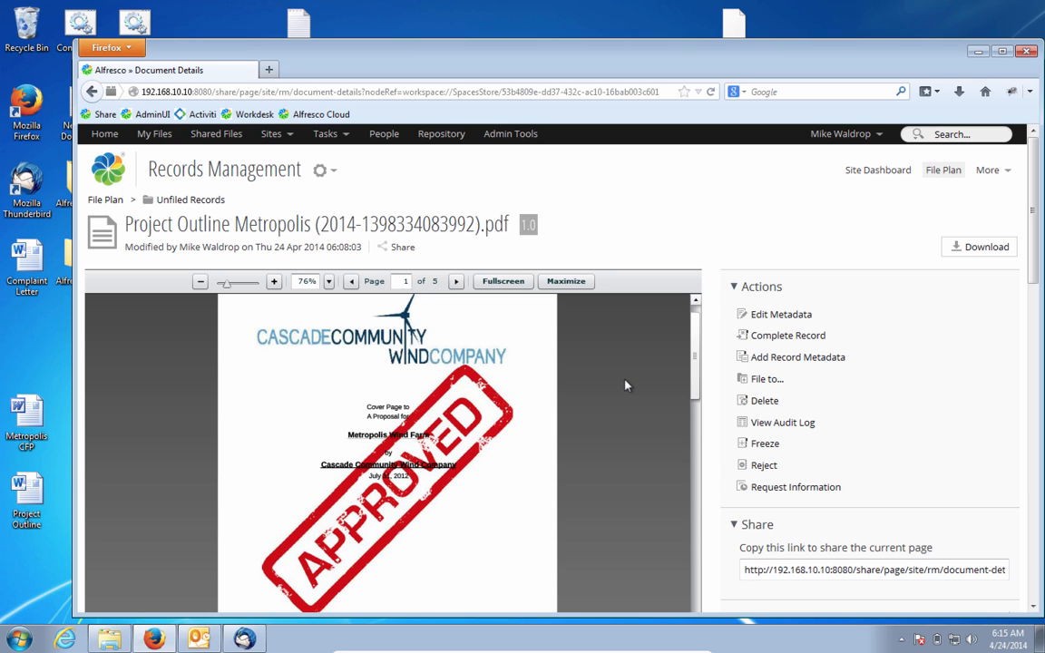
mouse_move(631, 385)
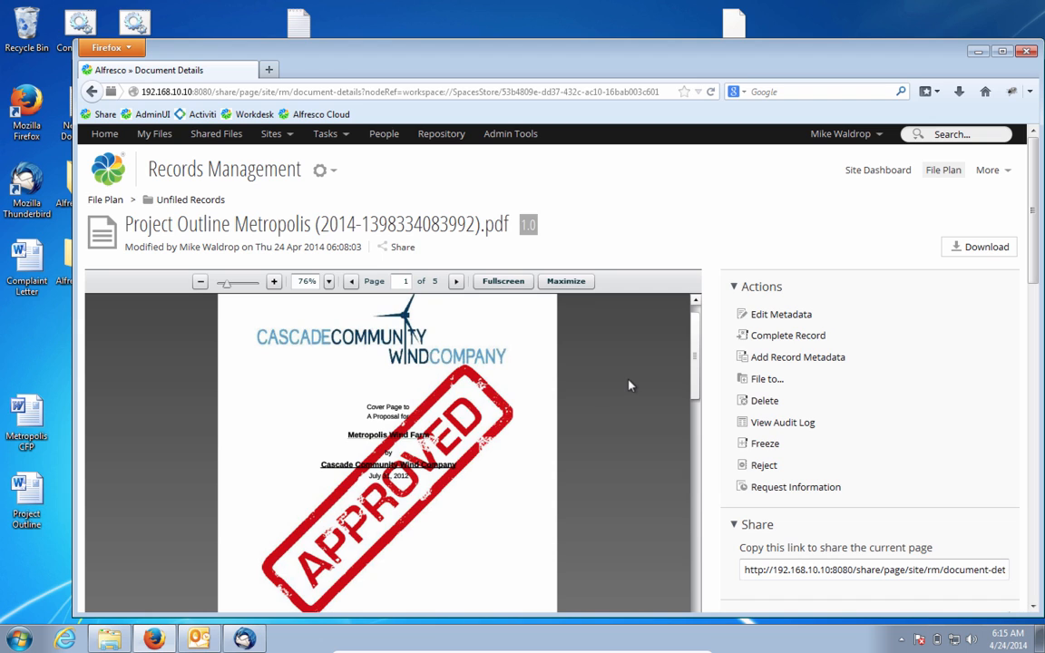
mouse_move(660, 370)
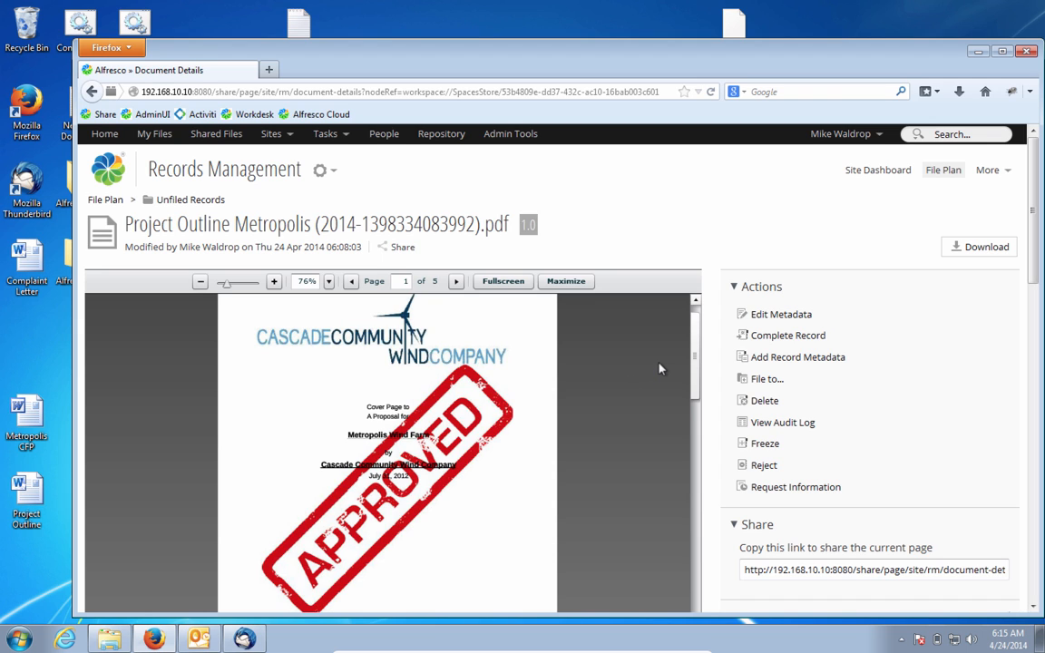
- Review the record's audit log listing its declare, metadata-update and complete-record events
left_click(782, 421)
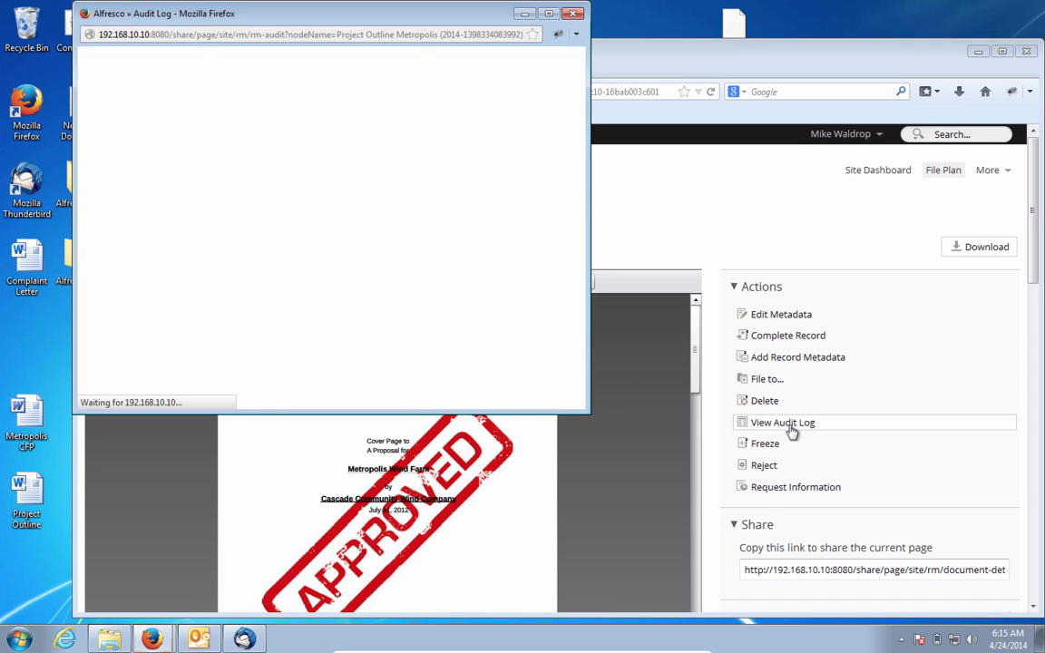
left_click(782, 421)
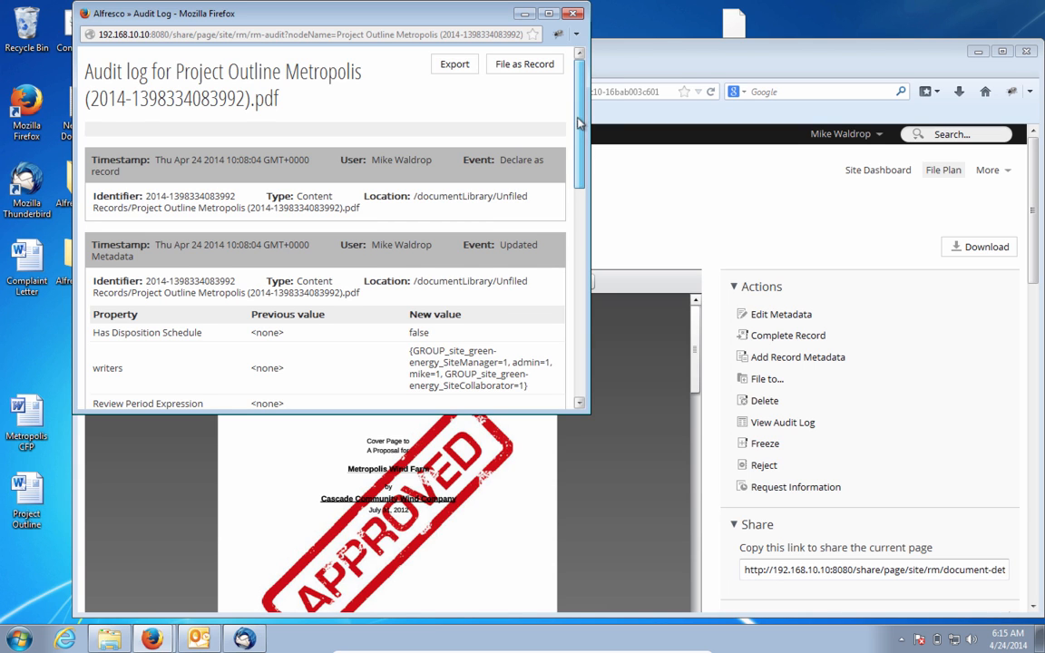
scroll("down", 3)
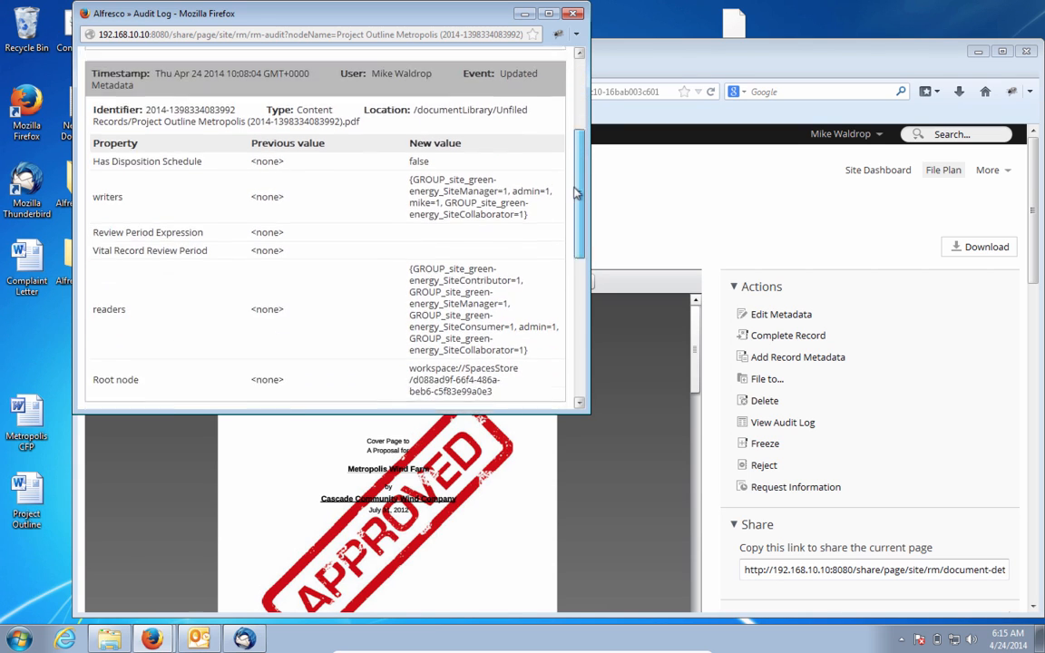
scroll("down", 3)
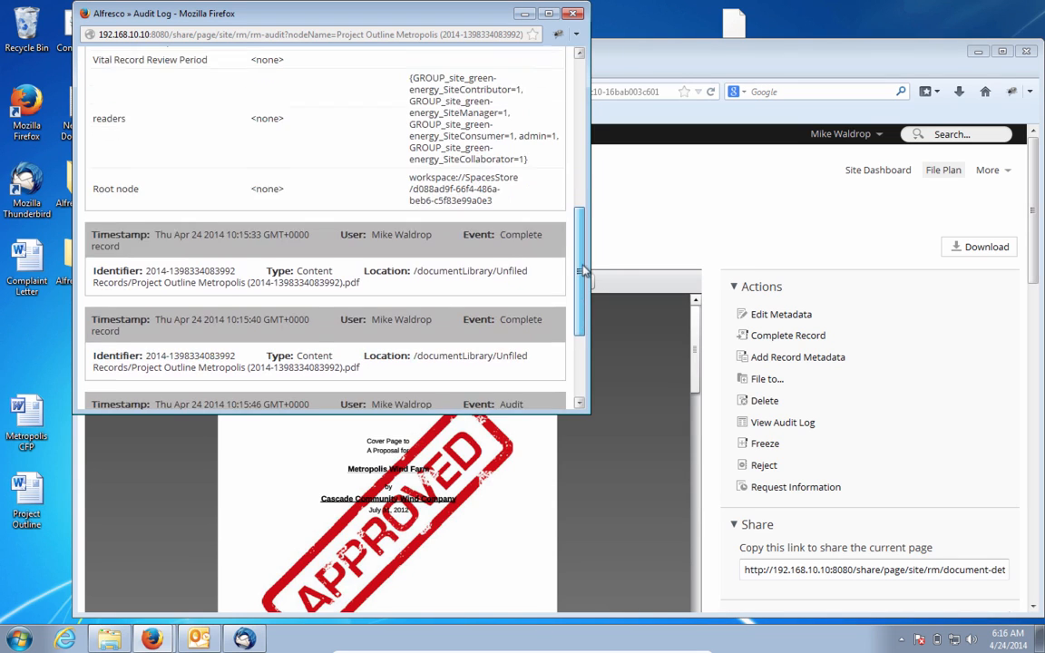
scroll("down", 3)
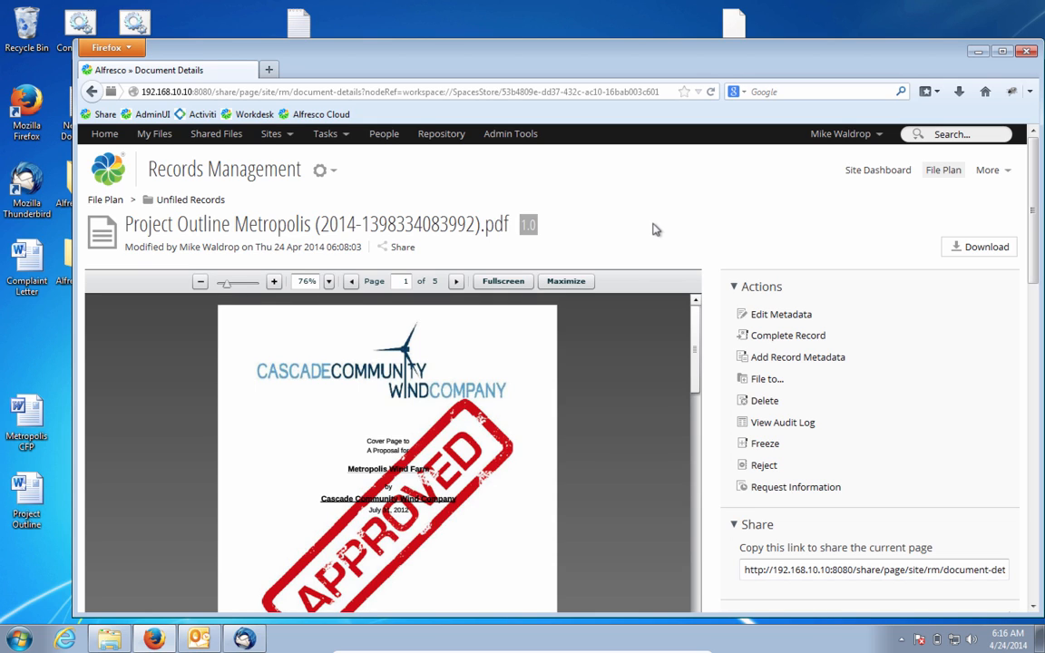
mouse_move(693, 228)
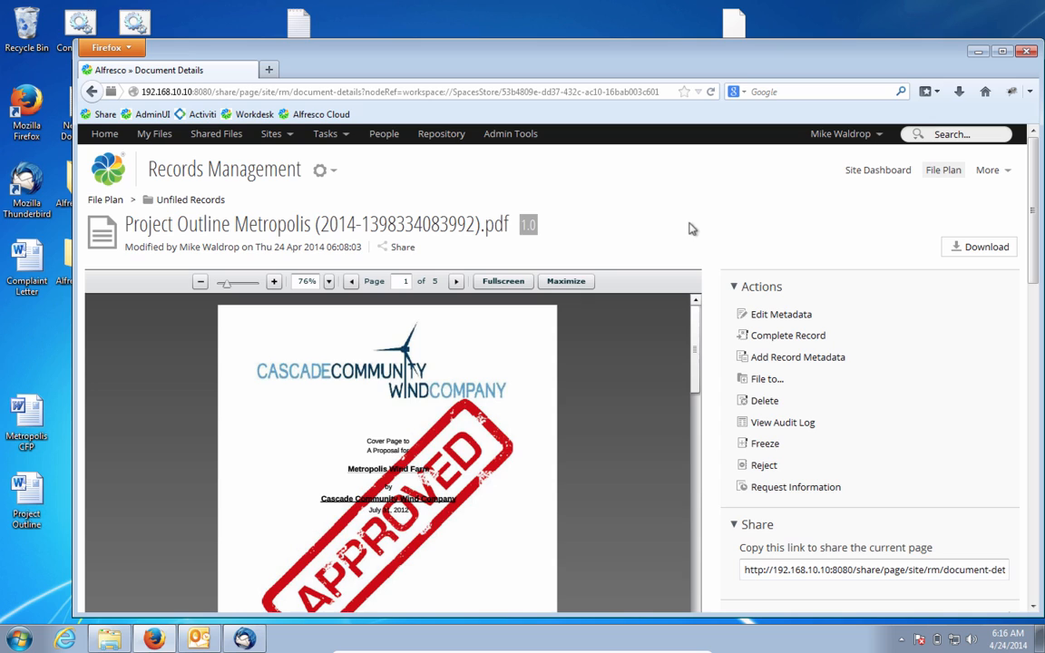
mouse_move(647, 194)
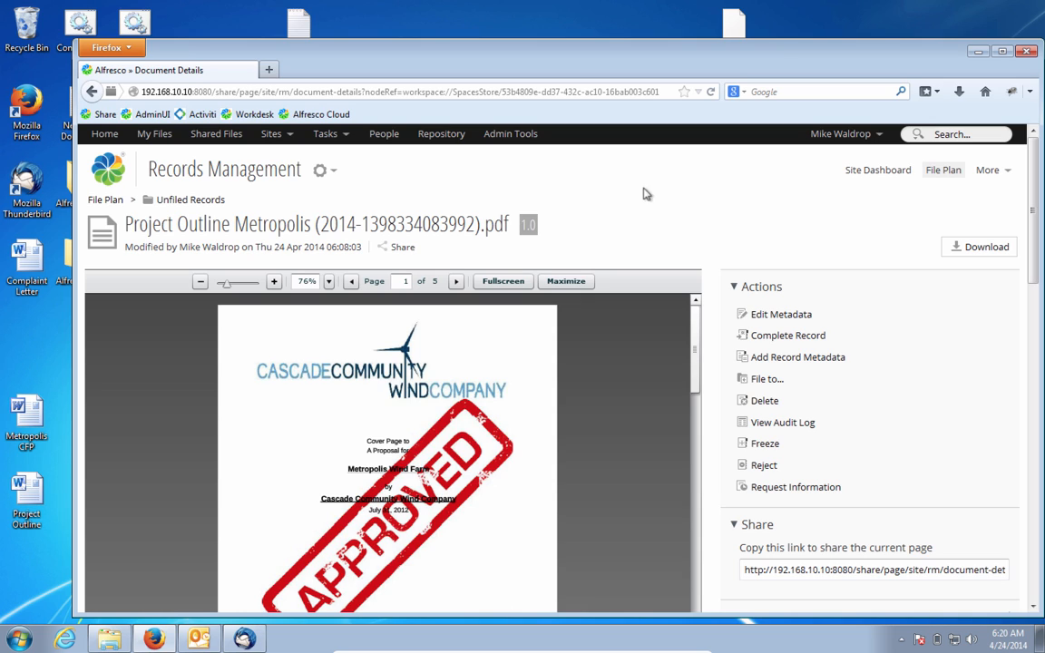
mouse_move(610, 206)
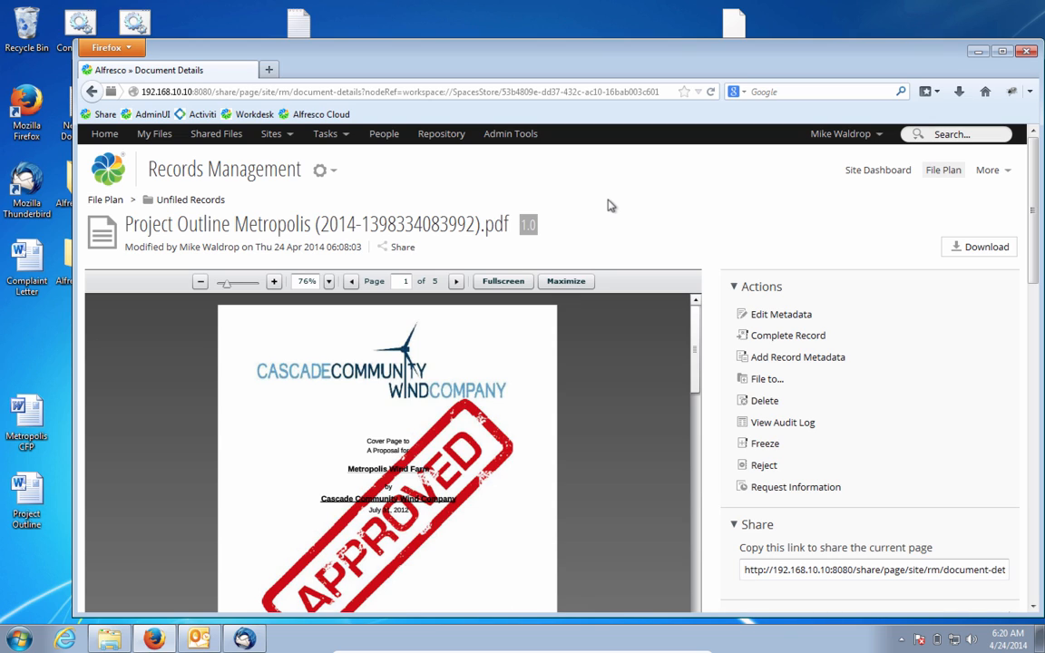
mouse_move(649, 207)
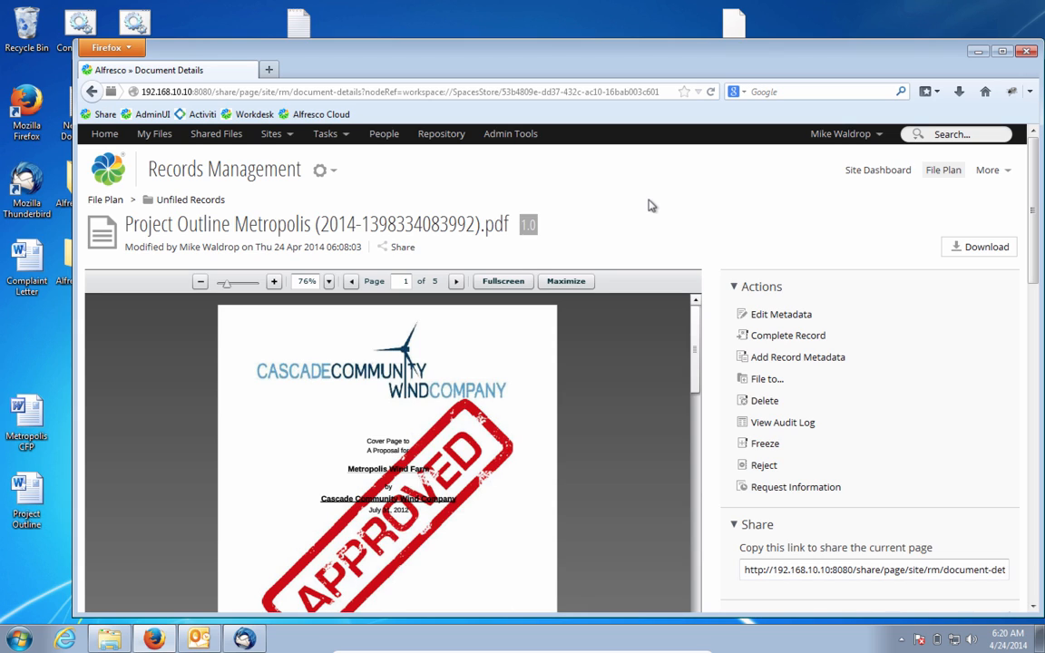
mouse_move(631, 205)
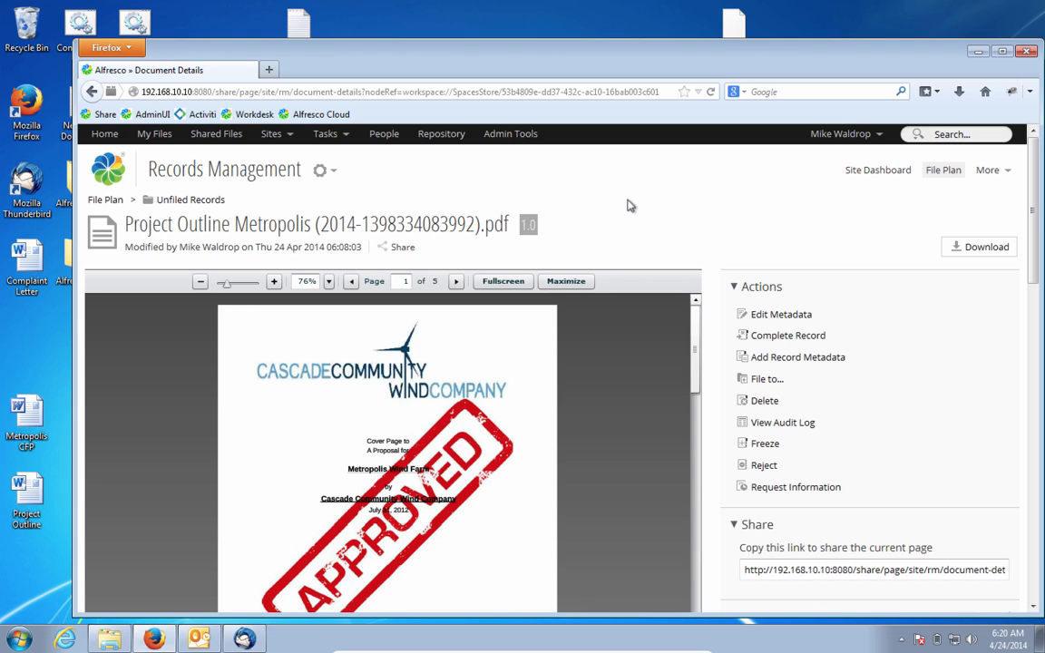
mouse_move(645, 194)
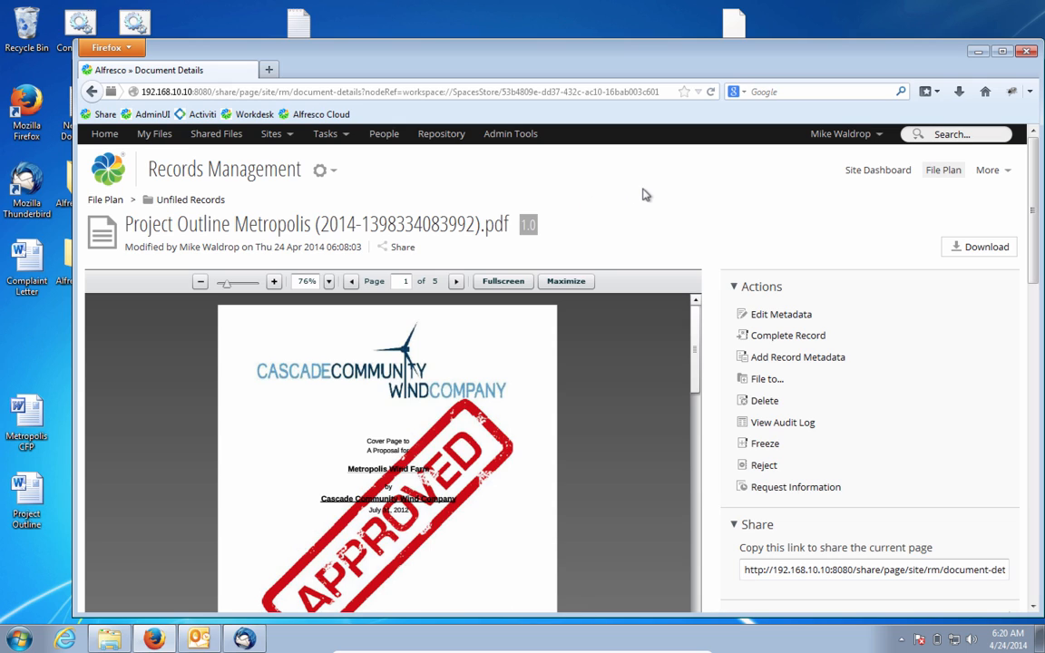
mouse_move(647, 194)
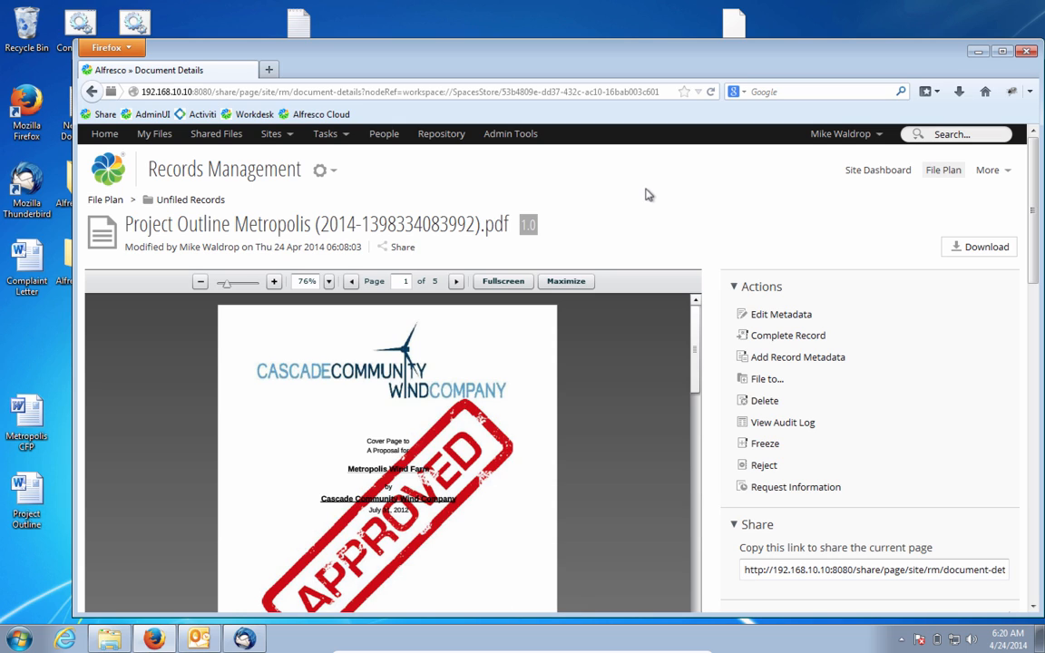
mouse_move(631, 194)
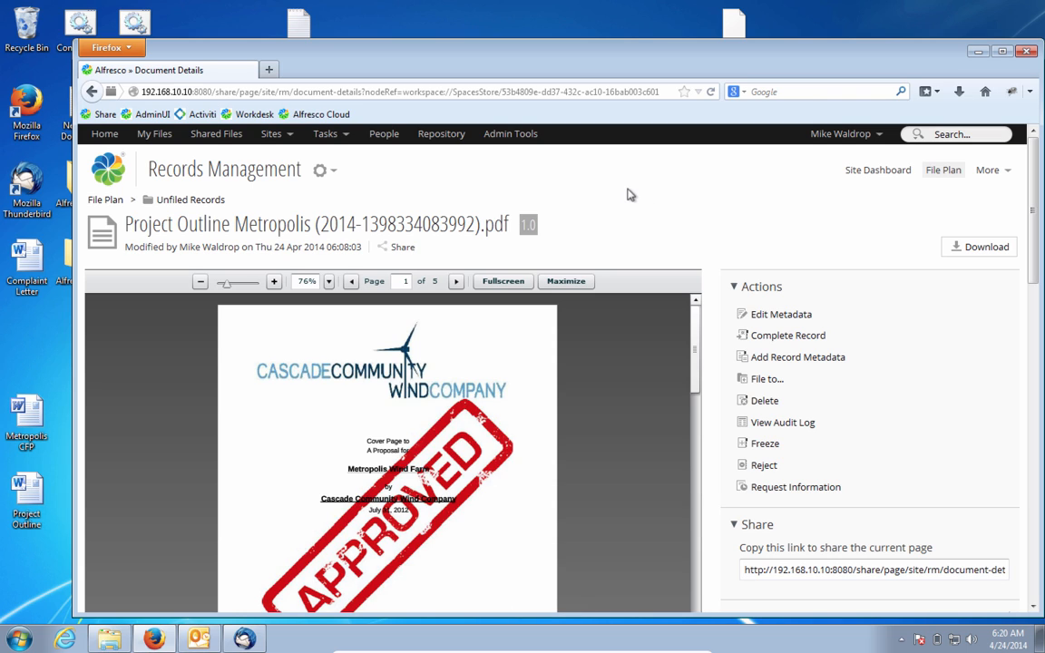
- Leave the record's details page for the Home user dashboard
left_click(106, 134)
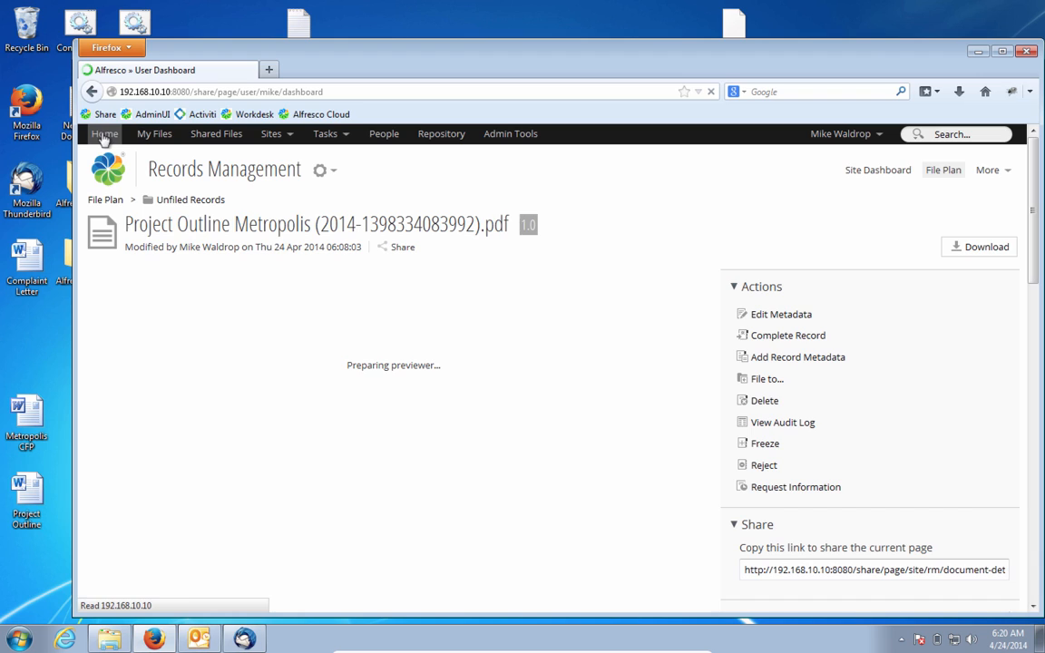
left_click(105, 134)
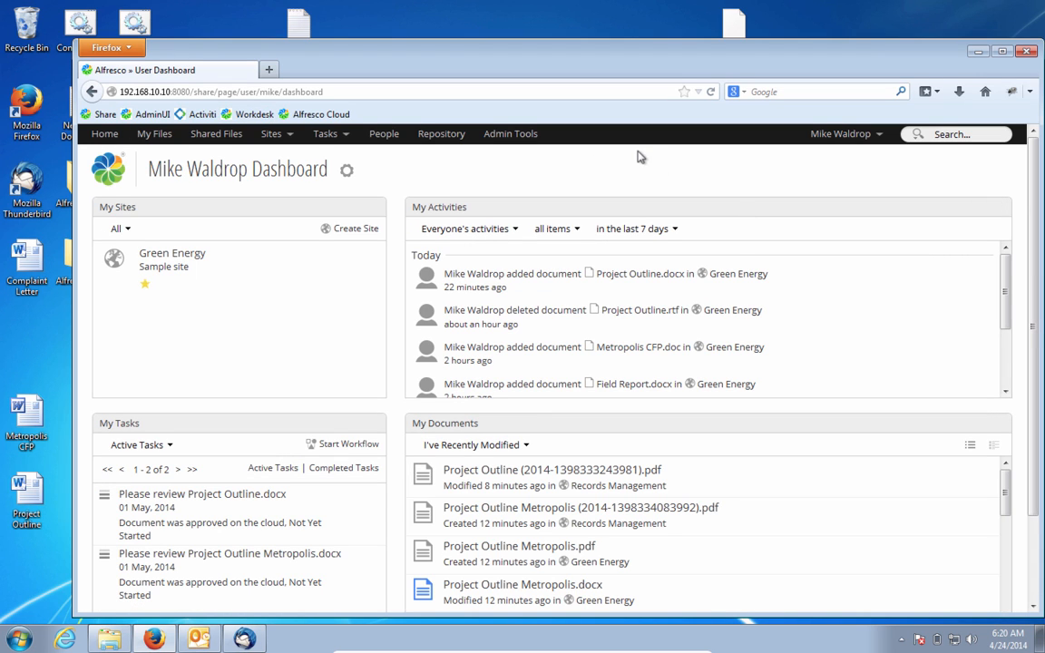
mouse_move(624, 163)
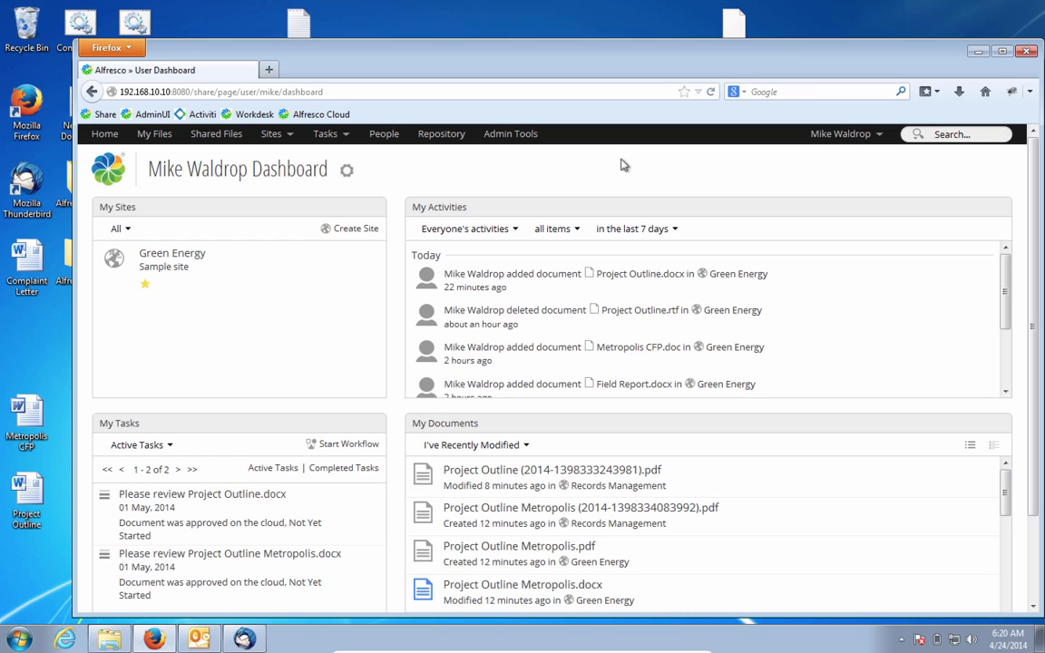
mouse_move(732, 415)
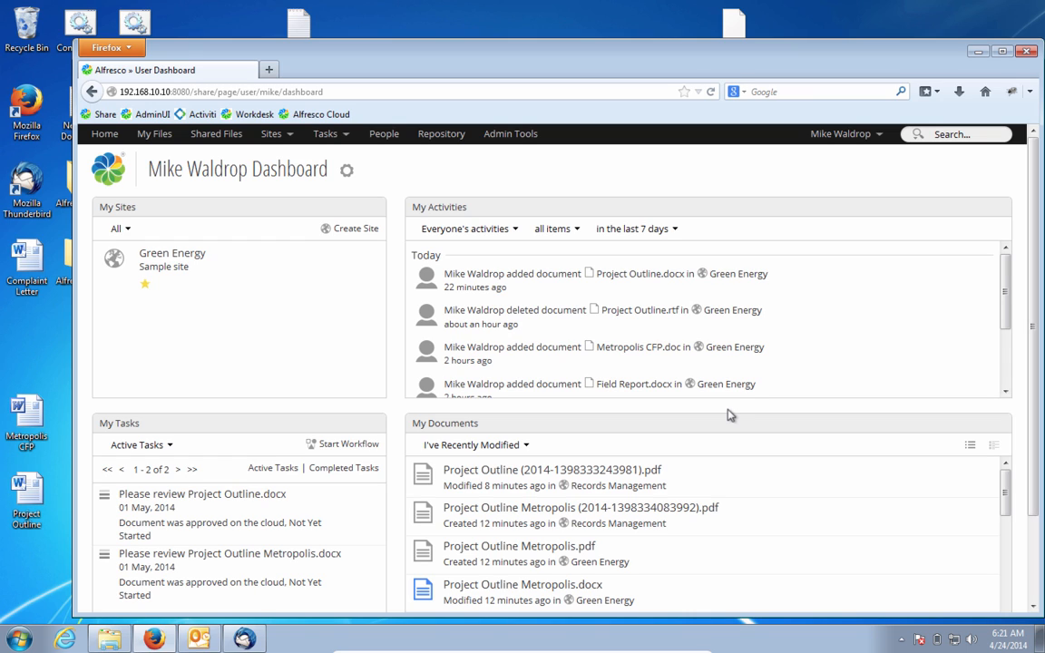
mouse_move(811, 314)
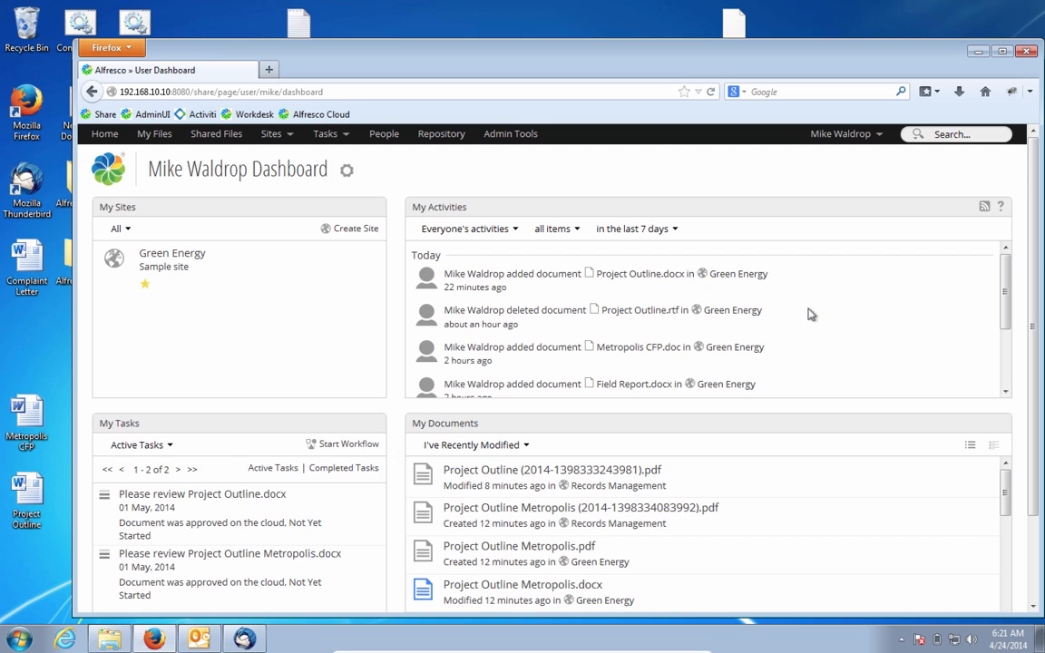